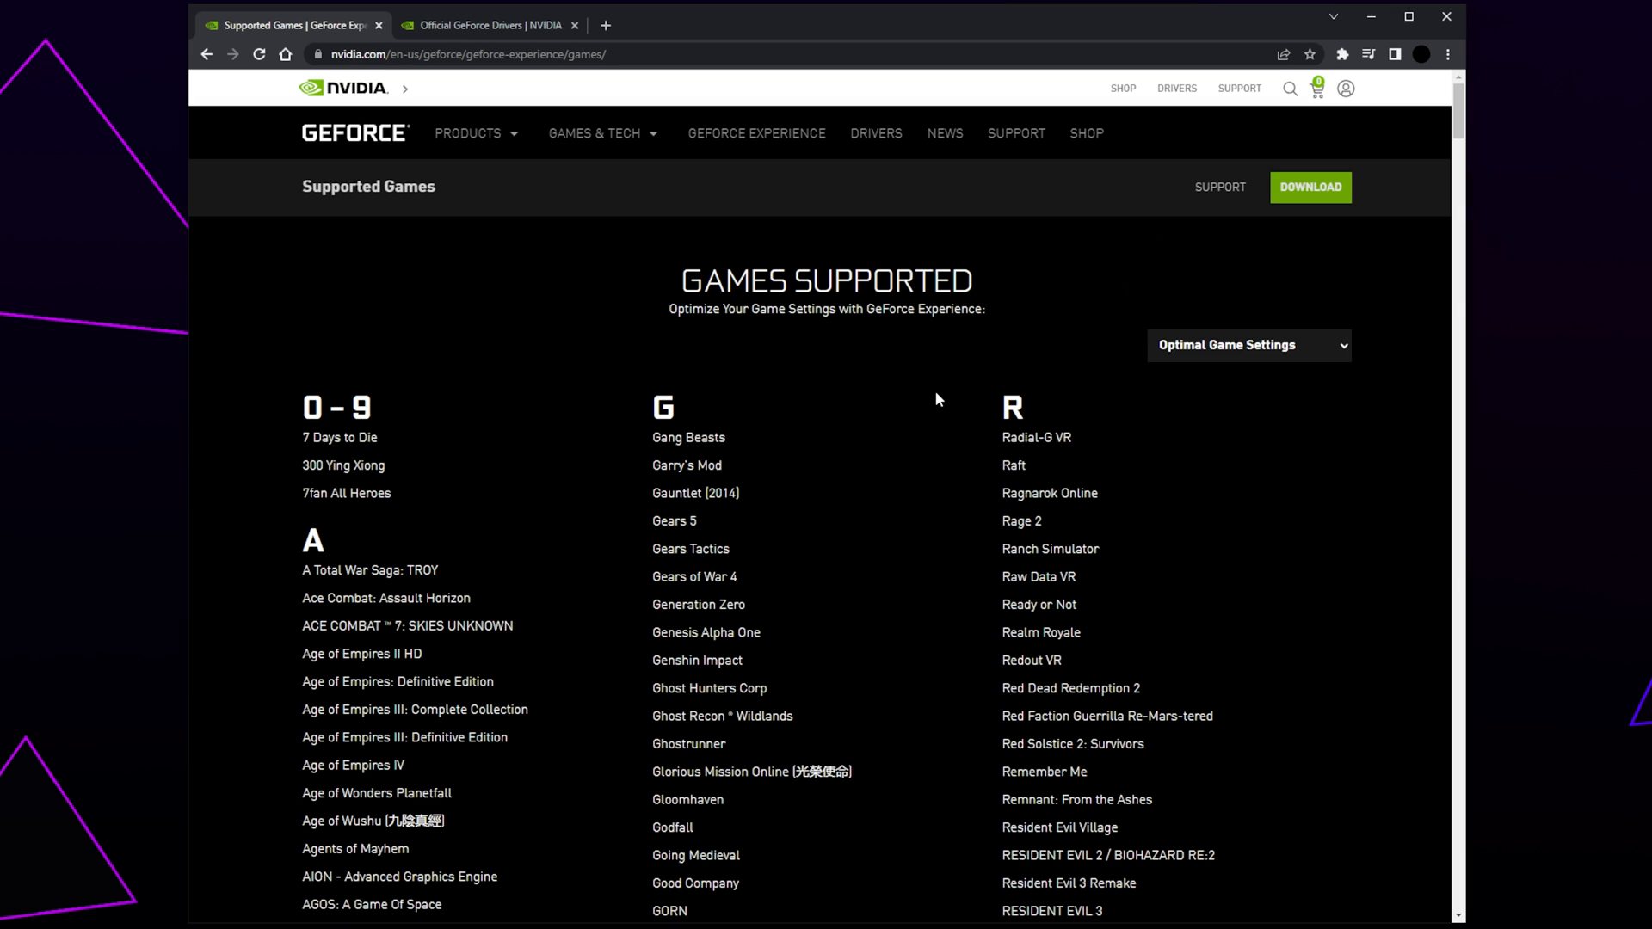
Step: Filter NVIDIA's supported games list by Freestyle and scroll through the matching titles
{"action": "scroll", "scroll_direction": "down", "scroll_amount": 3}
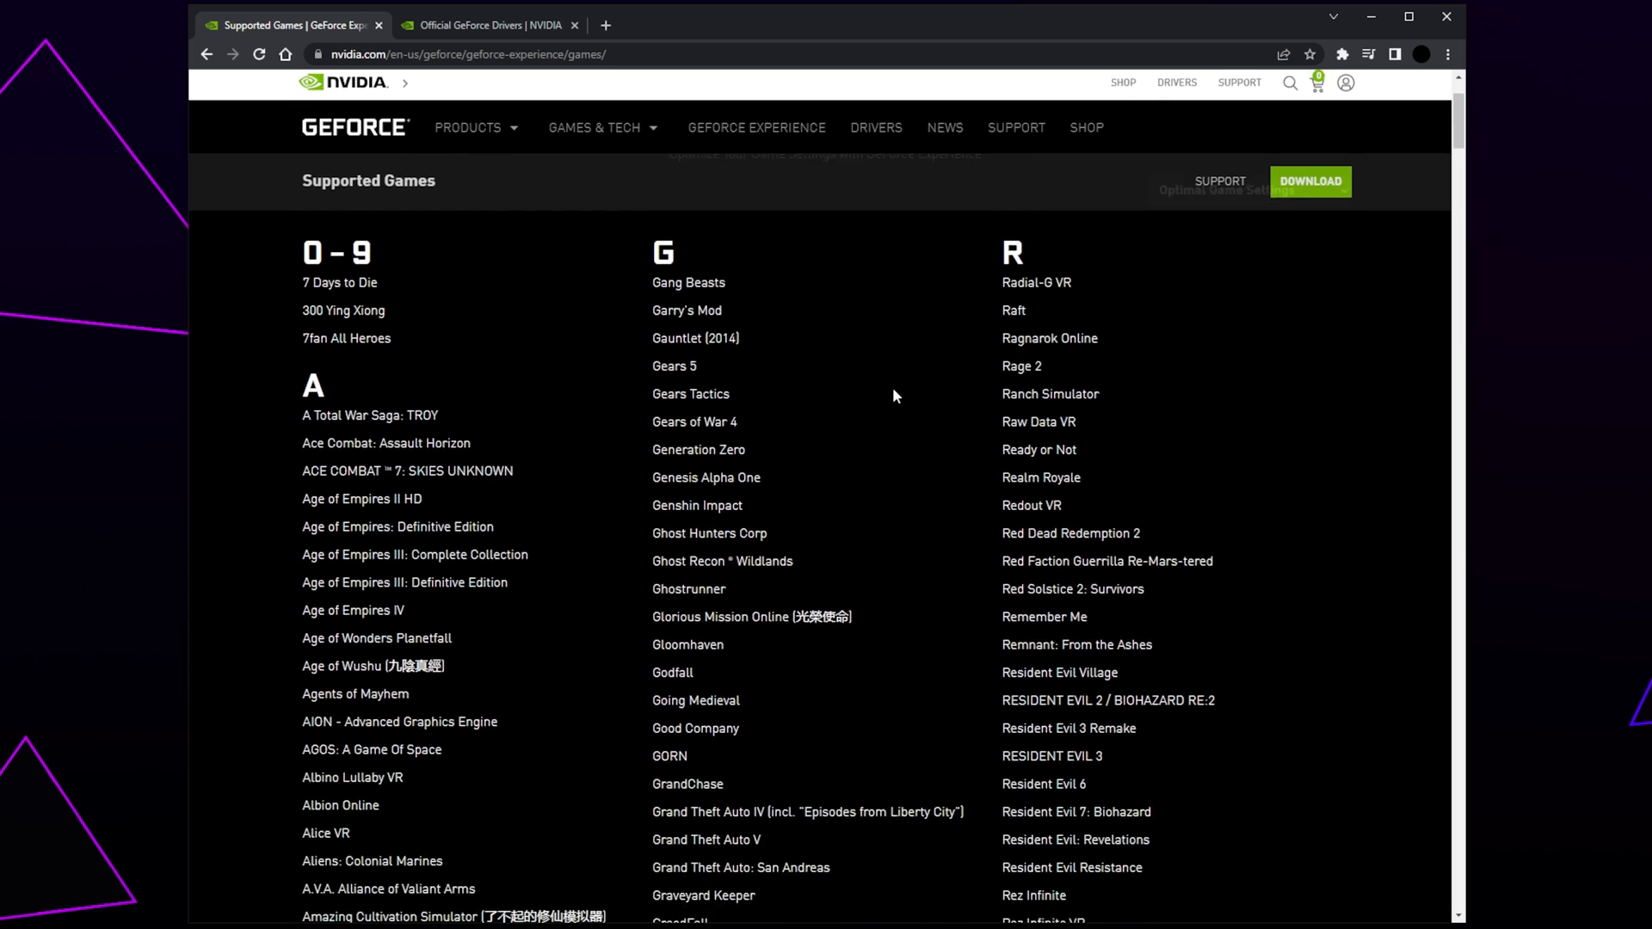
{"action": "scroll", "scroll_direction": "up", "scroll_amount": 3}
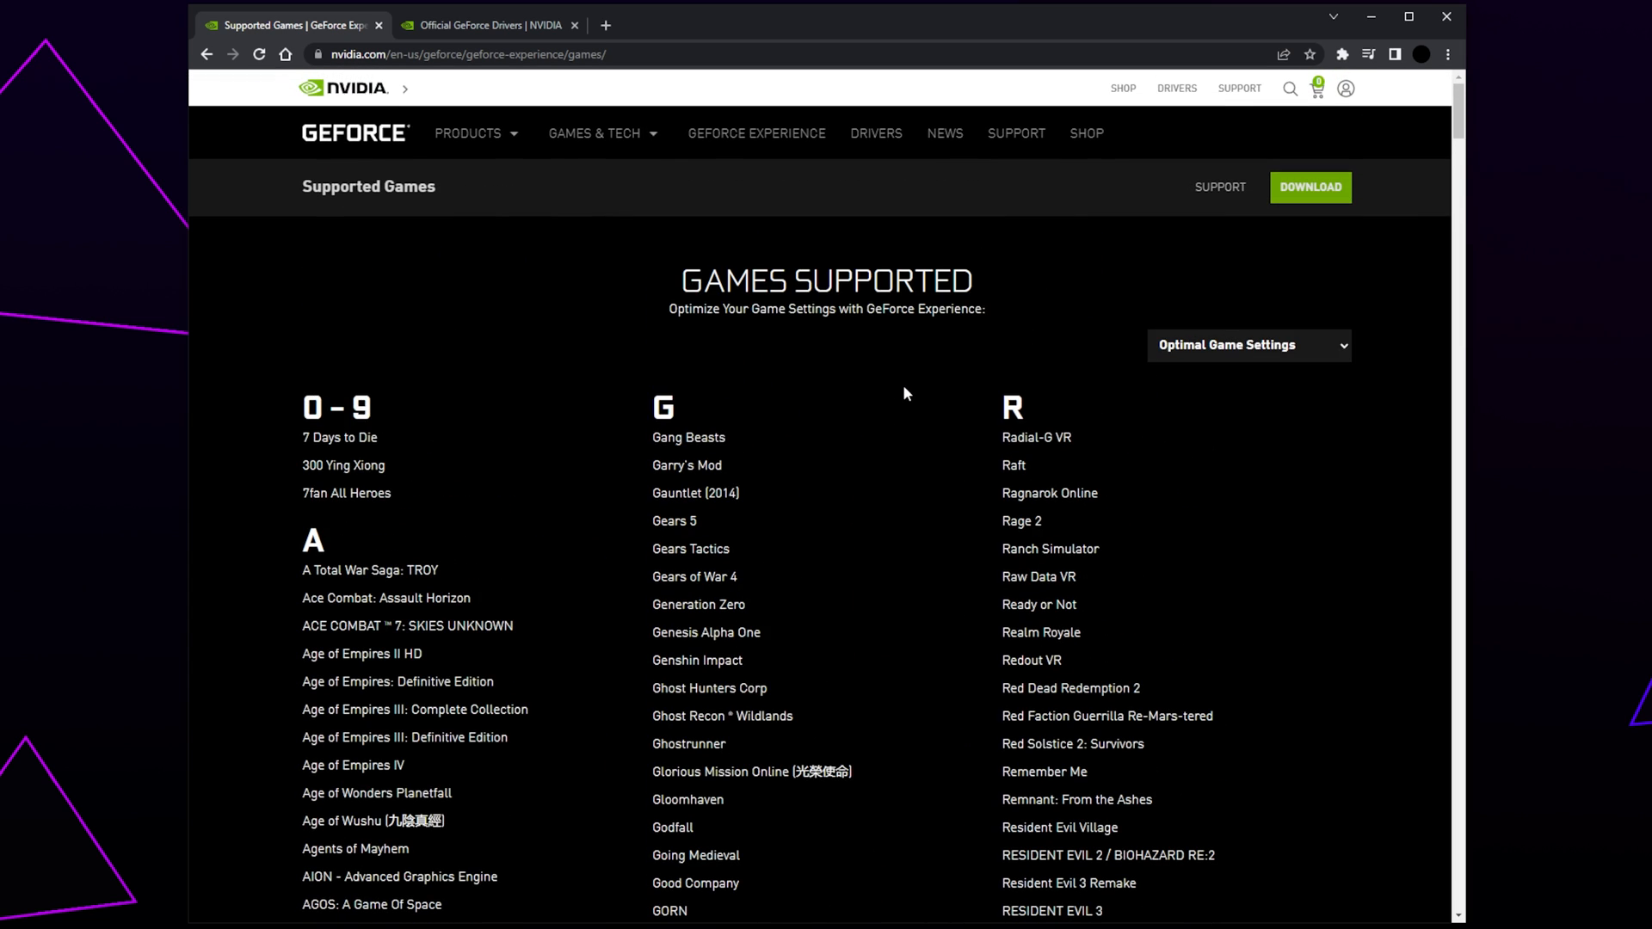
{"action": "left_click", "coordinate": [1248, 345]}
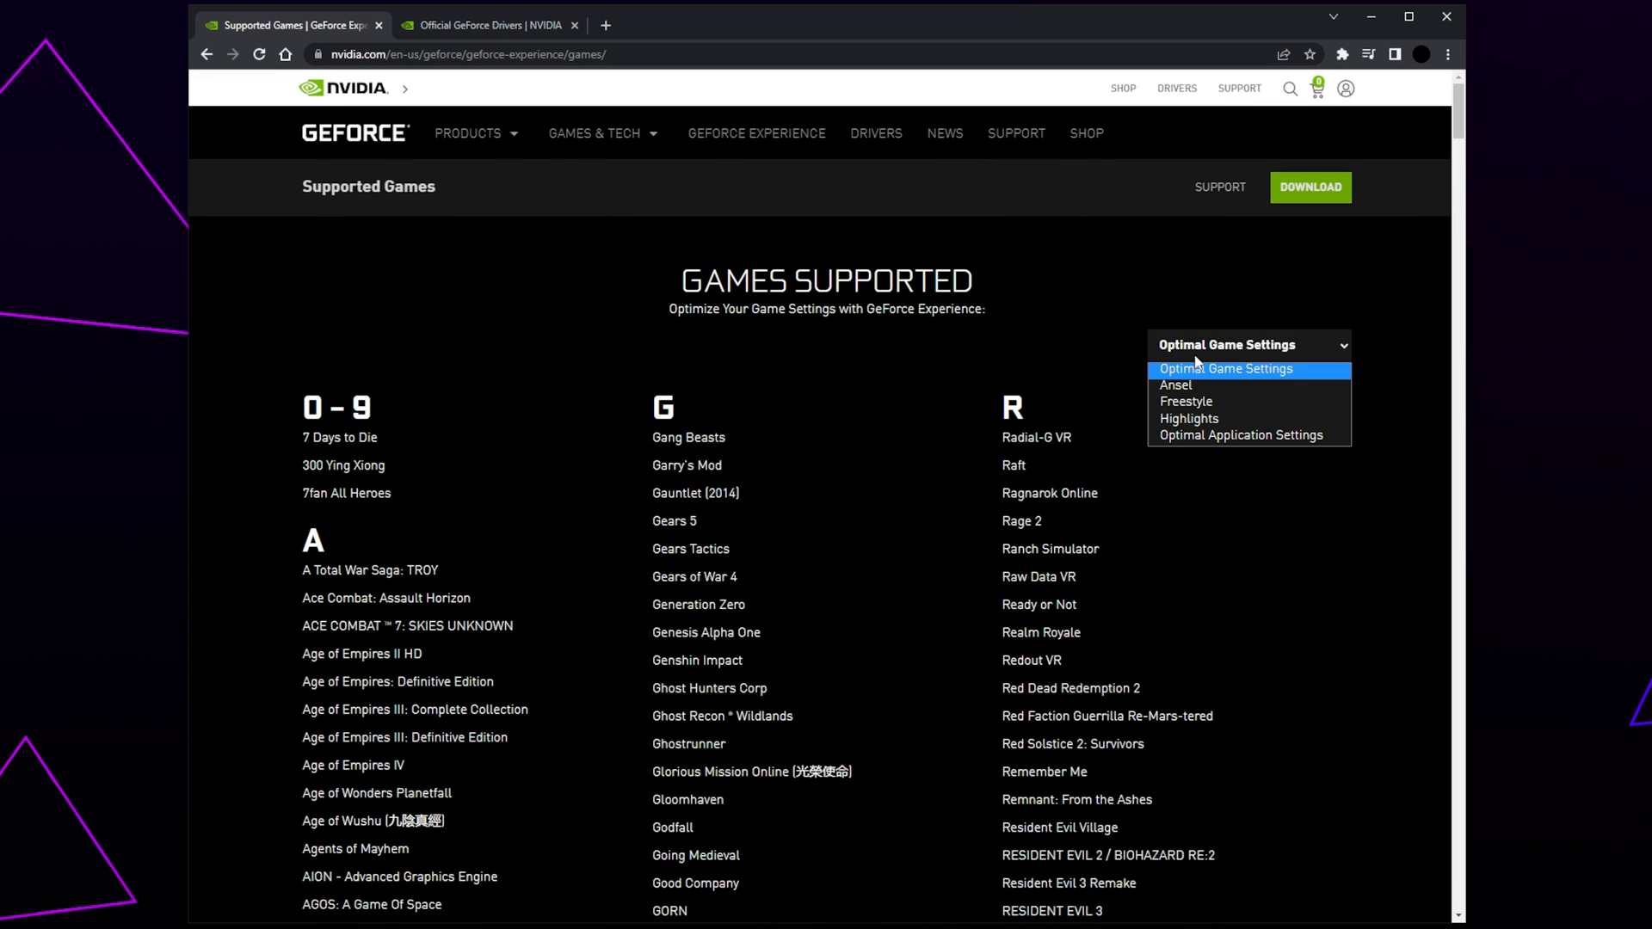
{"action": "mouse_move", "coordinate": [1240, 433]}
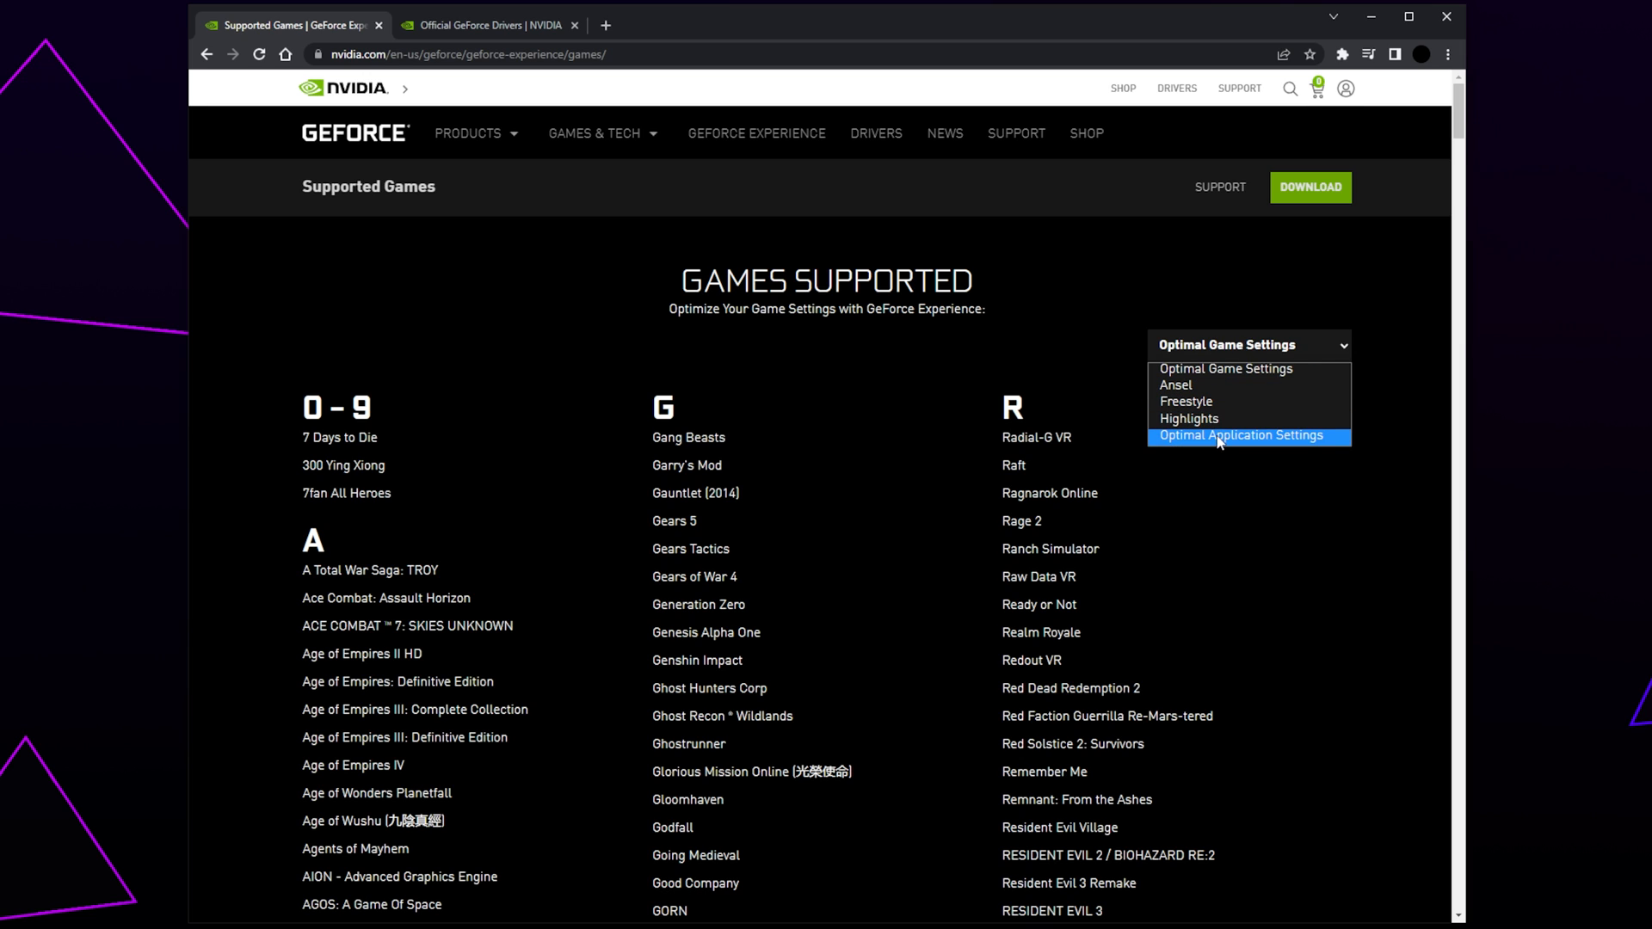
{"action": "mouse_move", "coordinate": [1212, 402]}
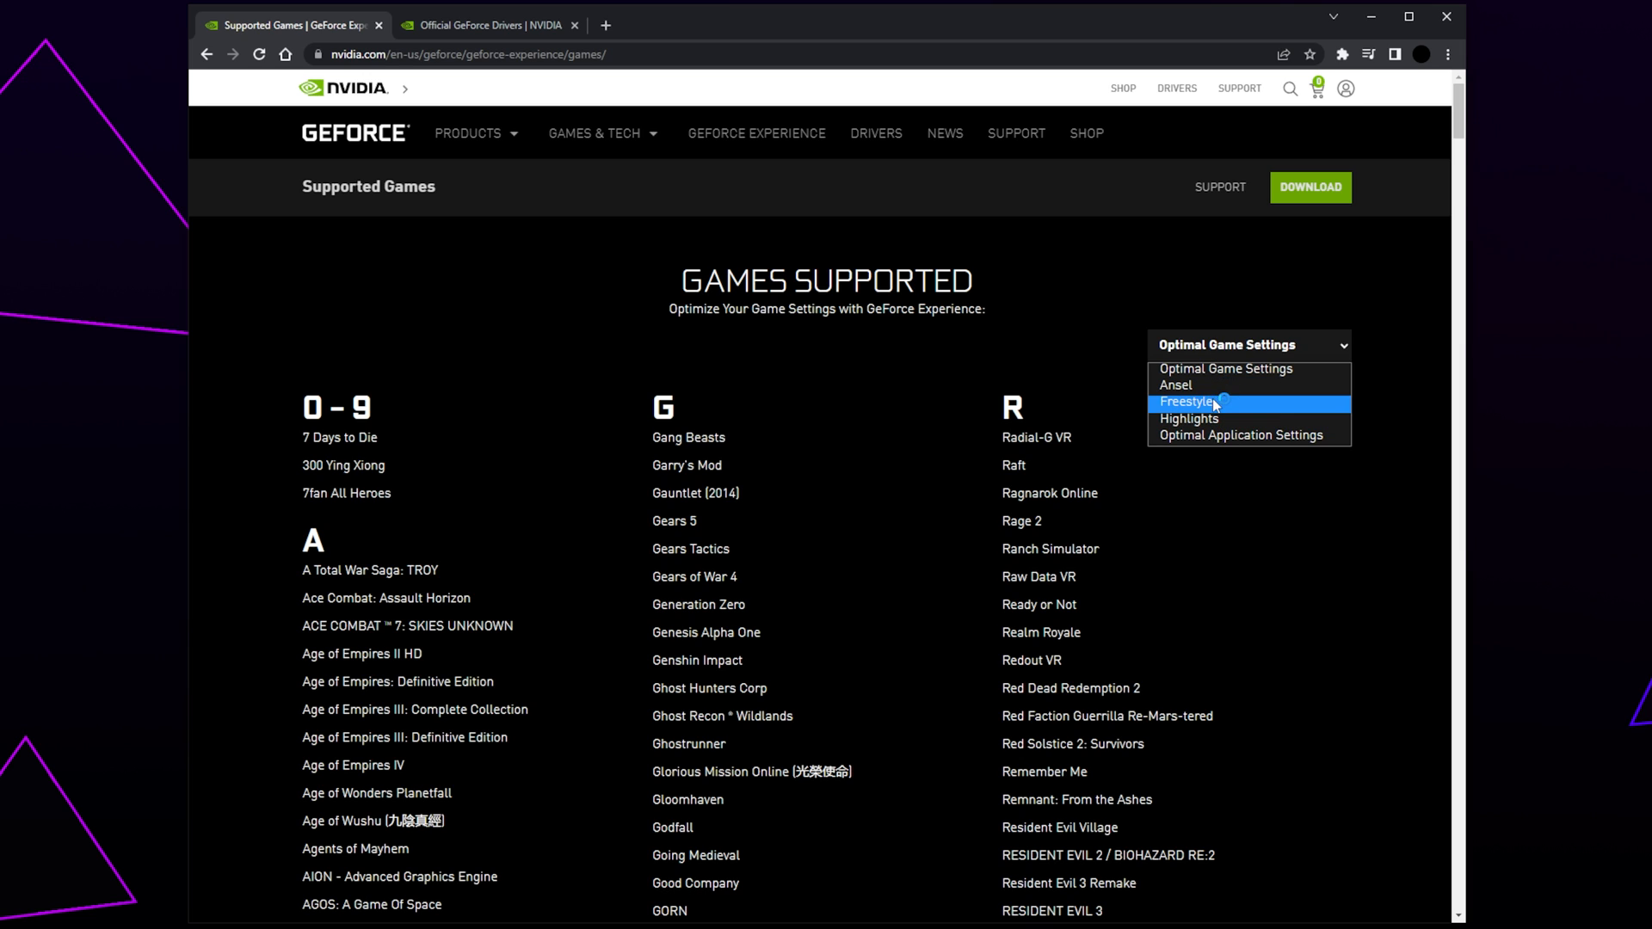
{"action": "left_click", "coordinate": [1185, 402]}
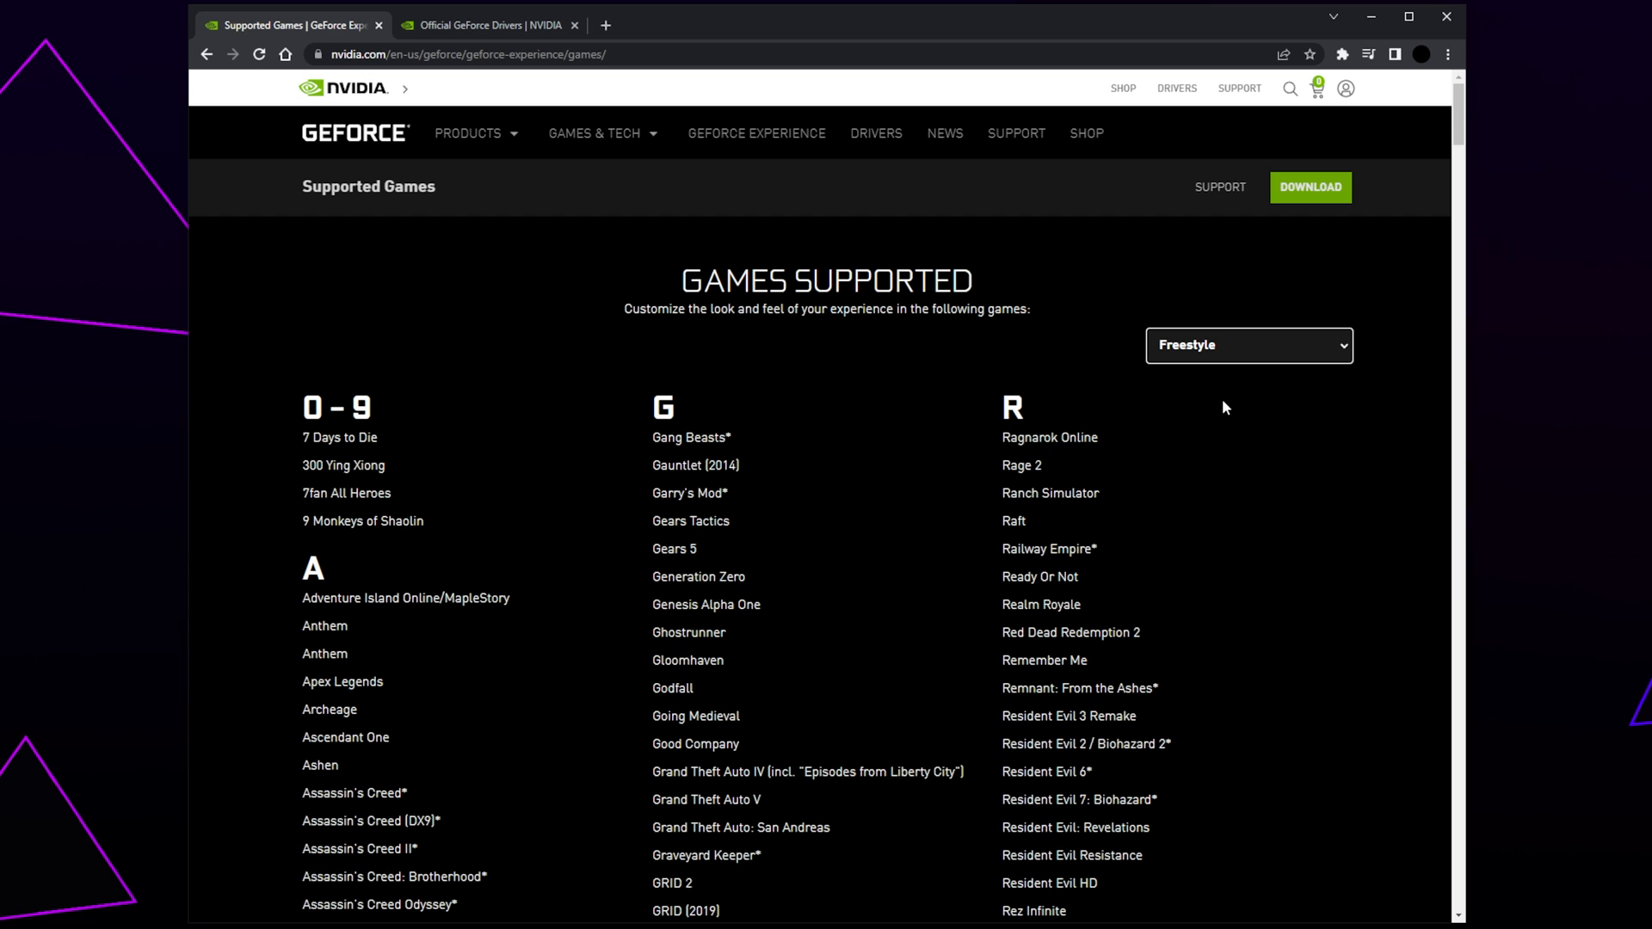
{"action": "mouse_move", "coordinate": [1218, 410]}
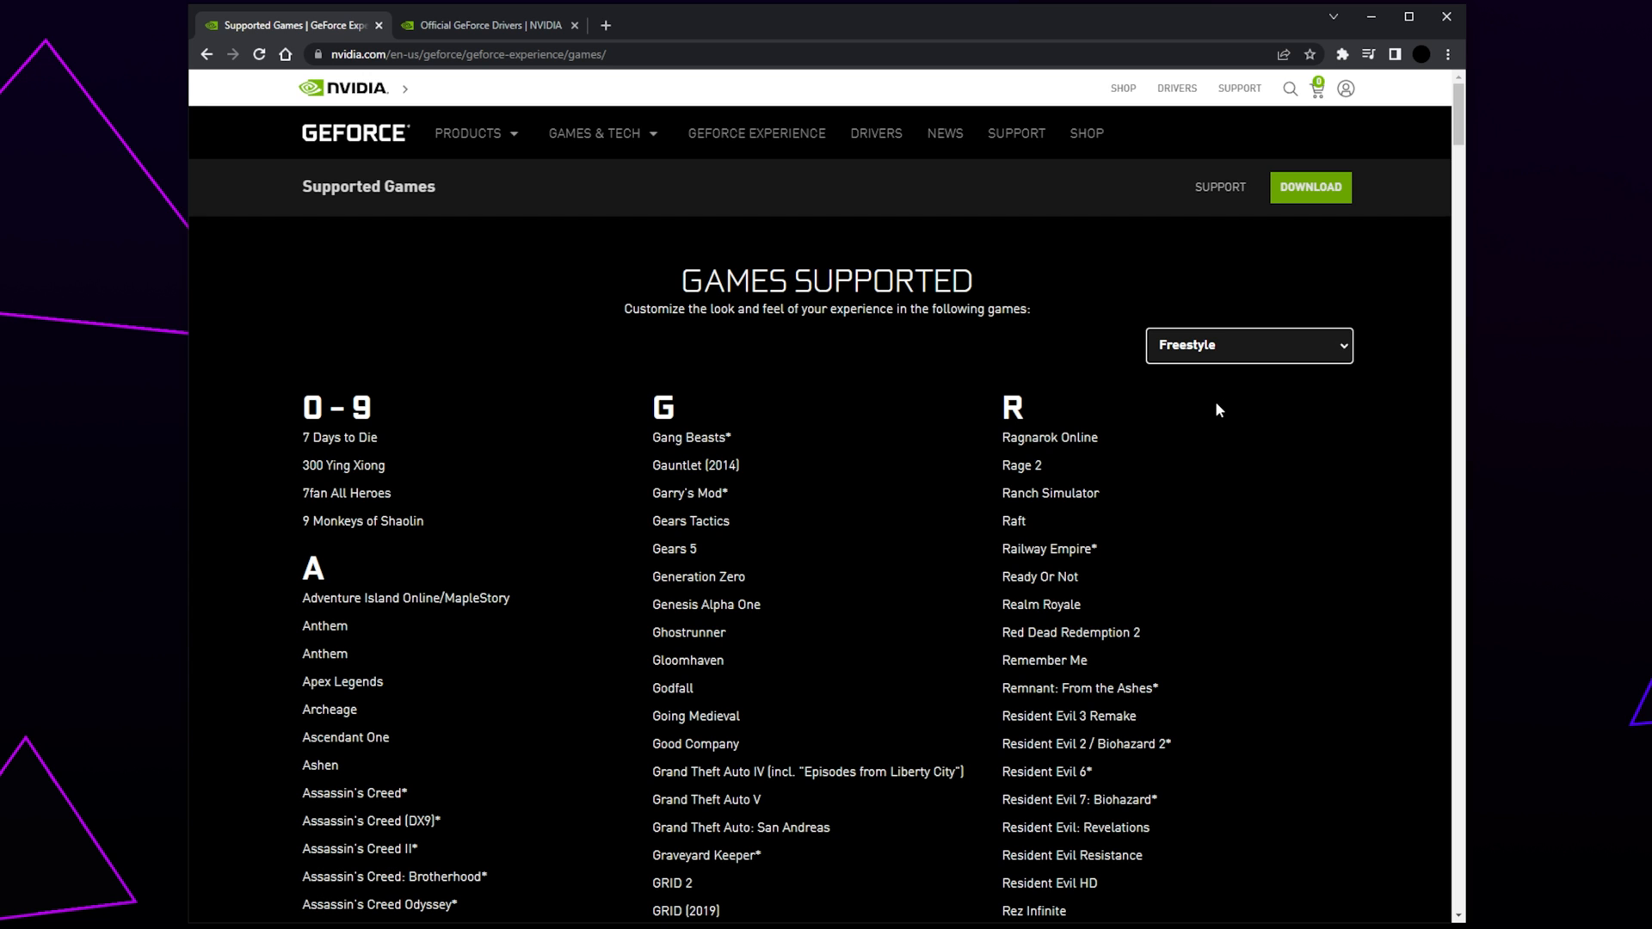
{"action": "scroll", "scroll_direction": "down", "scroll_amount": 3}
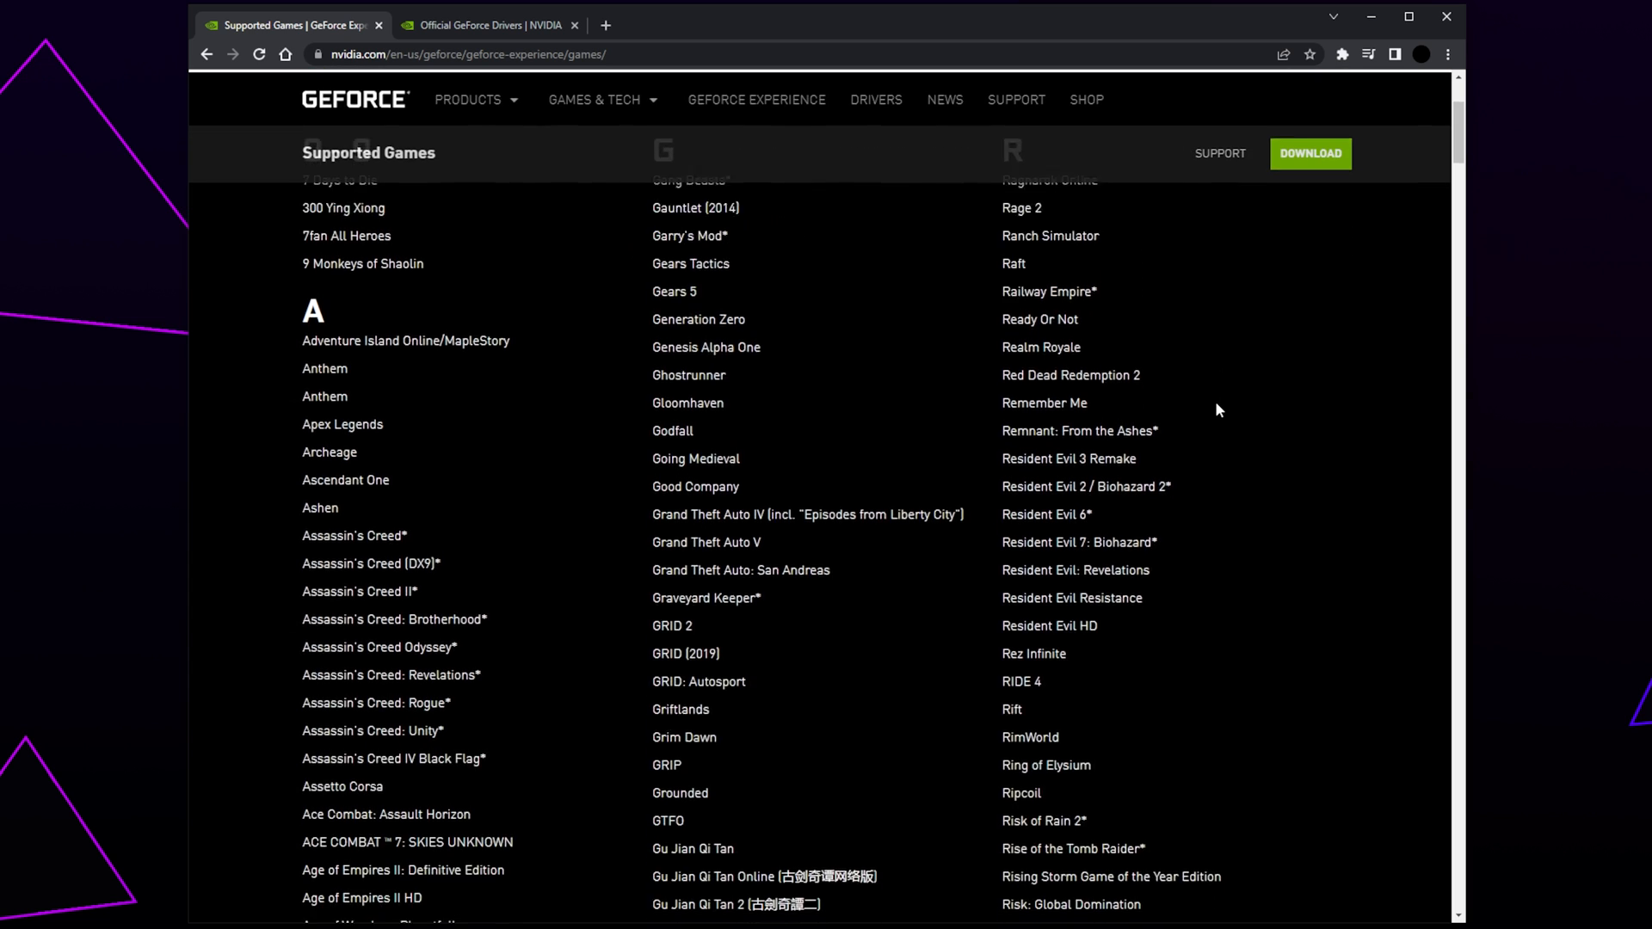
{"action": "scroll", "scroll_direction": "down", "scroll_amount": 3}
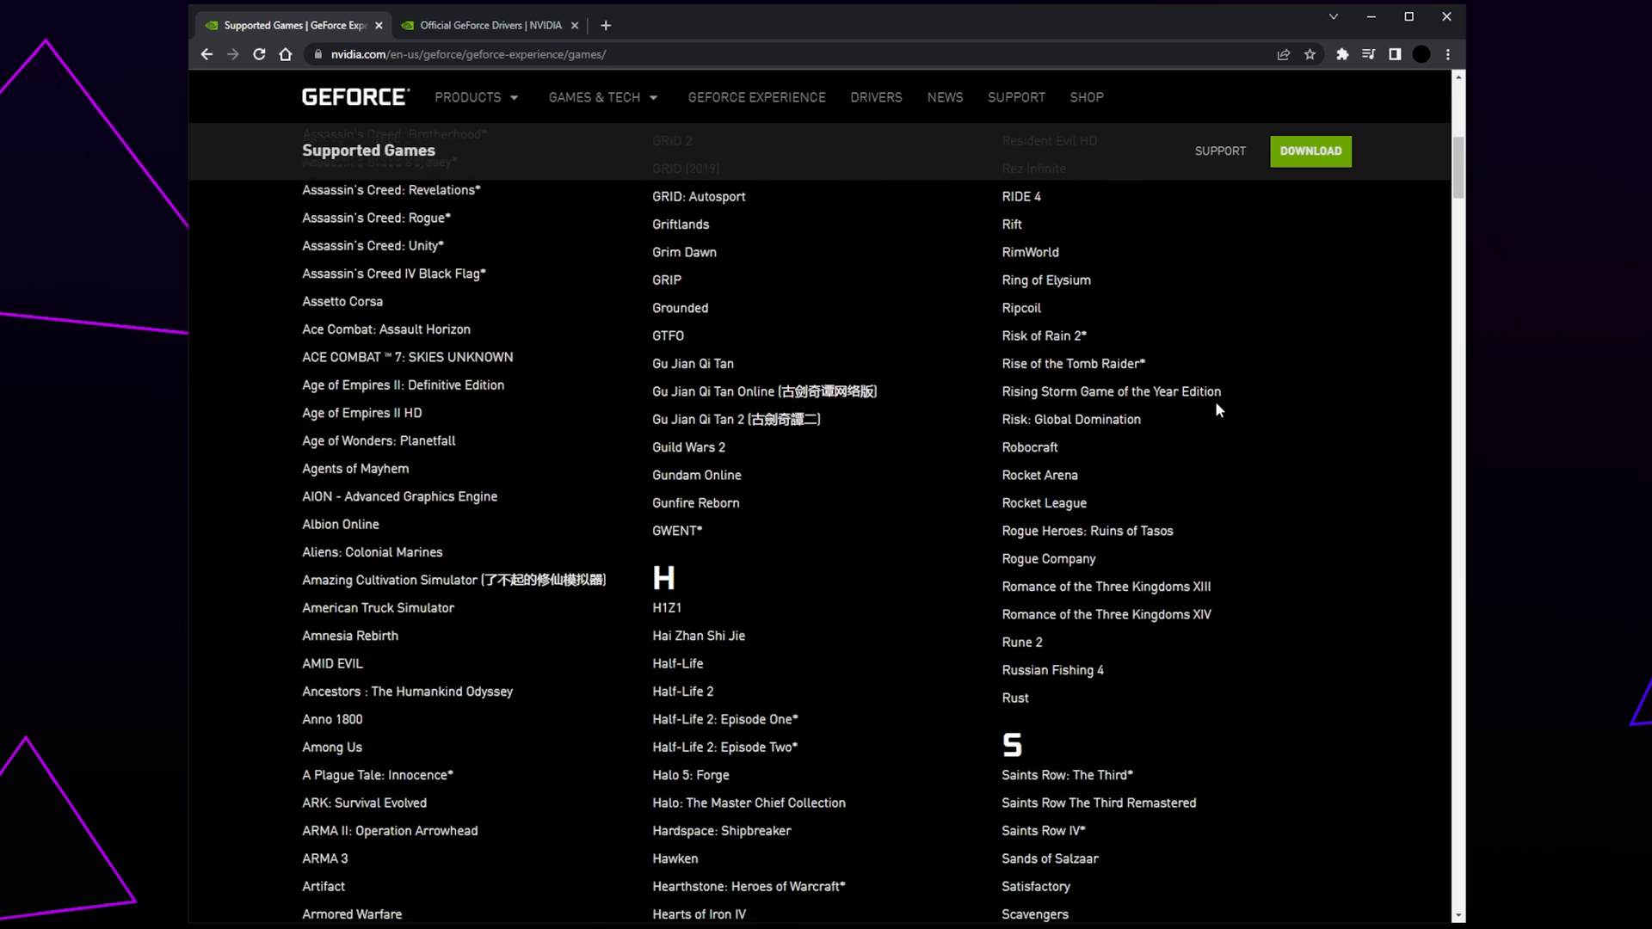
{"action": "scroll", "scroll_direction": "down", "scroll_amount": 3}
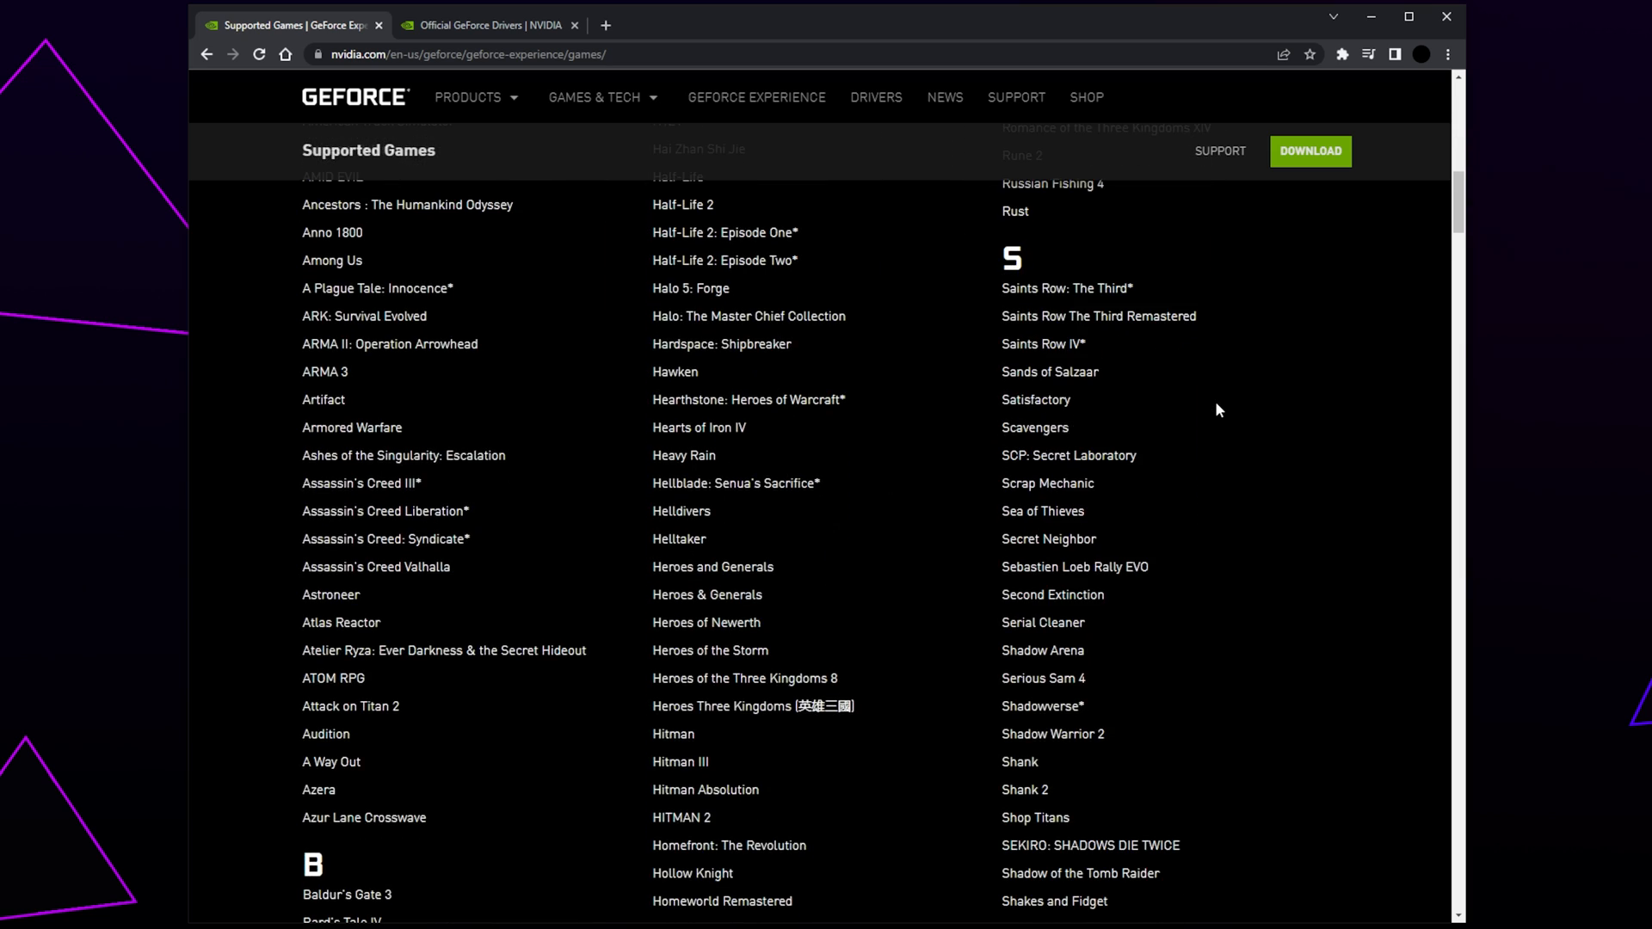
{"action": "scroll", "scroll_direction": "down", "scroll_amount": 3}
{"action": "type", "text": "gefo"}
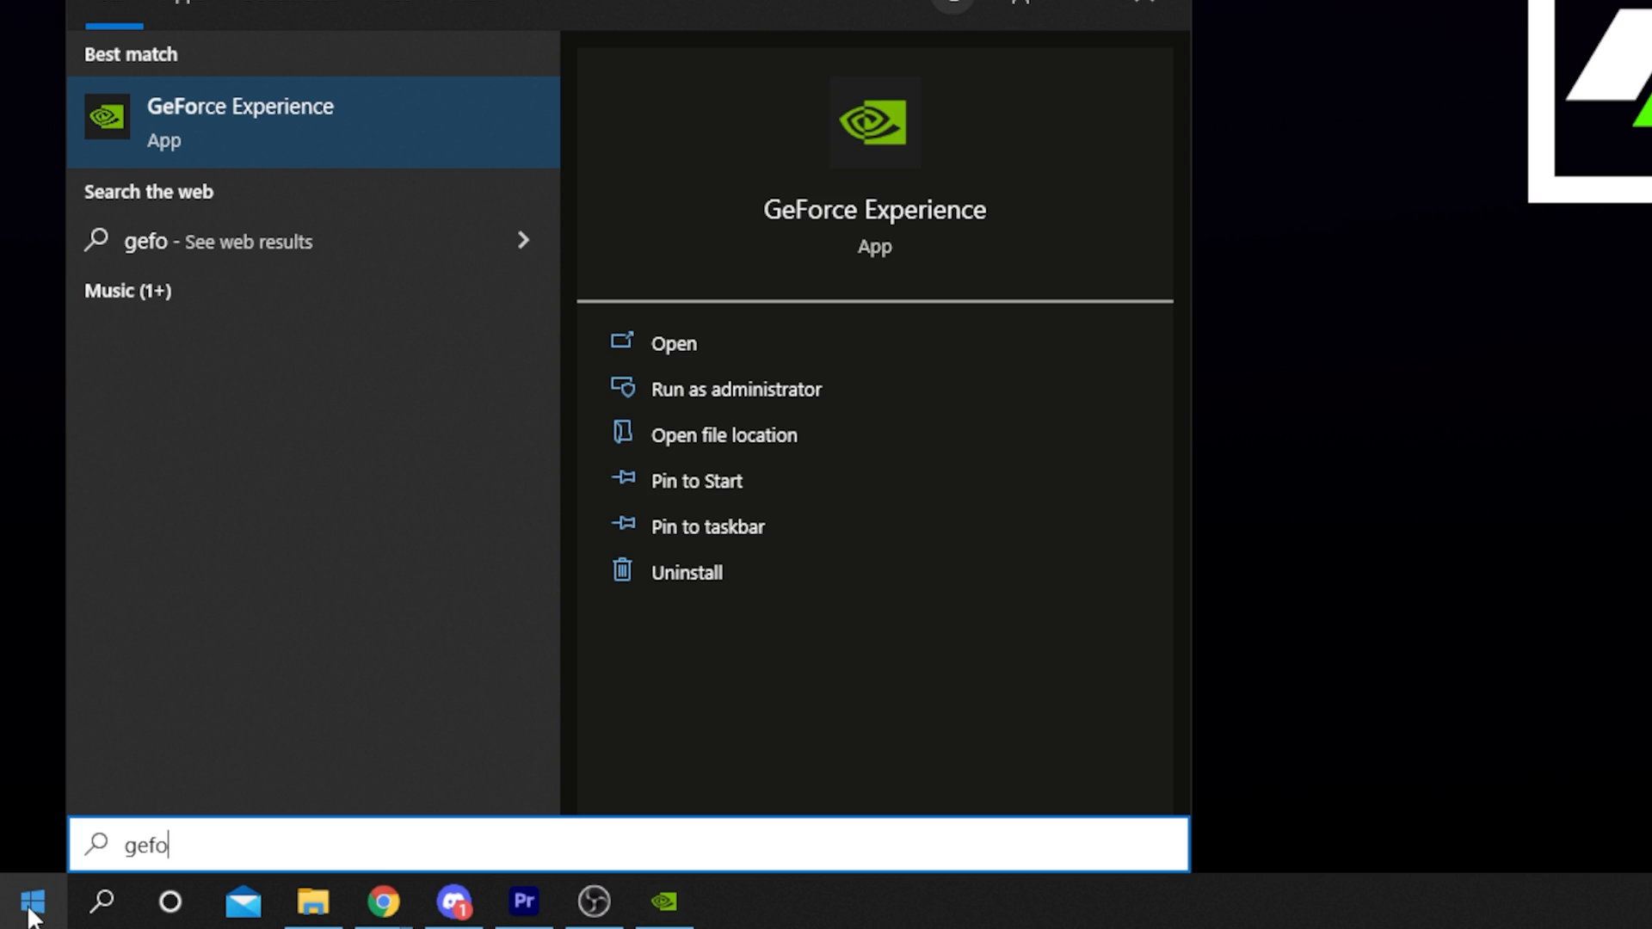
Step: Launch GeForce Experience and compare installed driver 497.29 against available 512.15 on Drivers
{"action": "left_click", "coordinate": [672, 343]}
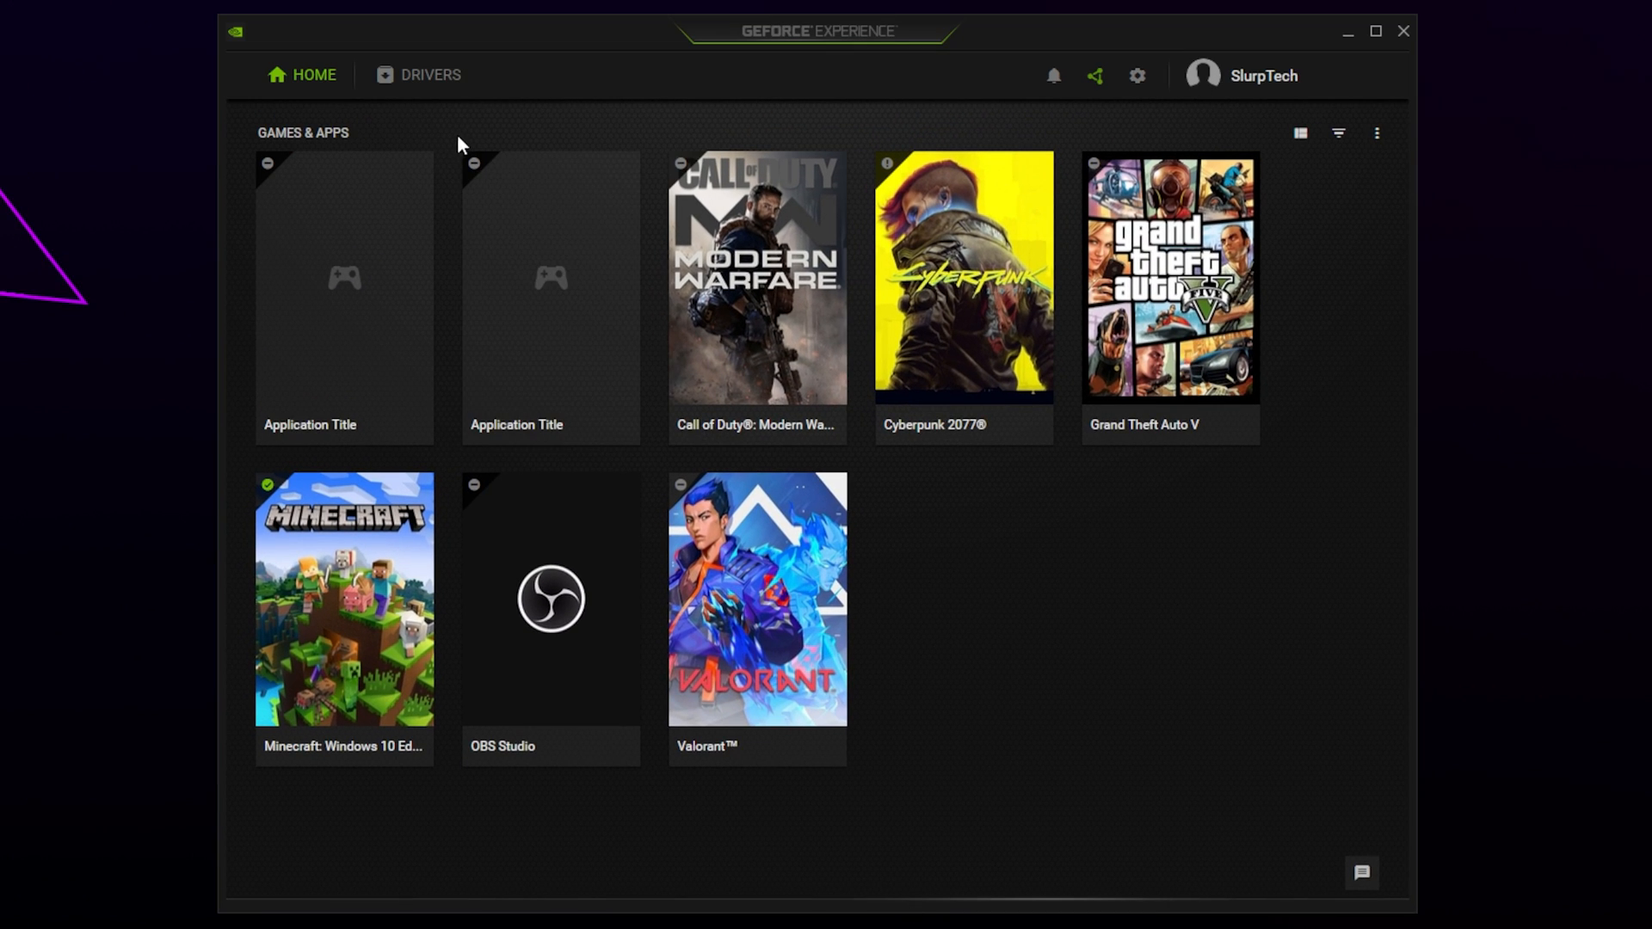
{"action": "left_click", "coordinate": [429, 75]}
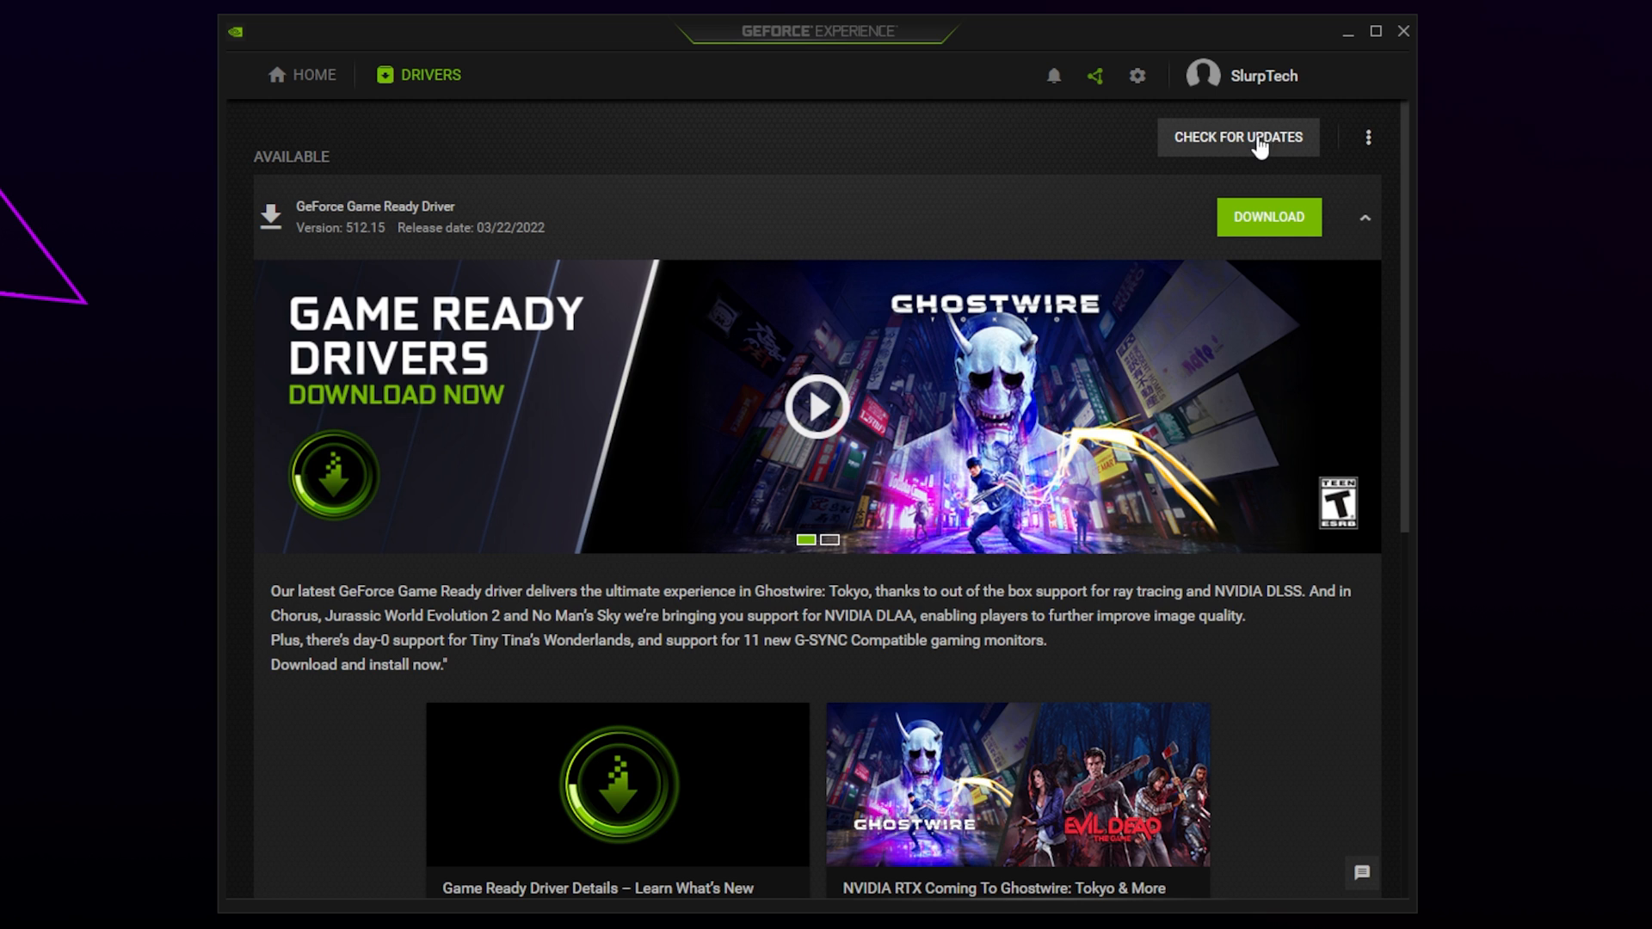
{"action": "mouse_move", "coordinate": [1268, 227]}
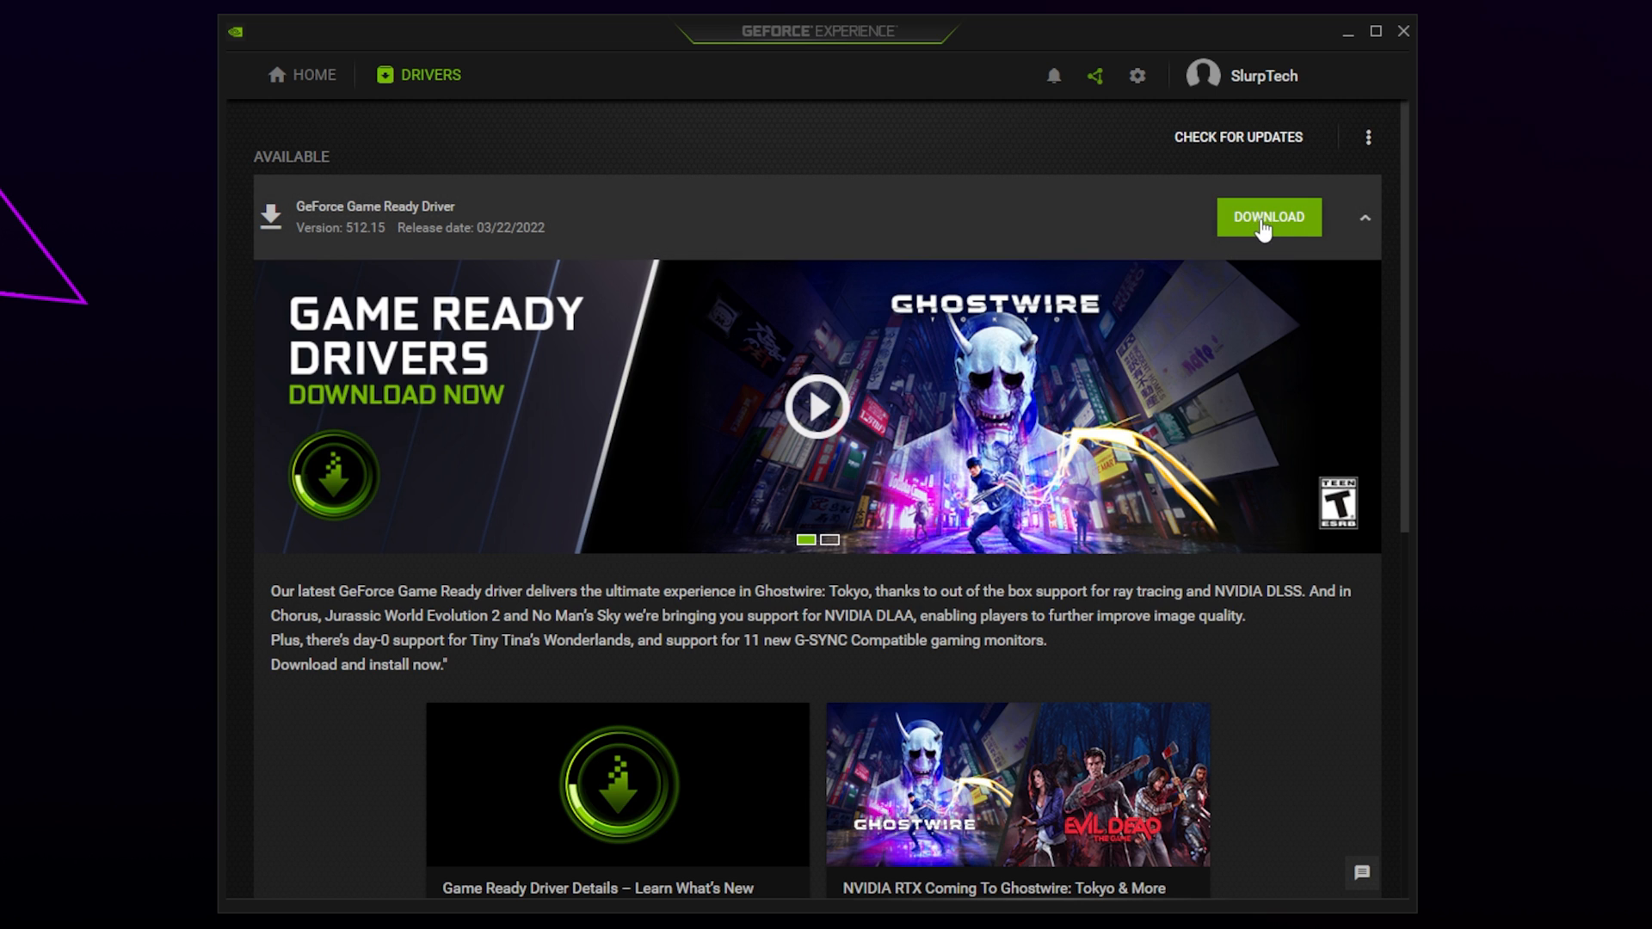
{"action": "scroll", "scroll_direction": "down", "scroll_amount": 3}
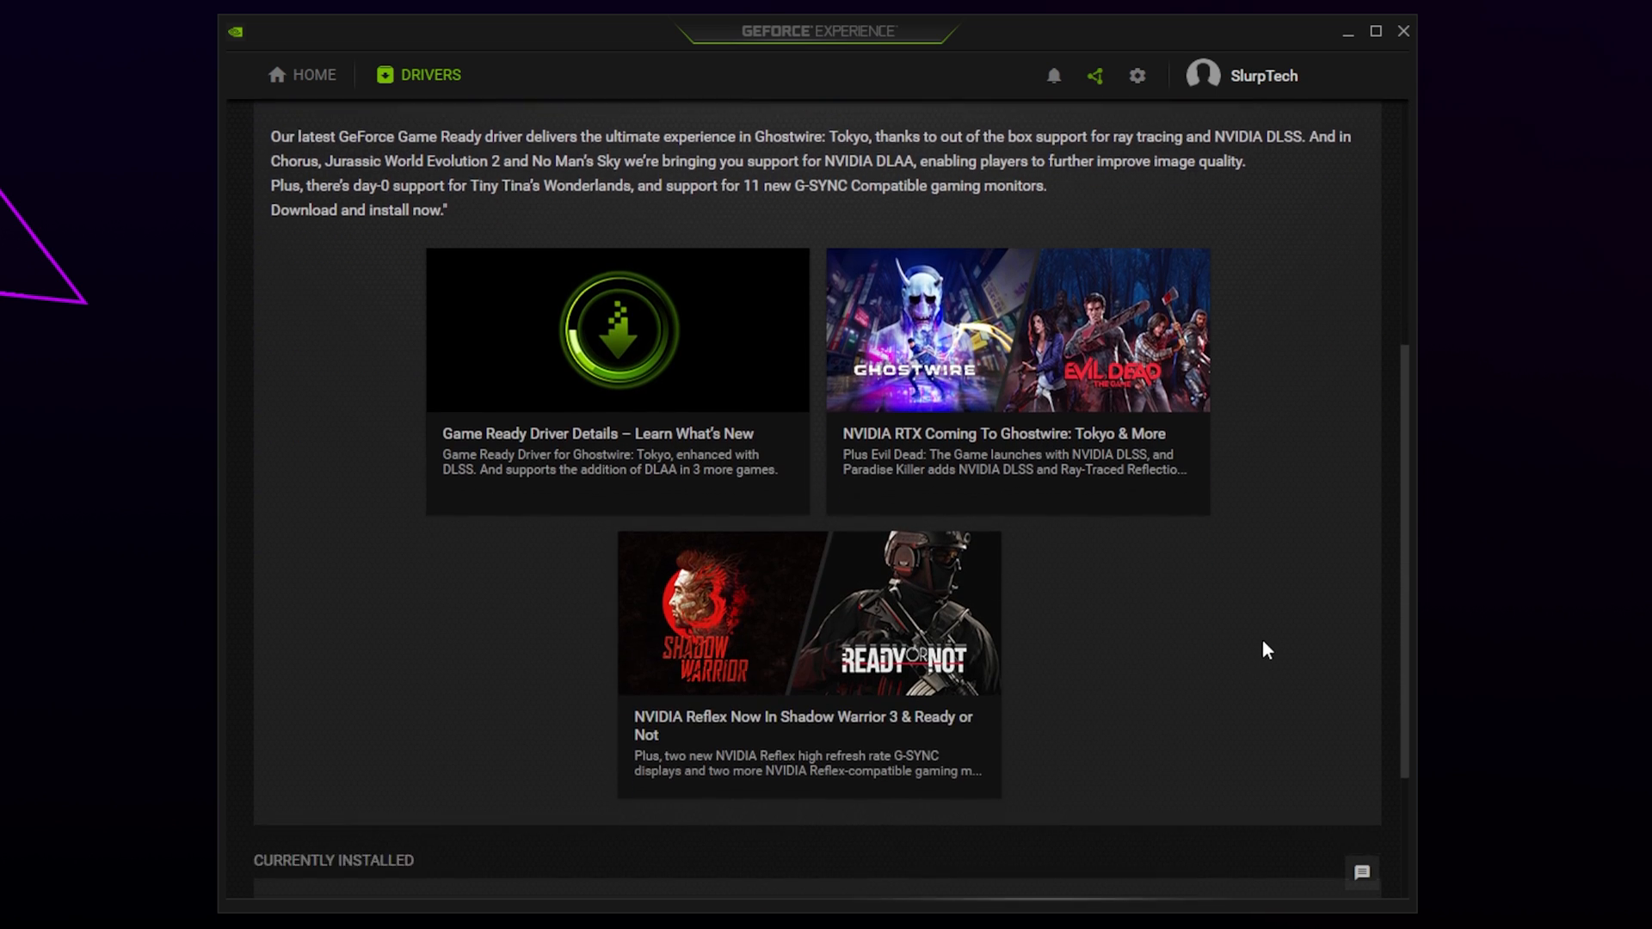
{"action": "scroll", "scroll_direction": "down", "scroll_amount": 3}
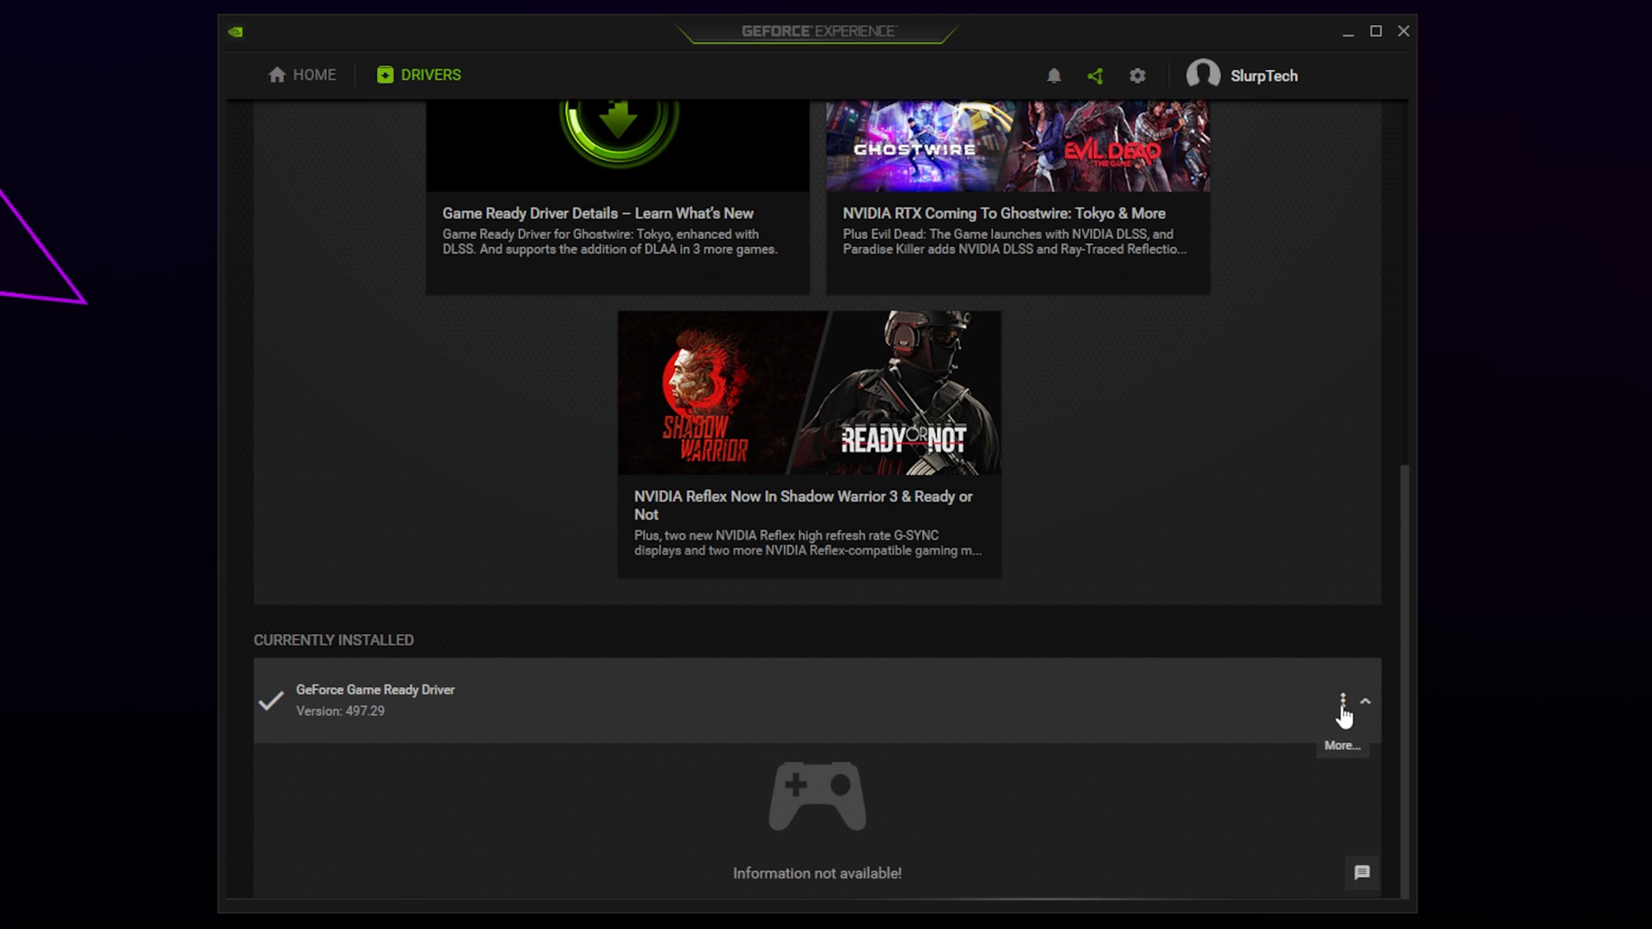
{"action": "left_click", "coordinate": [1342, 702]}
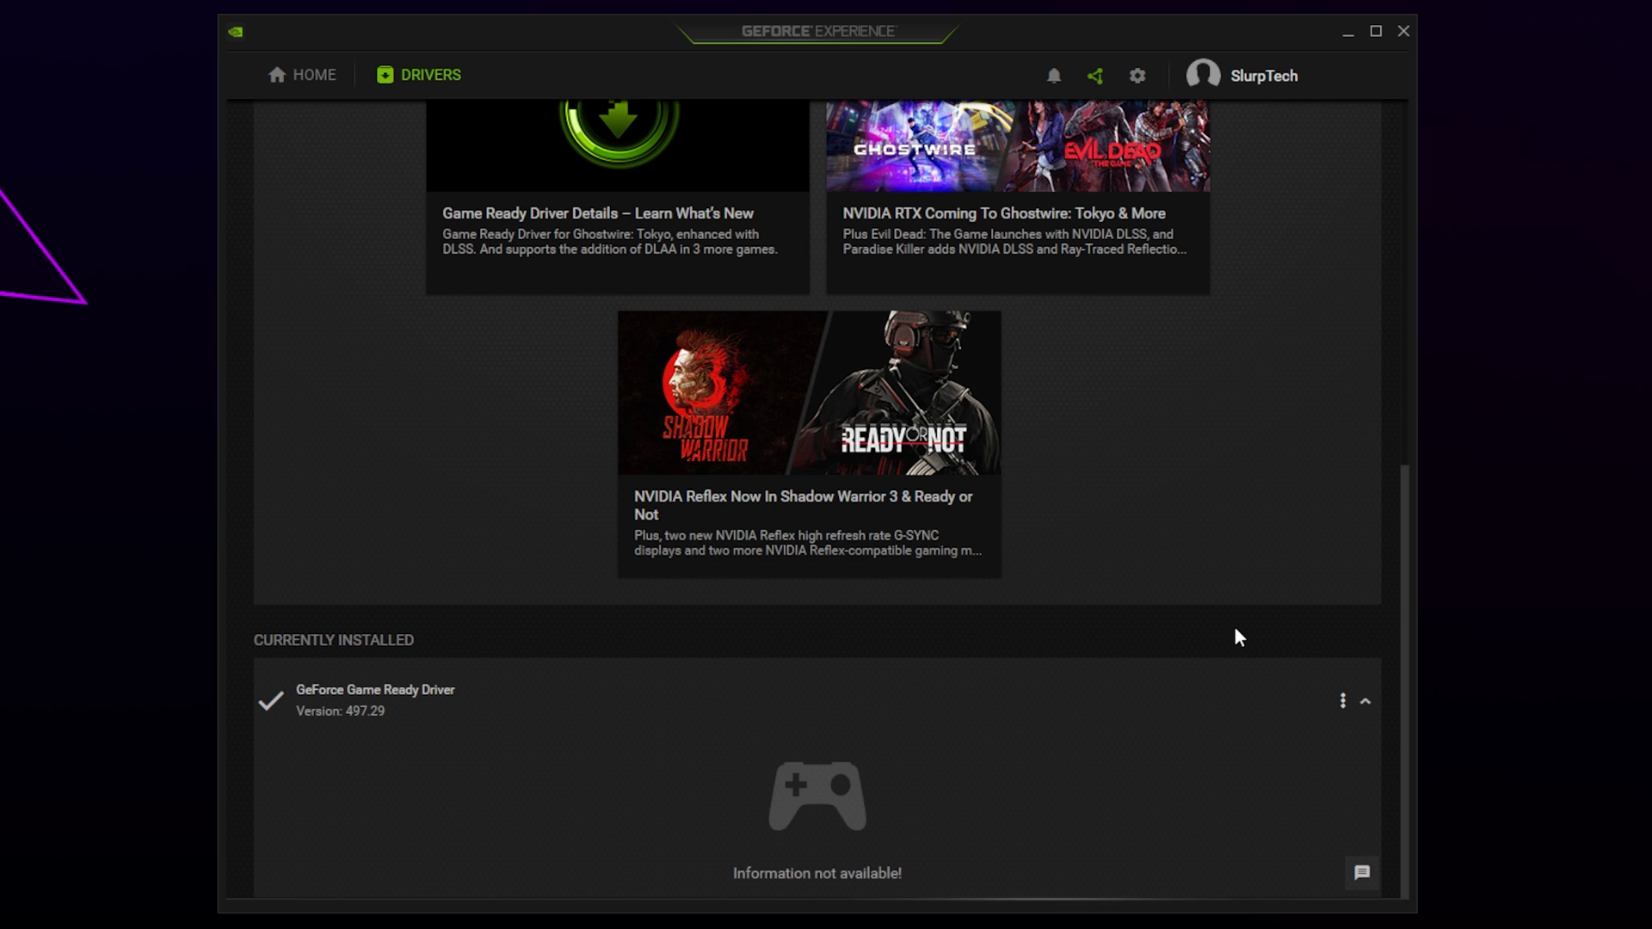
{"action": "scroll", "scroll_direction": "up", "scroll_amount": 3}
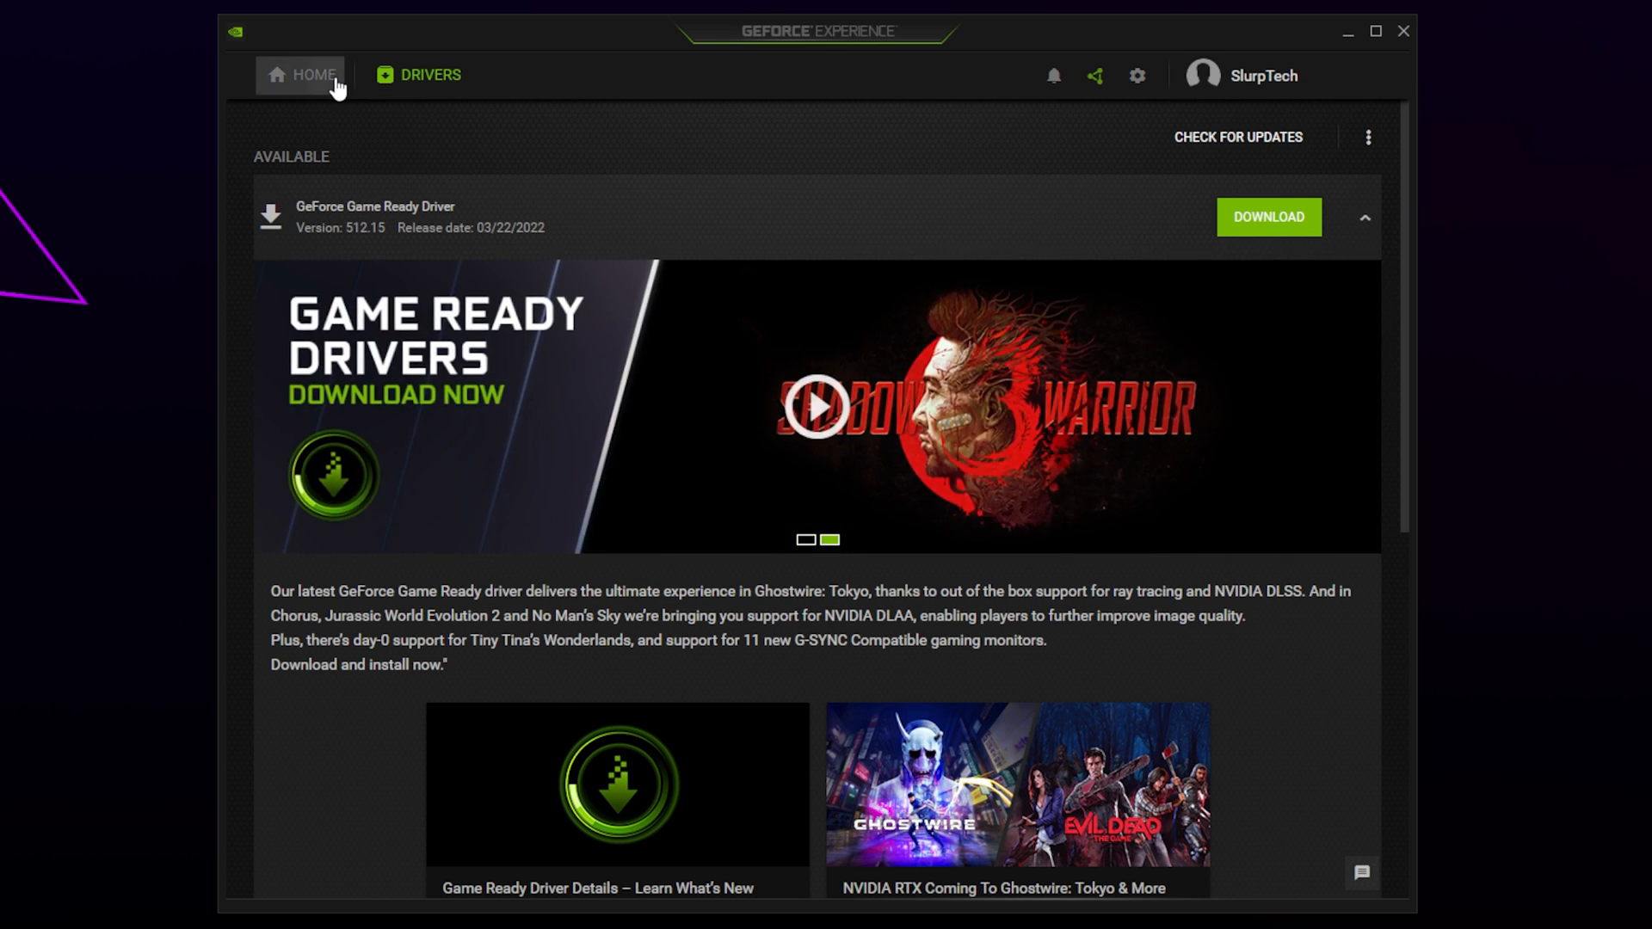
Step: Return to the GeForce Experience home library showing Call of Duty, Cyberpunk 2077 and Valorant
{"action": "left_click", "coordinate": [301, 74]}
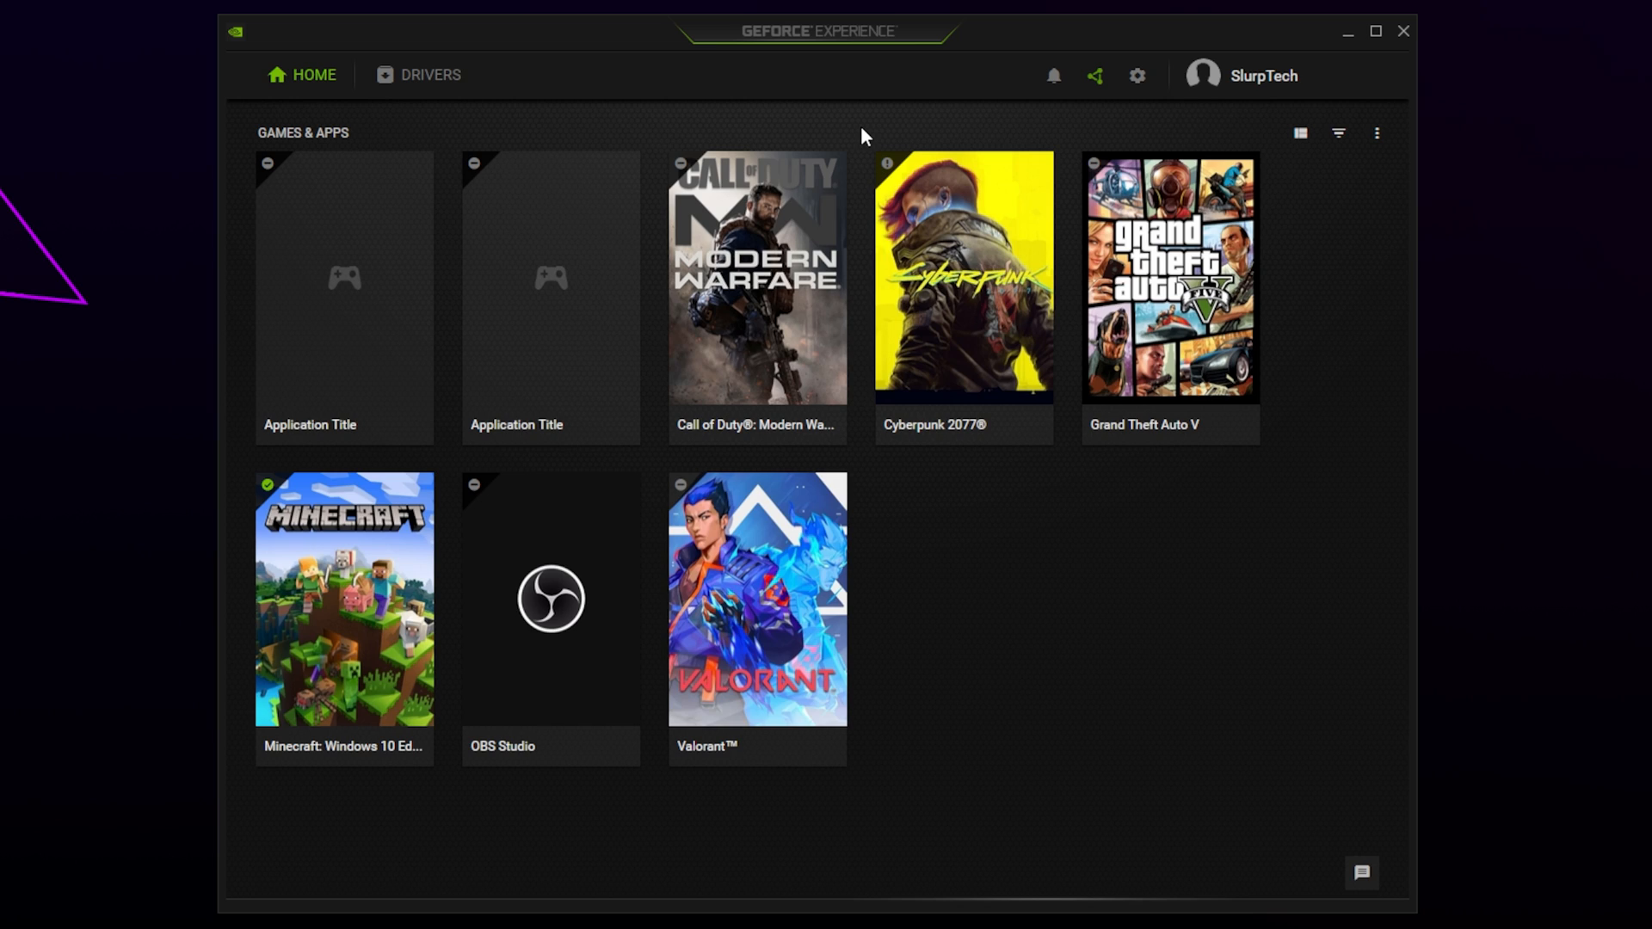
{"action": "mouse_move", "coordinate": [1108, 108]}
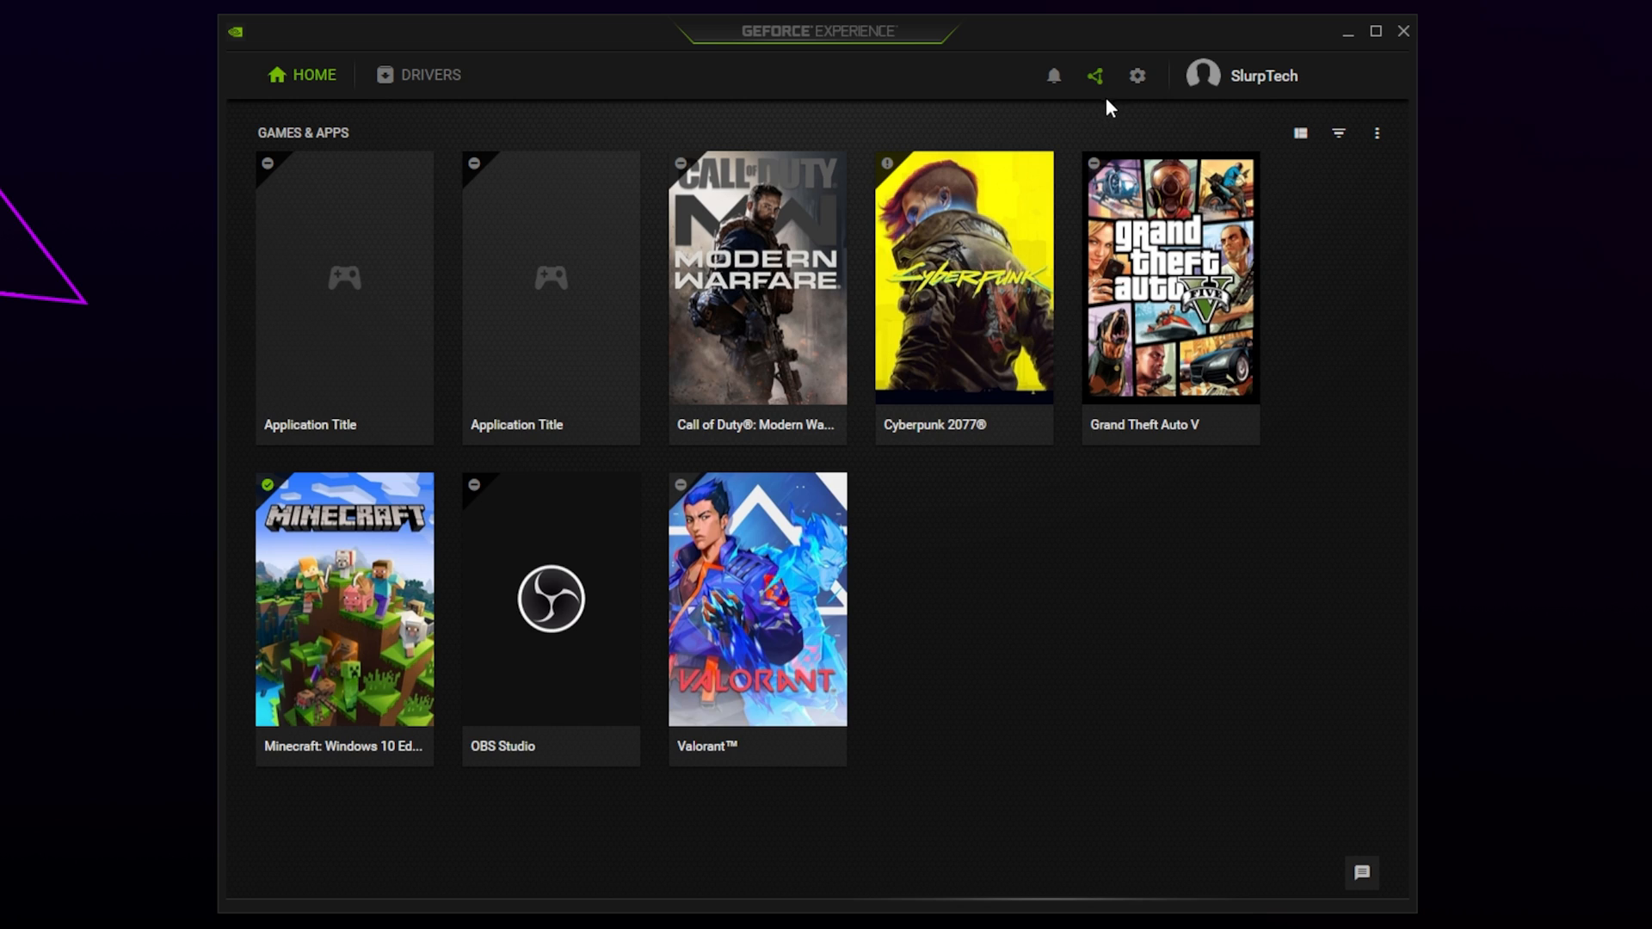
{"action": "mouse_move", "coordinate": [1132, 97]}
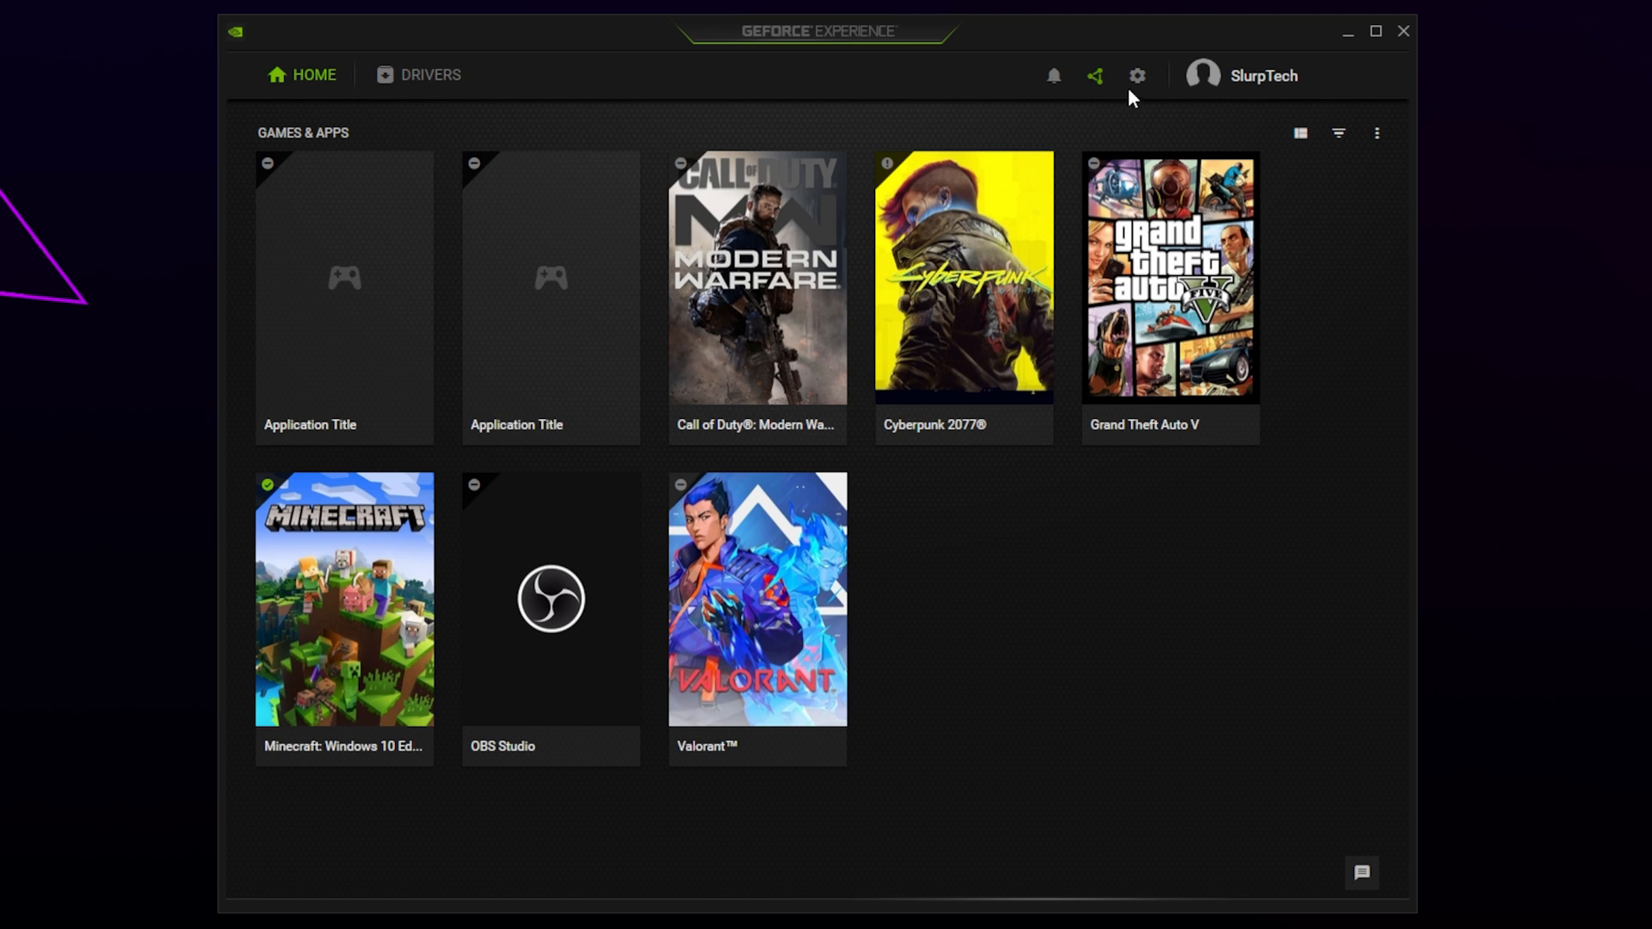
{"action": "left_click", "coordinate": [1136, 76]}
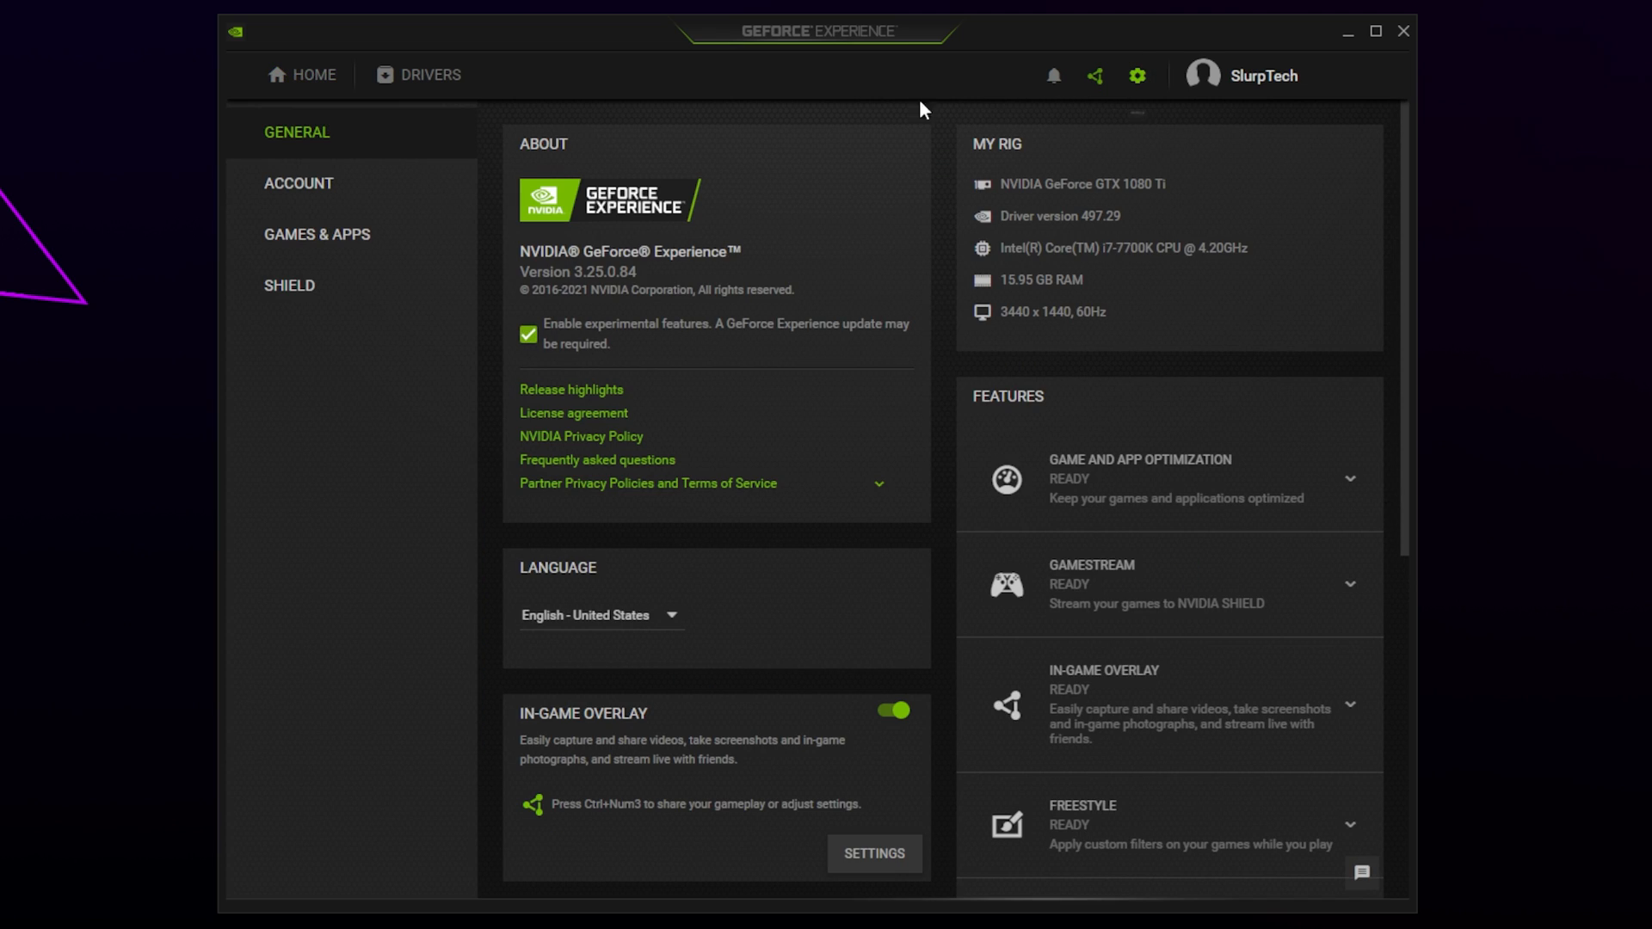
{"action": "mouse_move", "coordinate": [398, 142]}
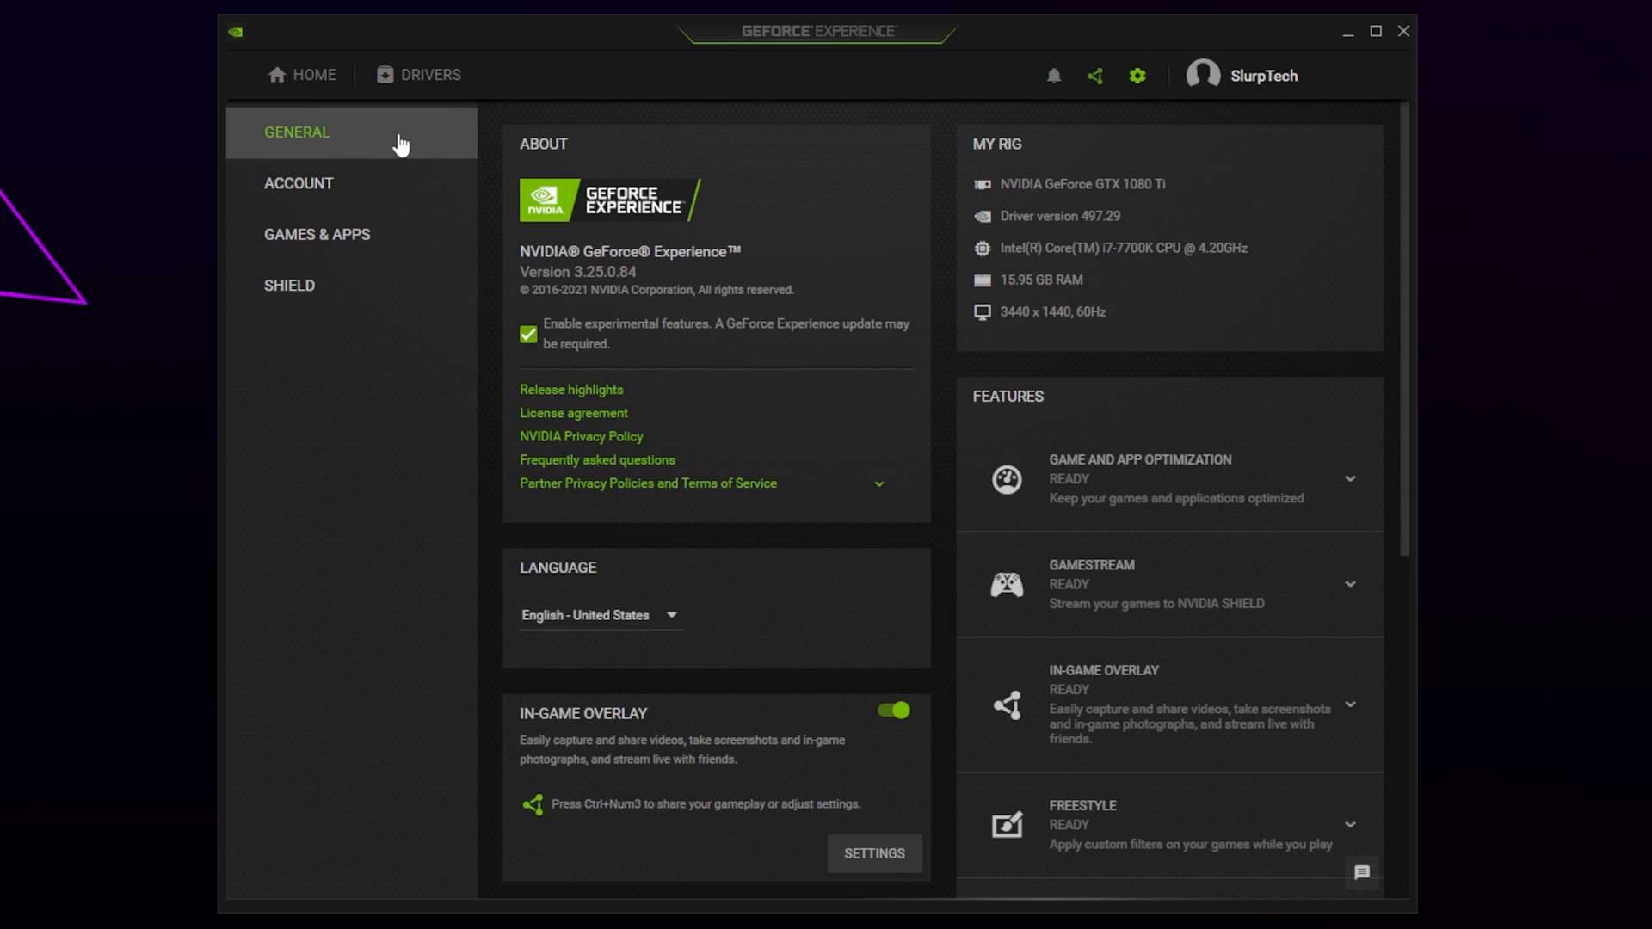
{"action": "mouse_move", "coordinate": [555, 331]}
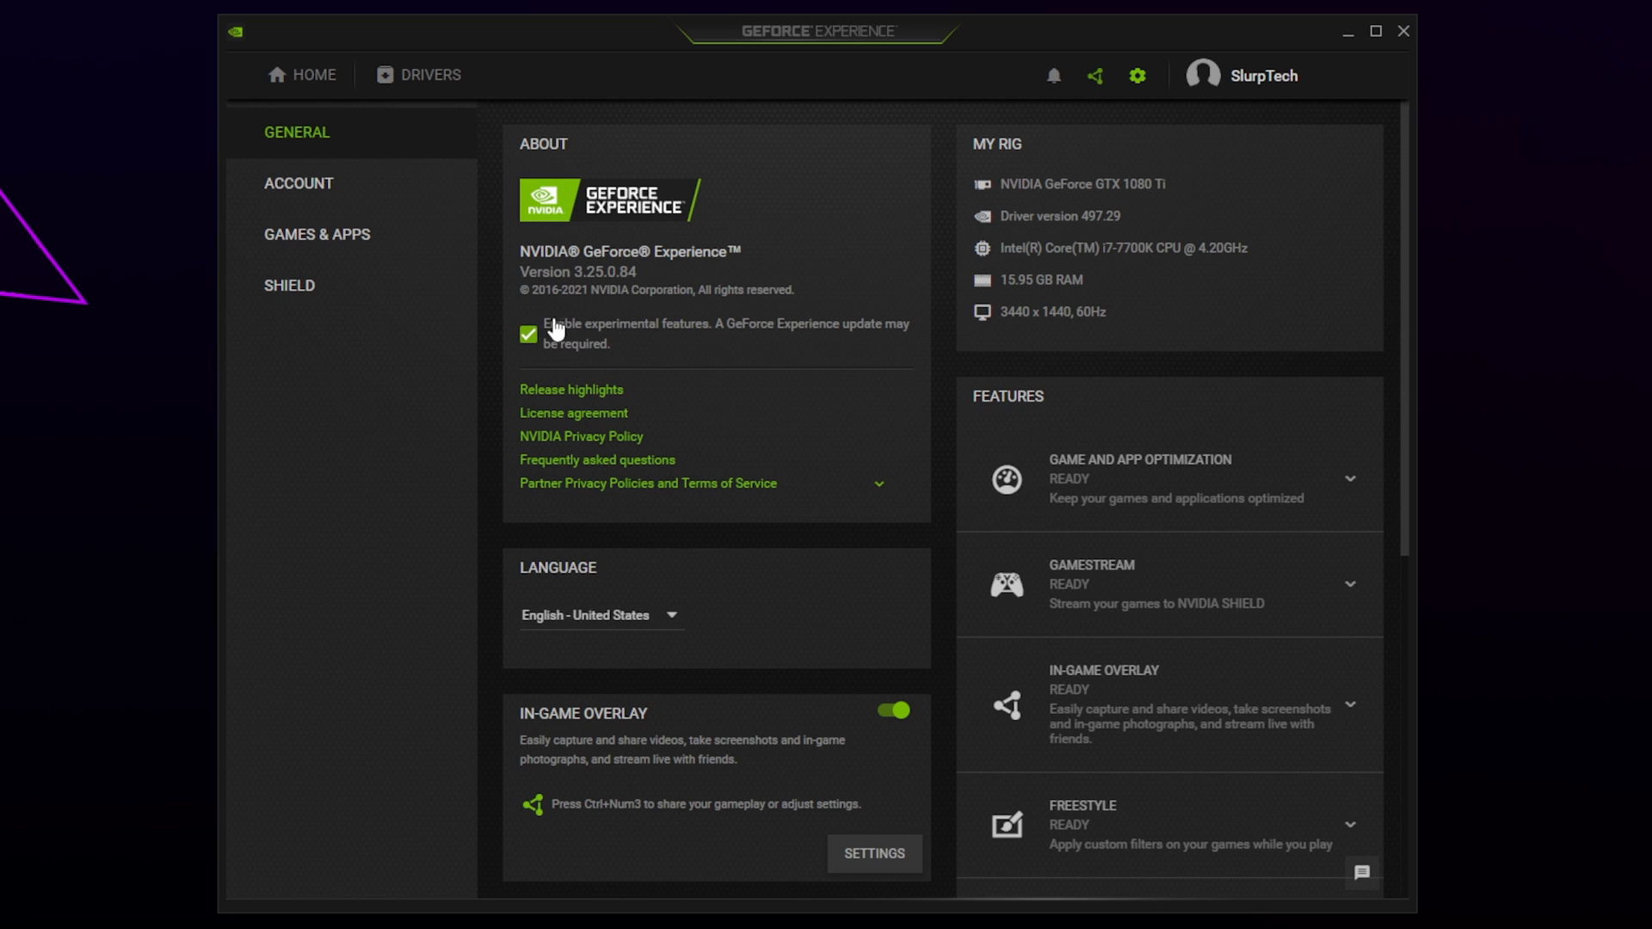
{"action": "mouse_move", "coordinate": [699, 348]}
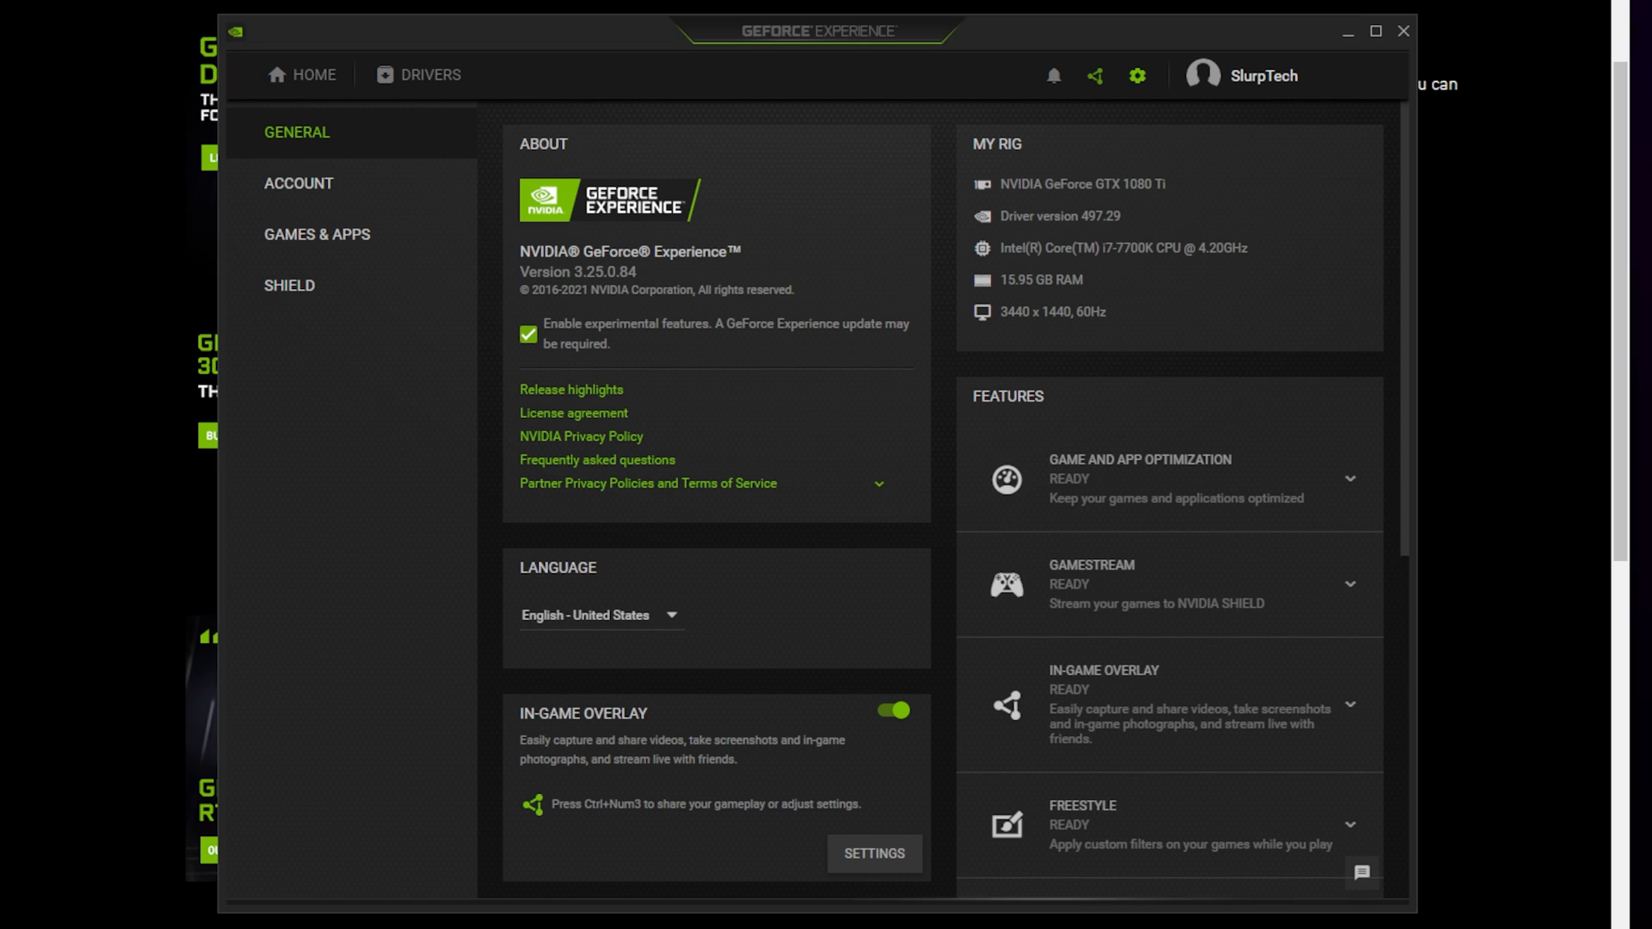
{"action": "mouse_move", "coordinate": [266, 454]}
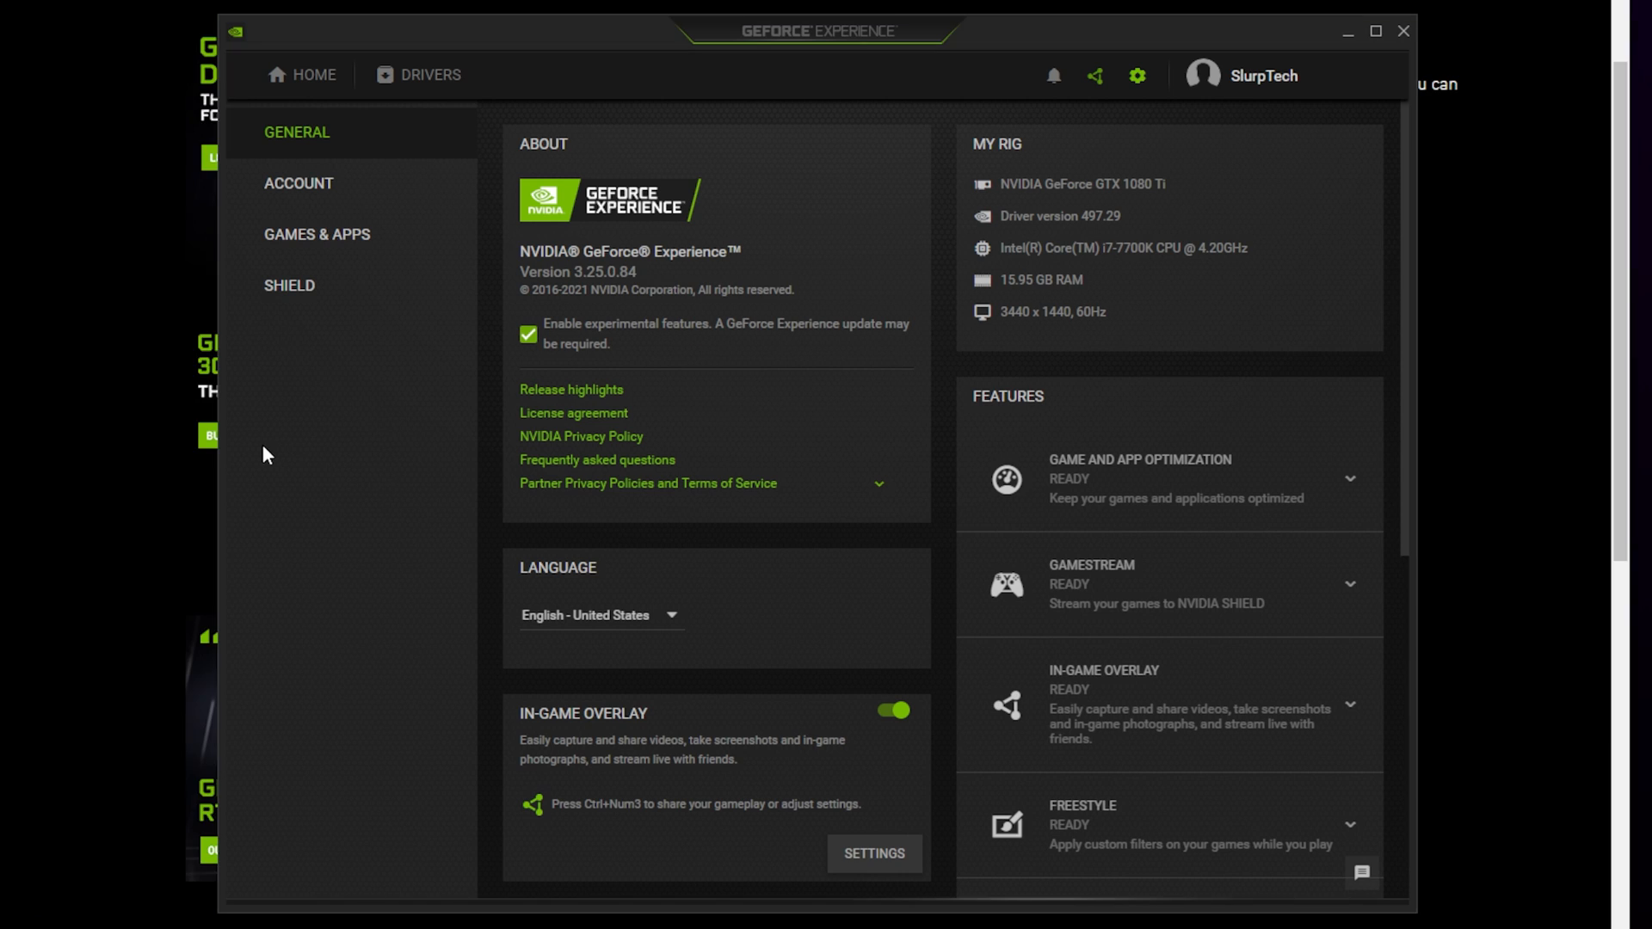
{"action": "mouse_move", "coordinate": [929, 41]}
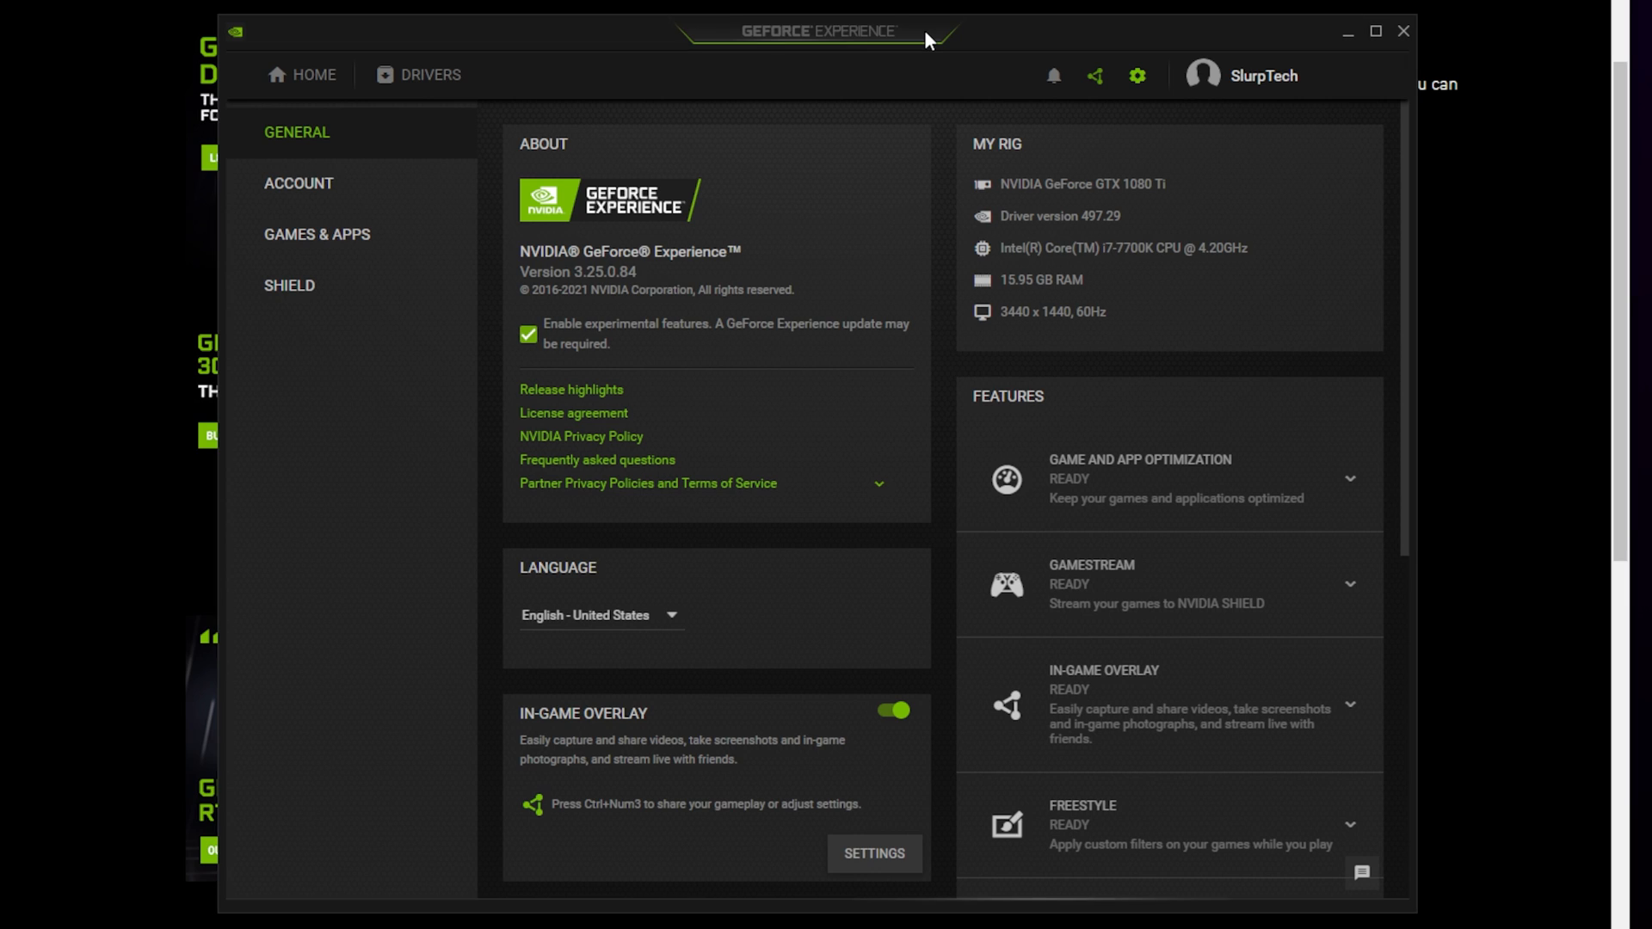
{"action": "mouse_move", "coordinate": [913, 47]}
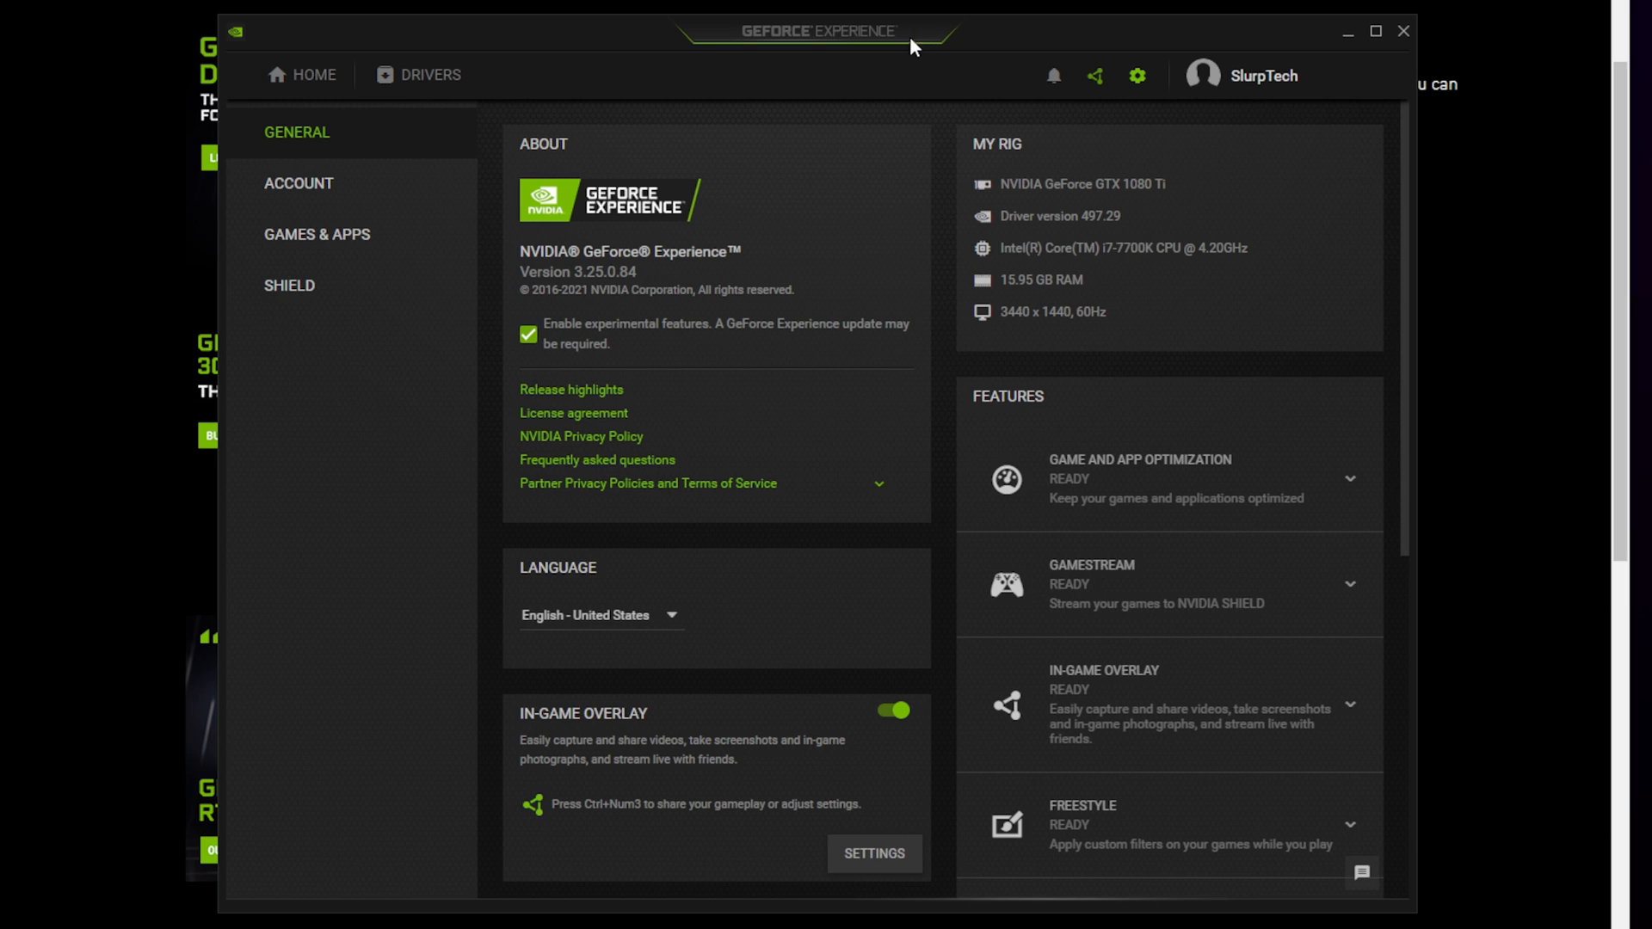
{"action": "mouse_move", "coordinate": [899, 229]}
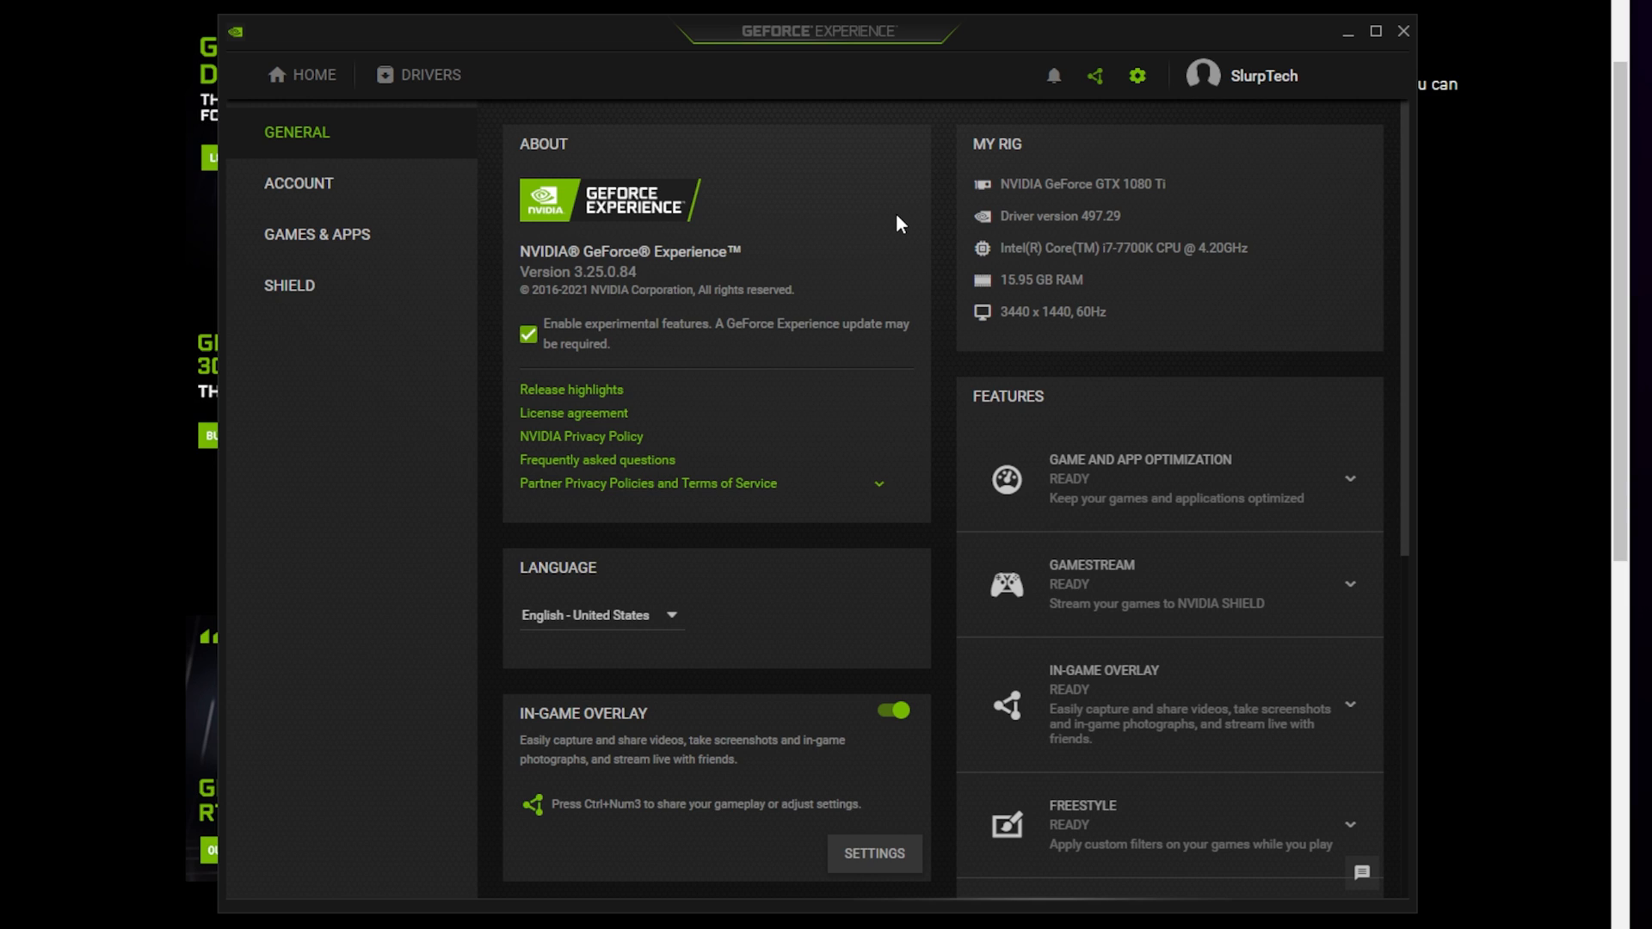
{"action": "mouse_move", "coordinate": [928, 216]}
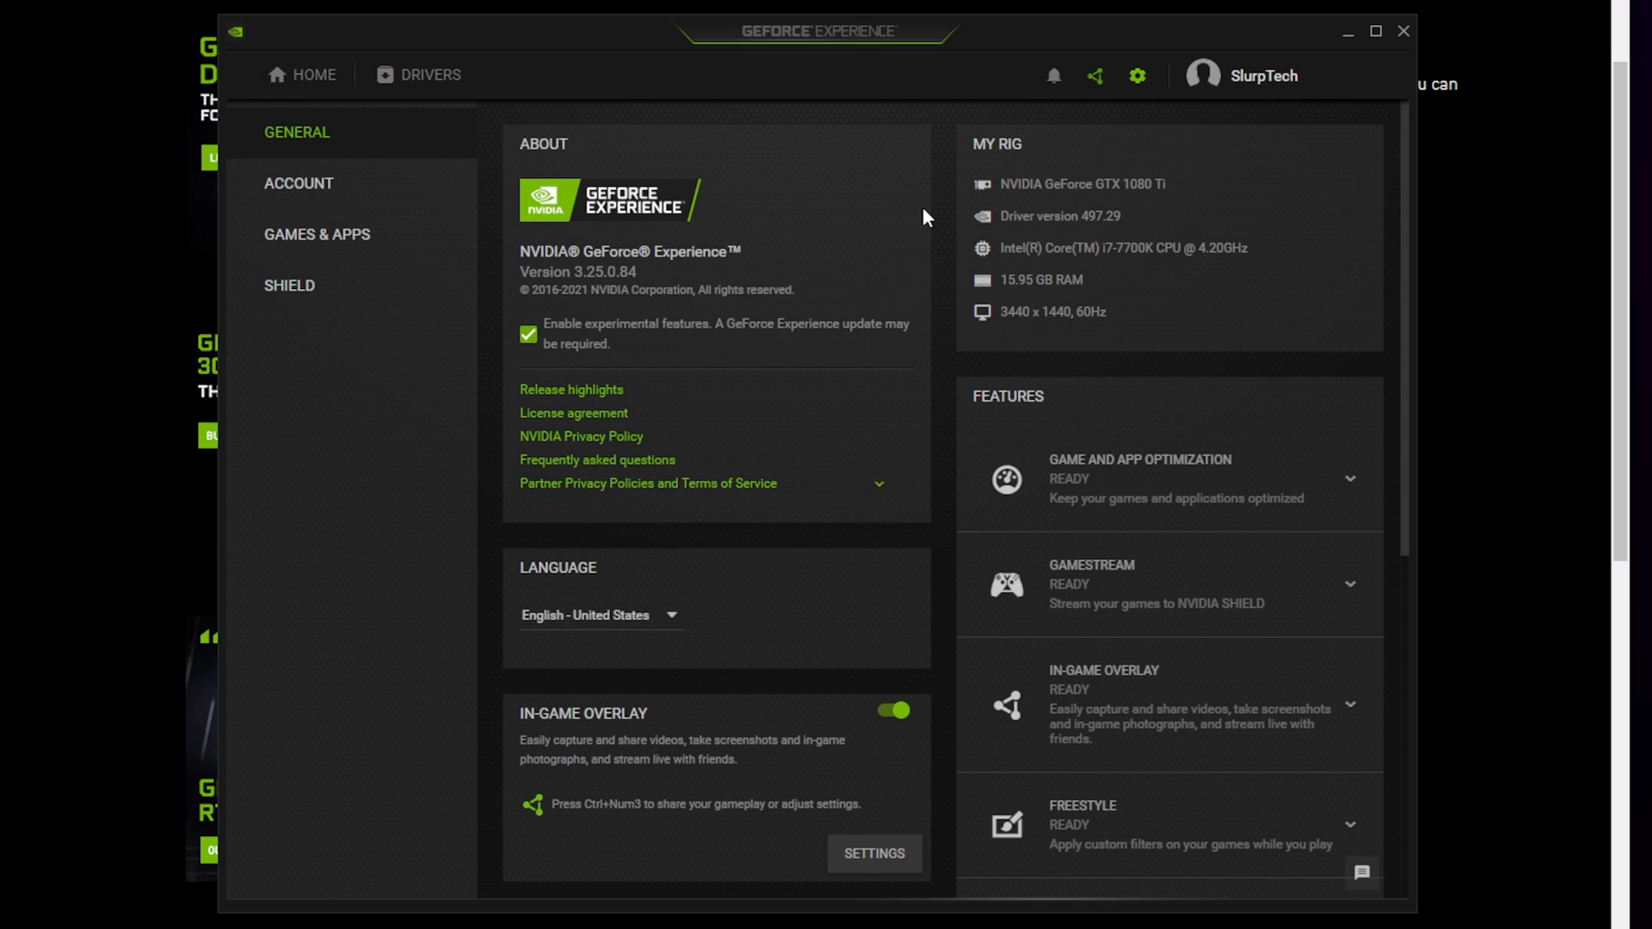
{"action": "mouse_move", "coordinate": [1086, 215]}
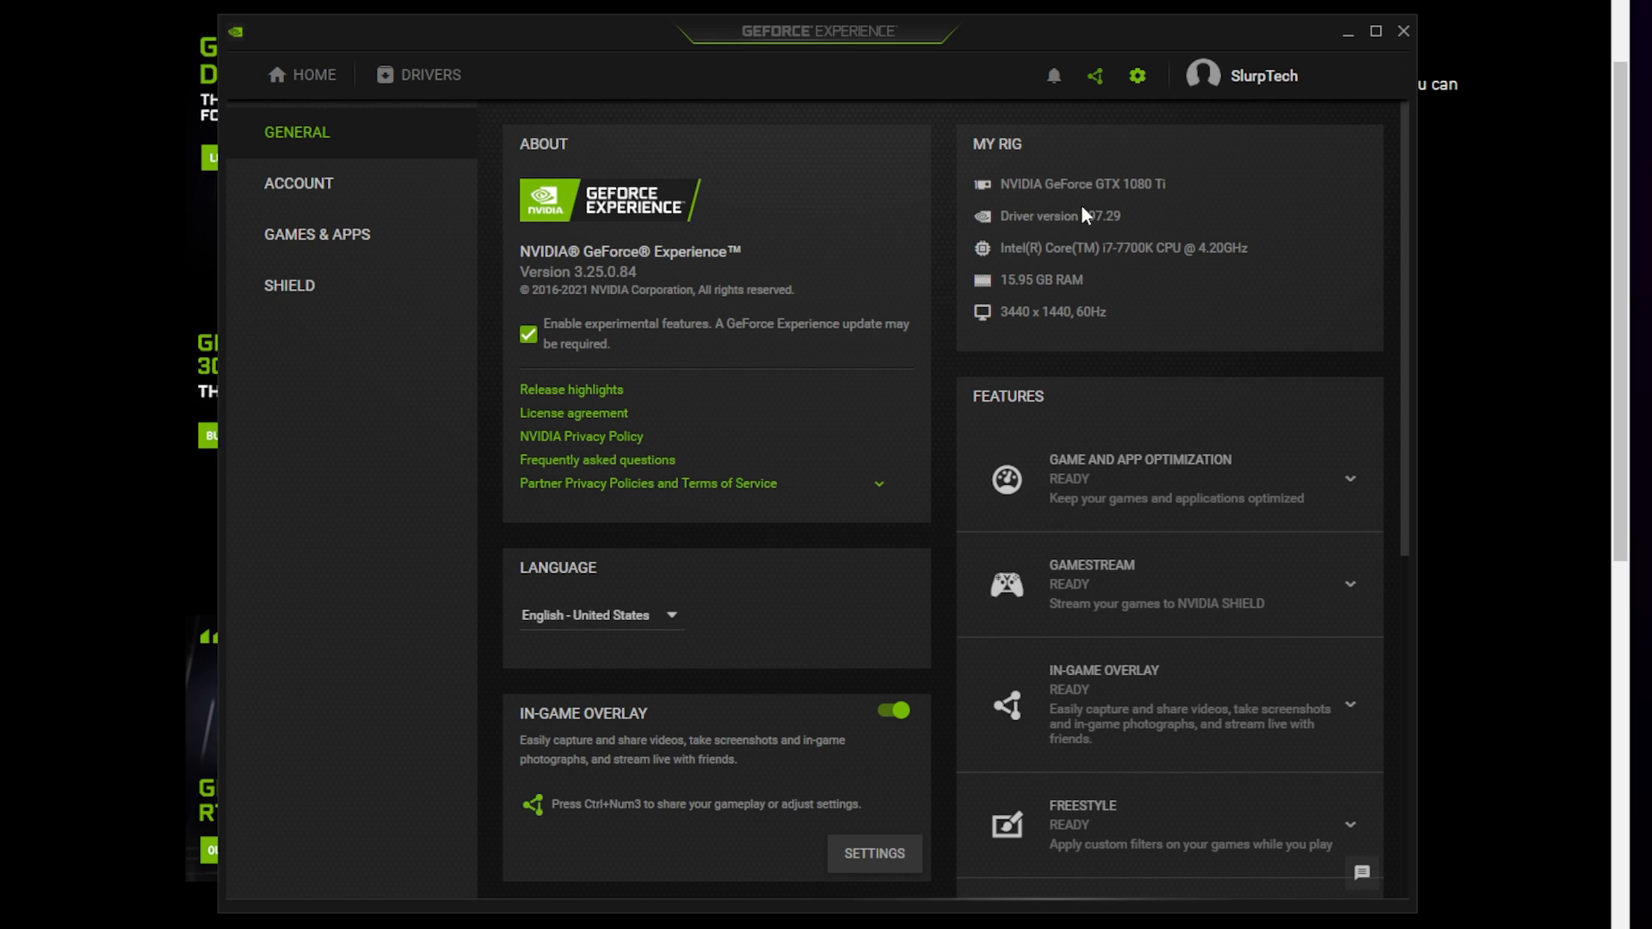
{"action": "mouse_move", "coordinate": [1017, 324]}
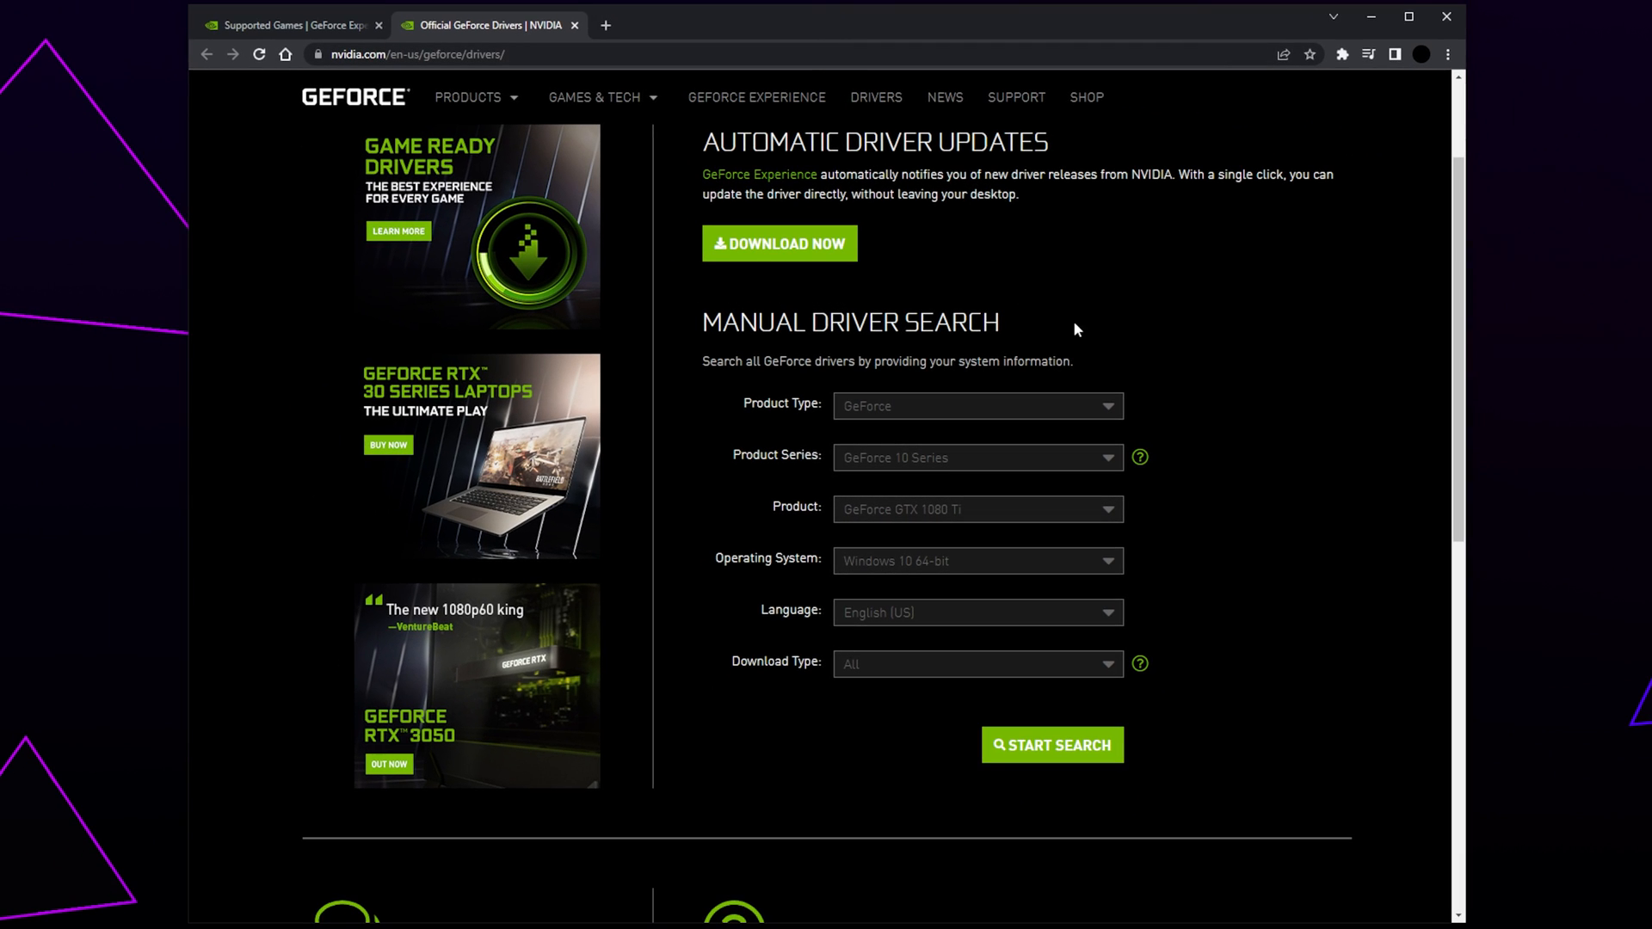
Step: Search NVIDIA drivers for the GTX 1080 Ti and open the Game Ready Driver 511.79 page
{"action": "scroll", "scroll_direction": "down", "scroll_amount": 3}
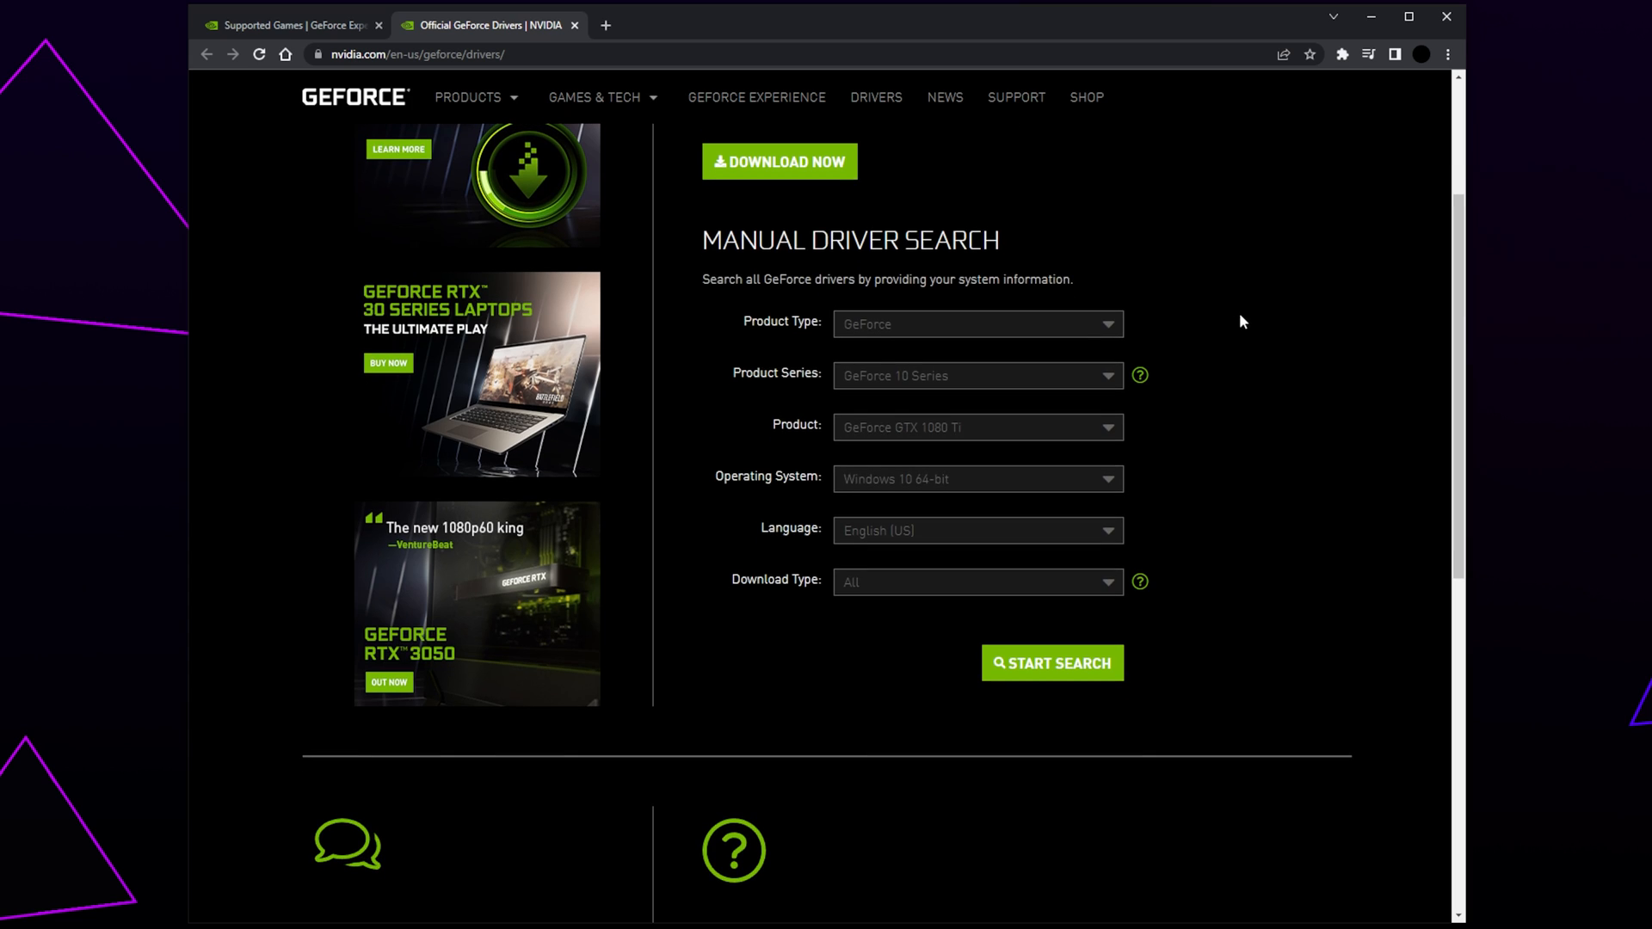
{"action": "mouse_move", "coordinate": [976, 454]}
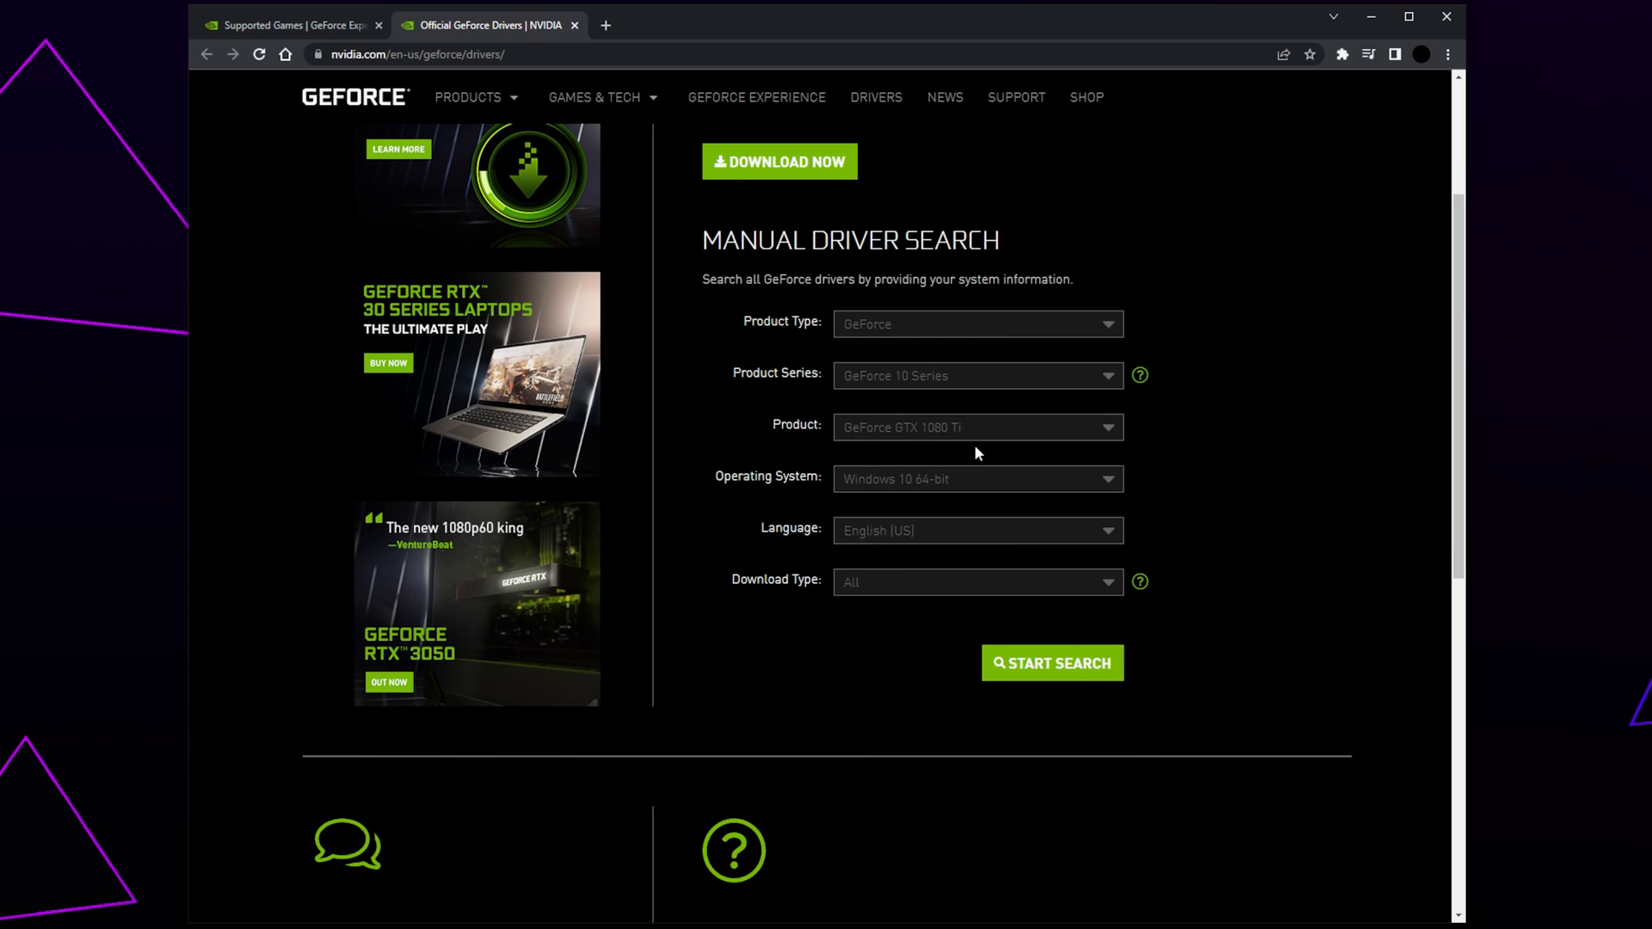
{"action": "left_click", "coordinate": [975, 478]}
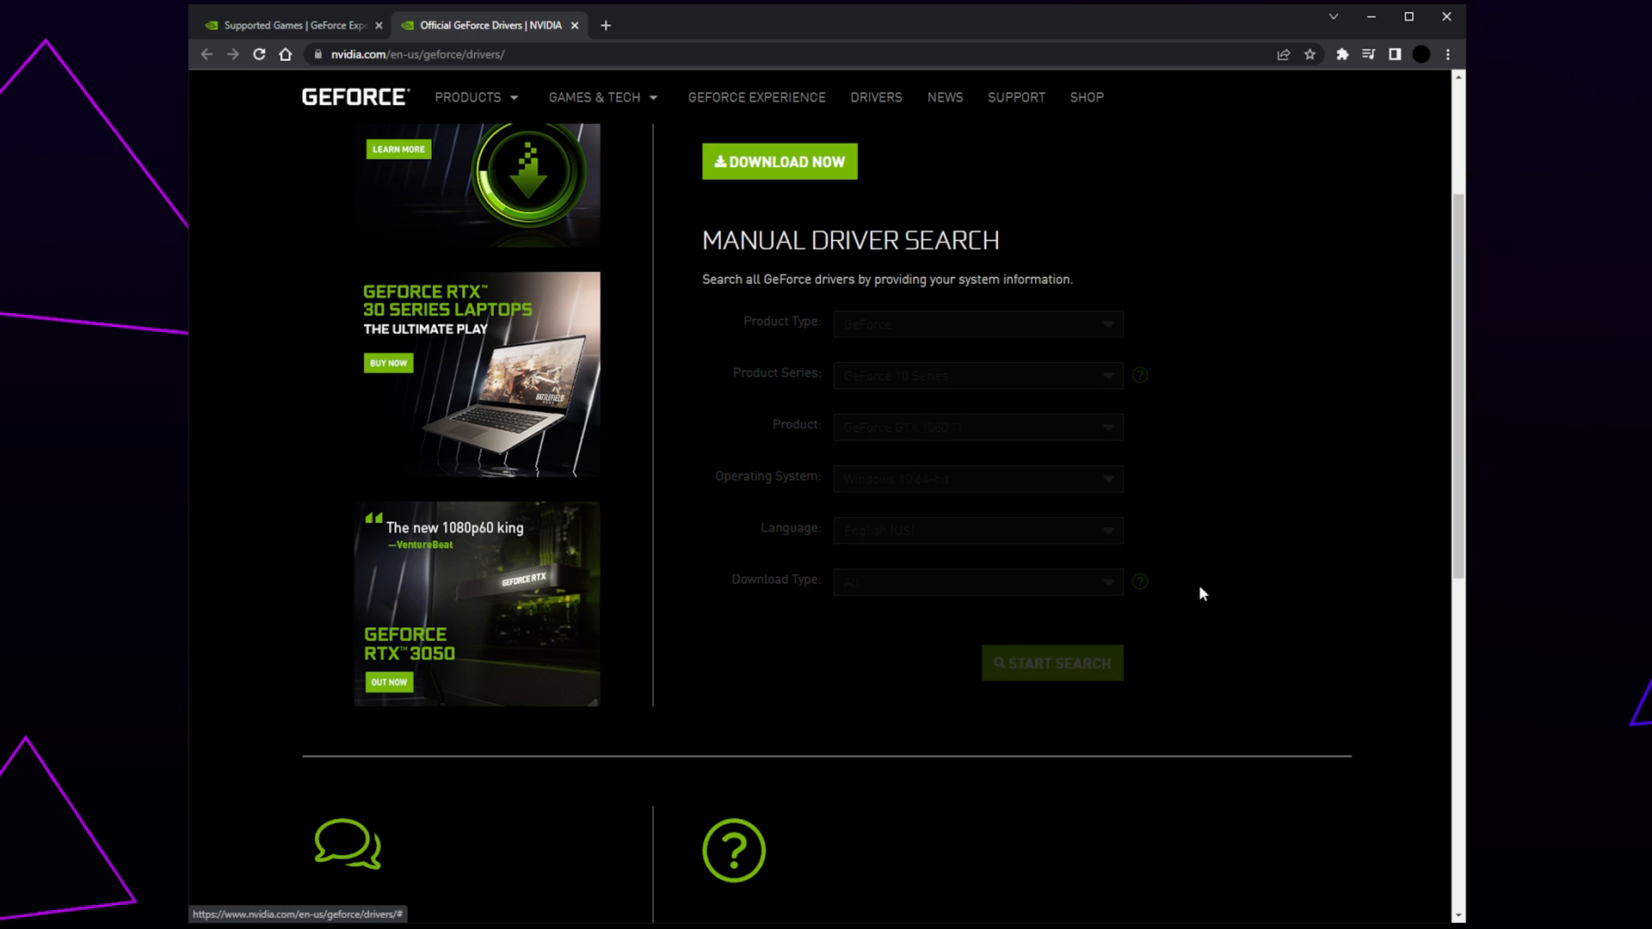
{"action": "left_click", "coordinate": [1050, 663]}
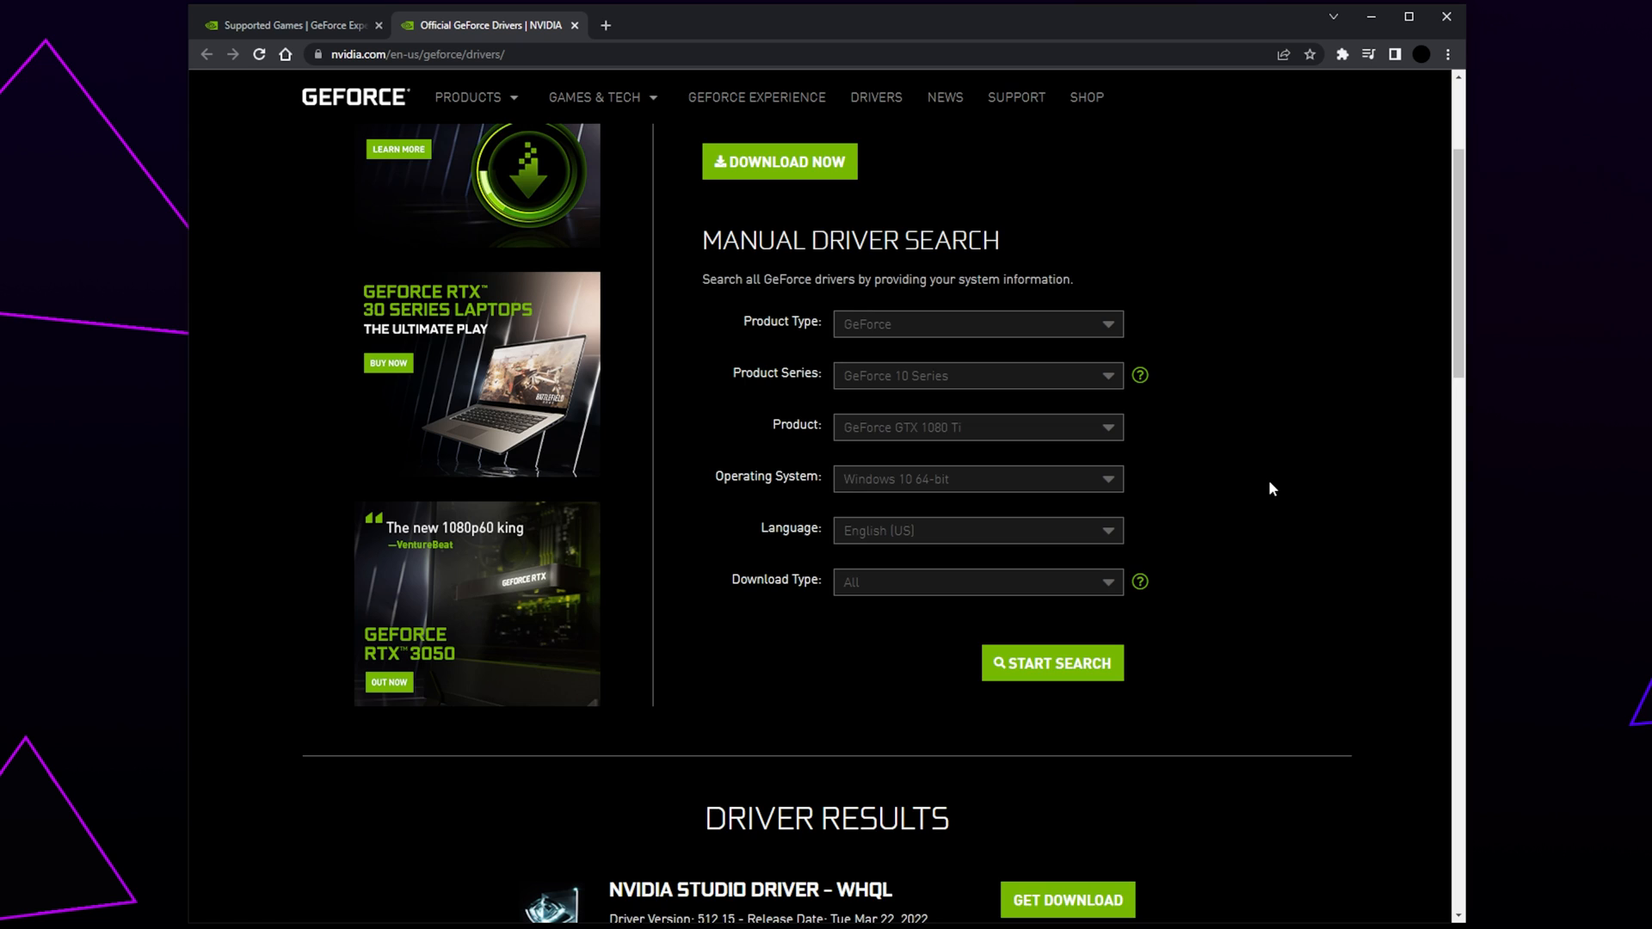
{"action": "scroll", "scroll_direction": "down", "scroll_amount": 3}
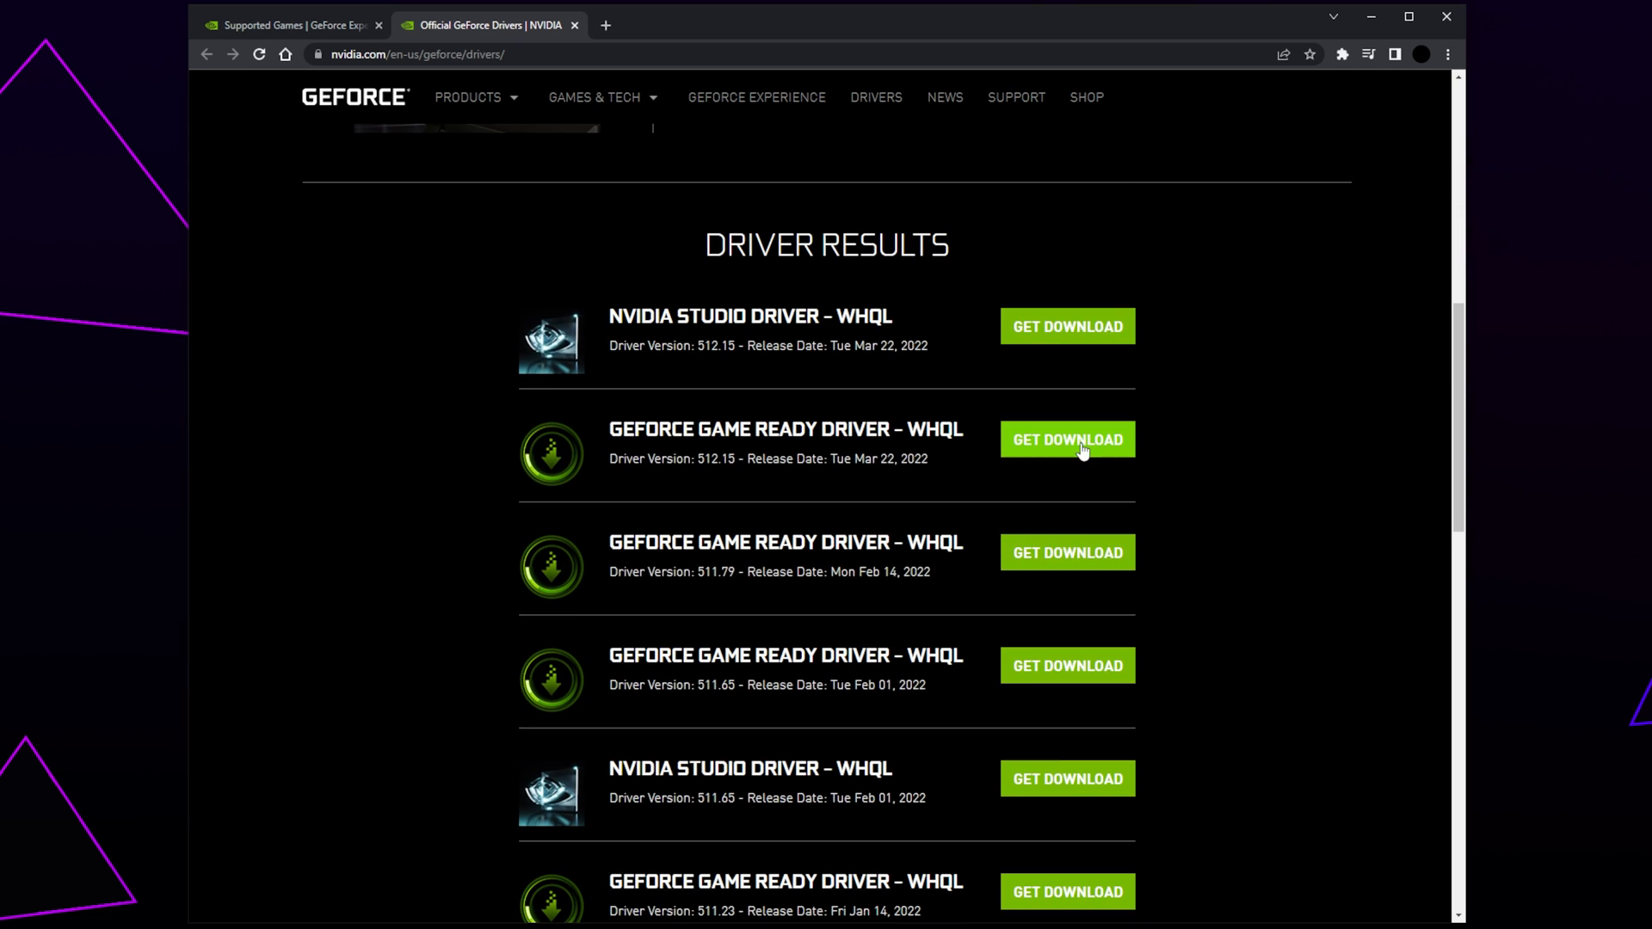
{"action": "mouse_move", "coordinate": [1075, 501]}
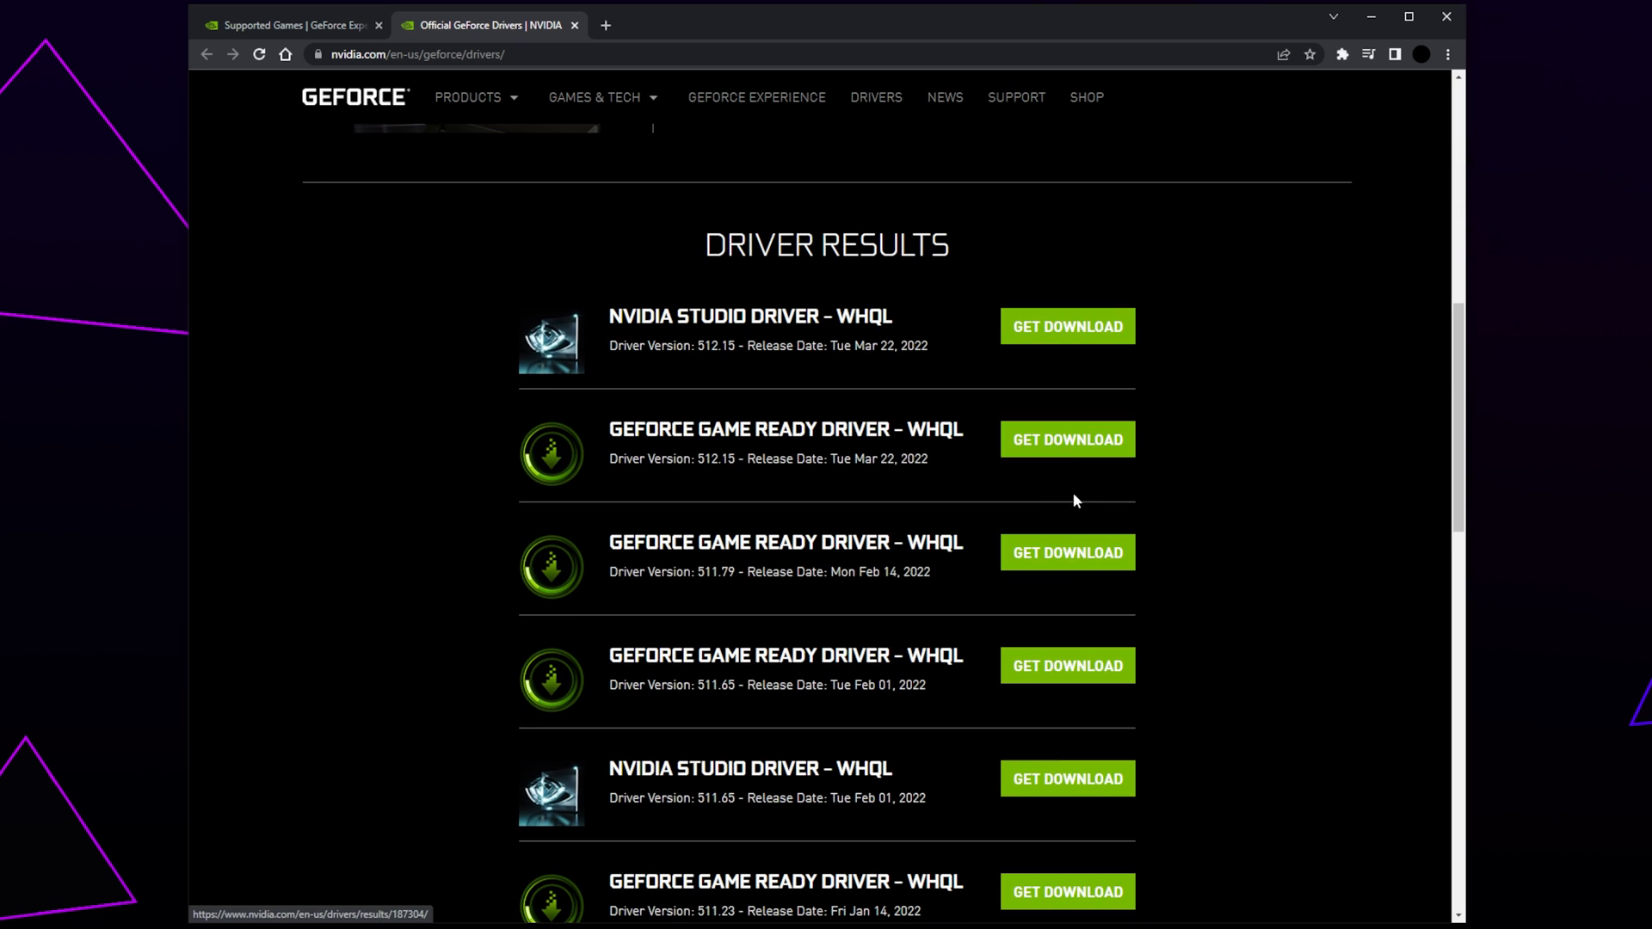
{"action": "left_click", "coordinate": [1066, 552]}
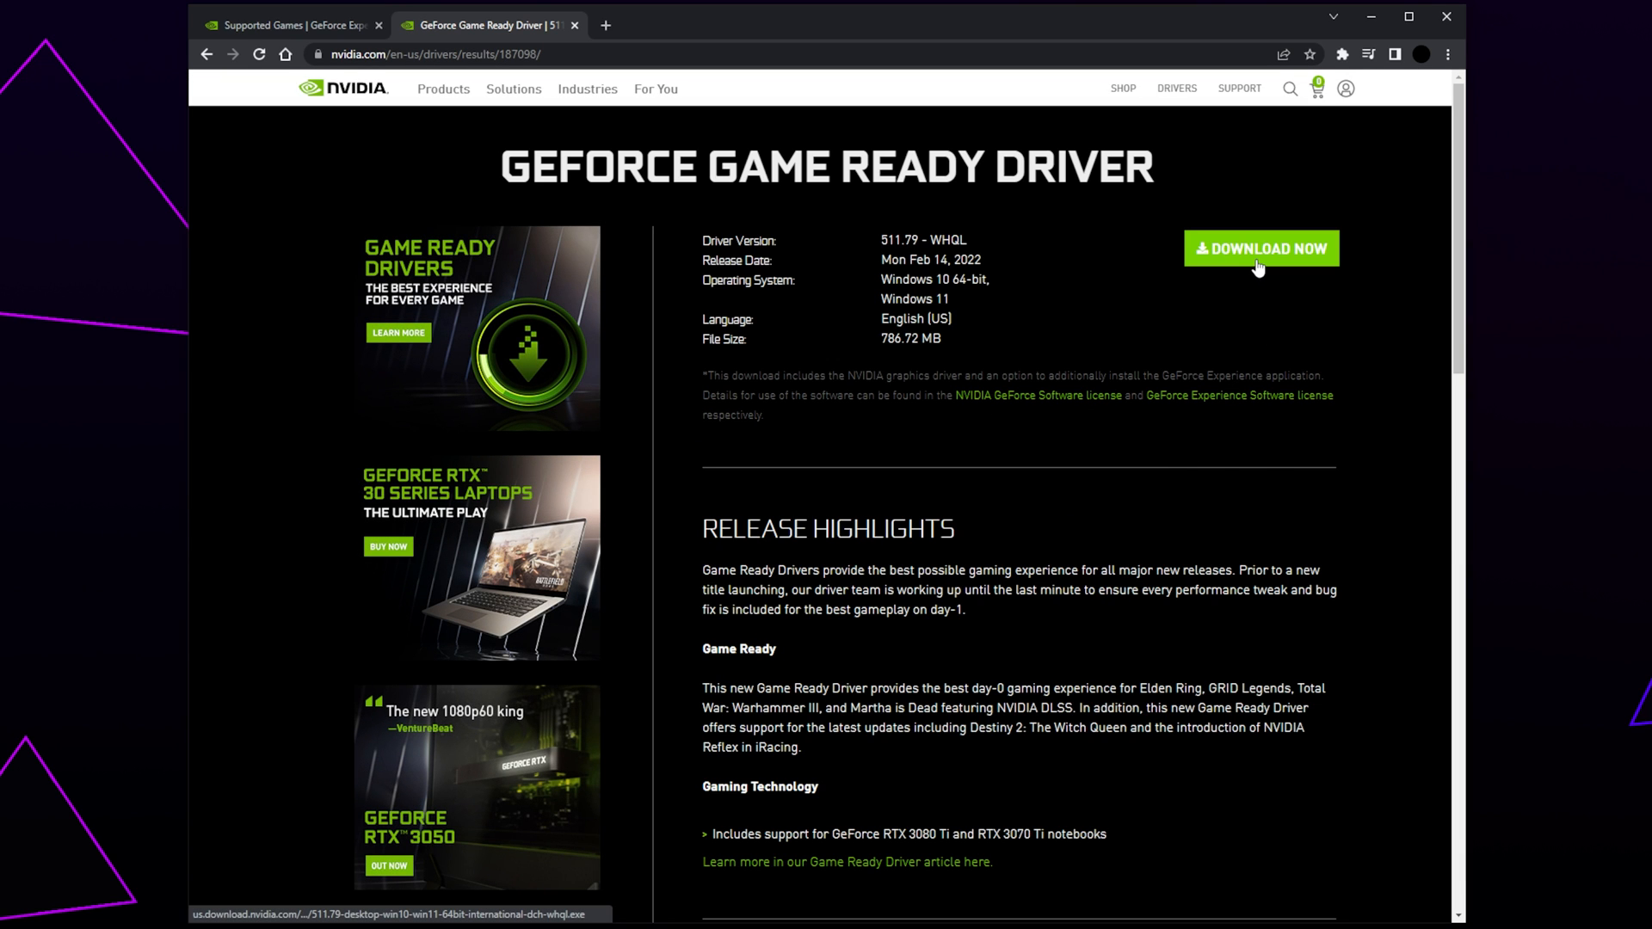
{"action": "left_click", "coordinate": [1262, 249]}
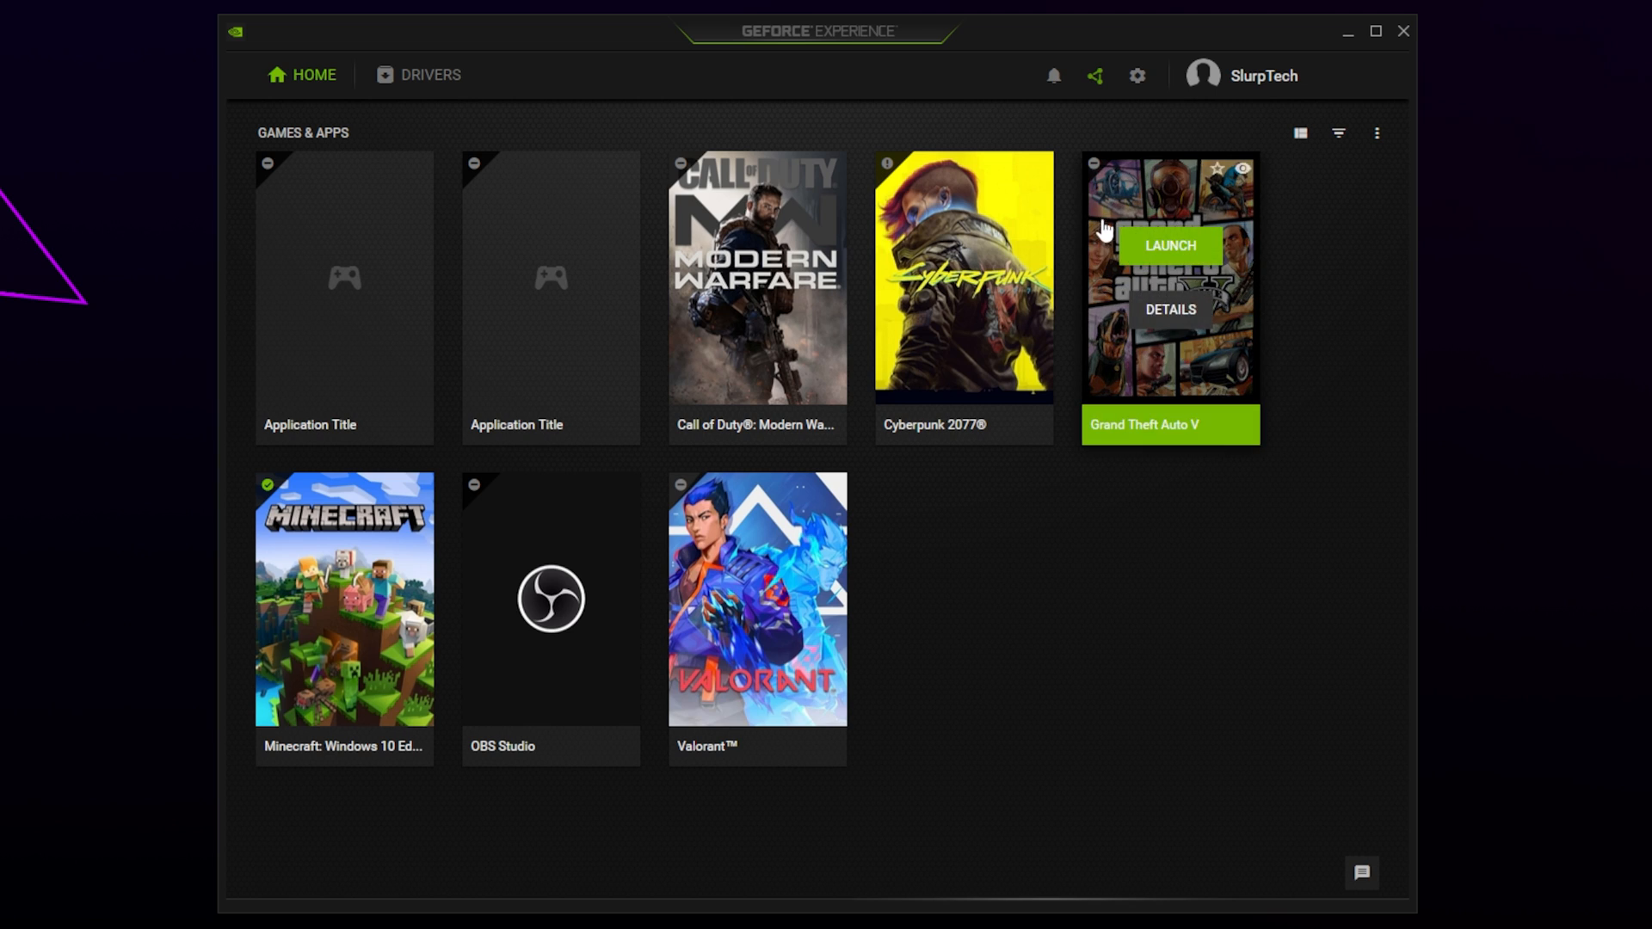
{"action": "mouse_move", "coordinate": [1138, 76]}
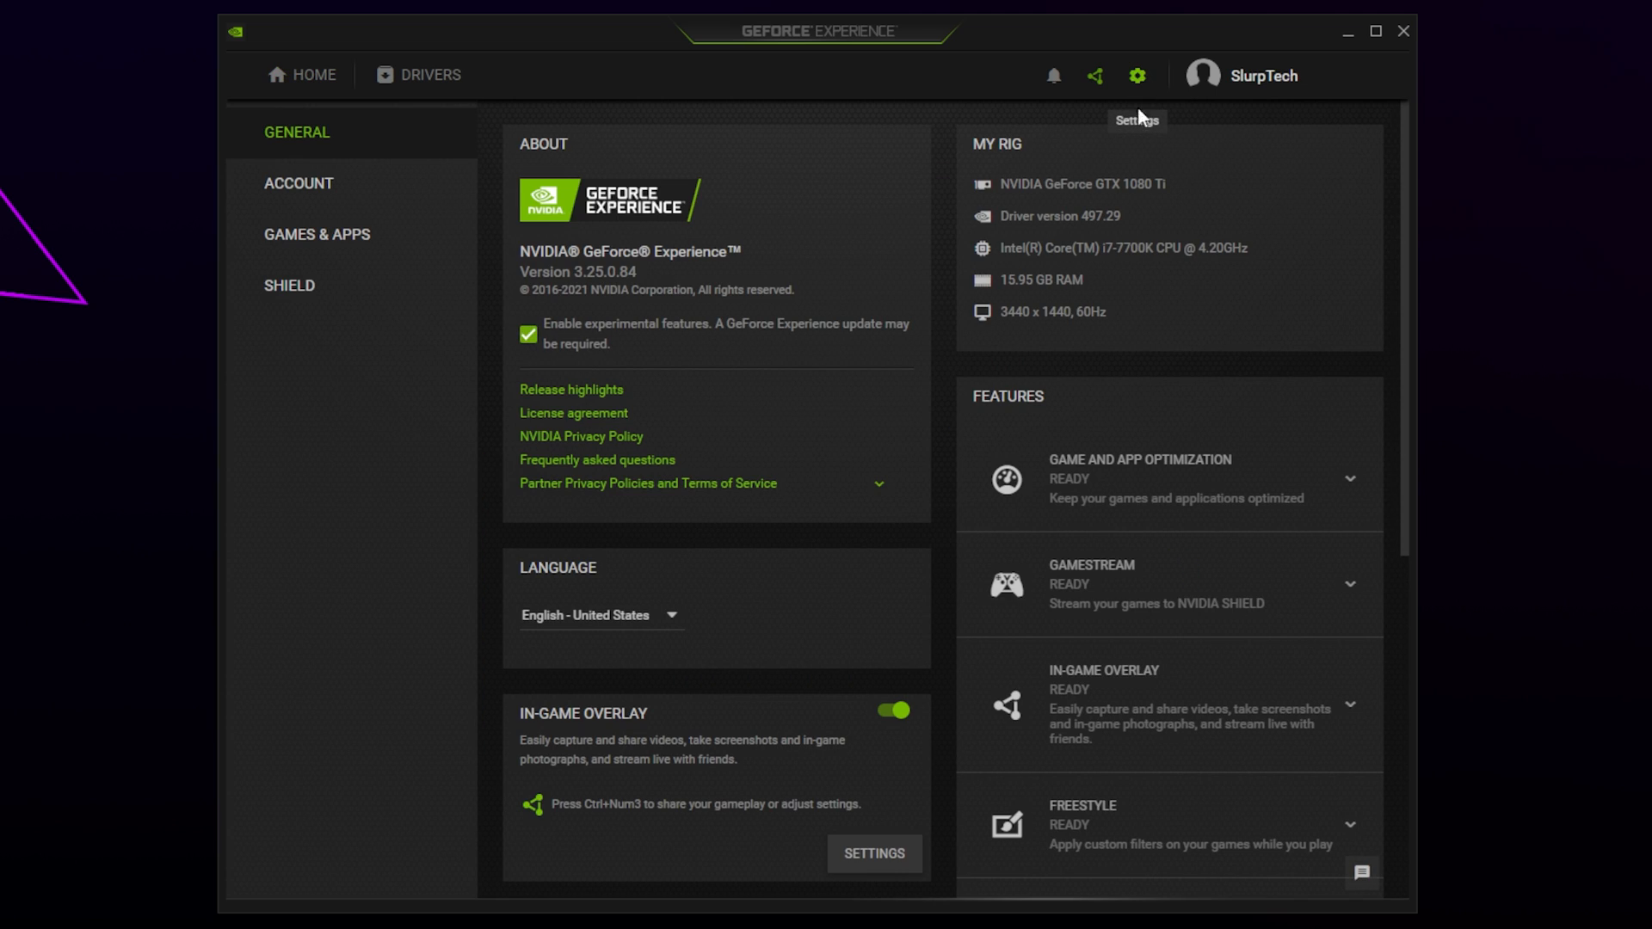
Step: Expand the In-Game Overlay entry under Settings > General features to view its requirements
{"action": "scroll", "scroll_direction": "down", "scroll_amount": 3}
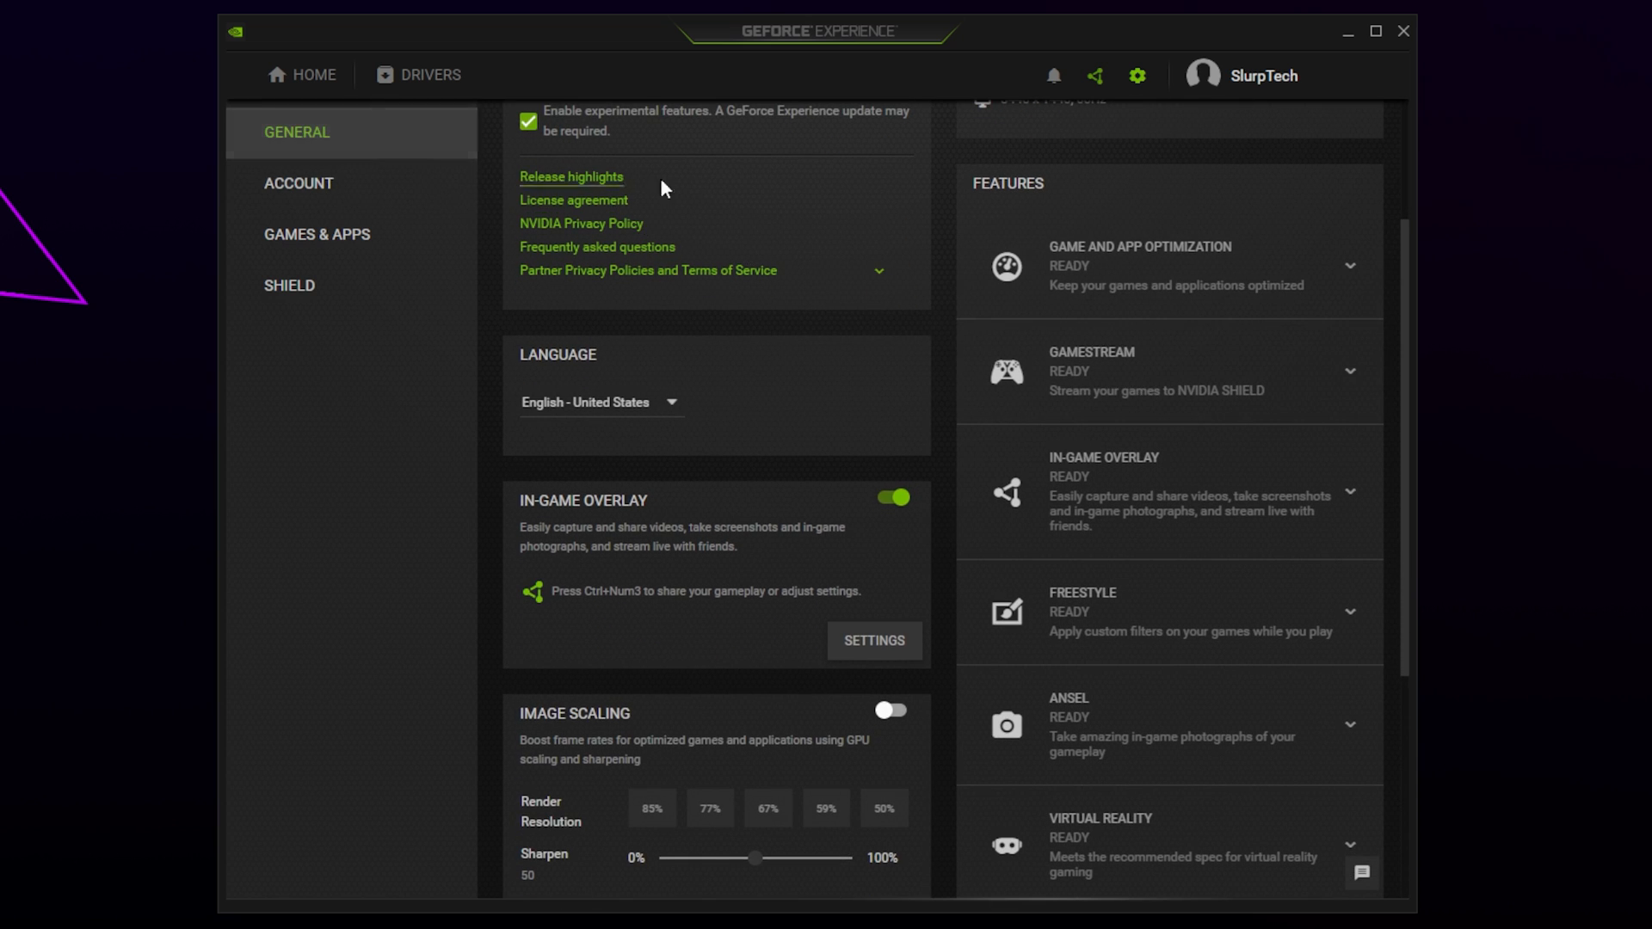
{"action": "mouse_move", "coordinate": [1069, 292]}
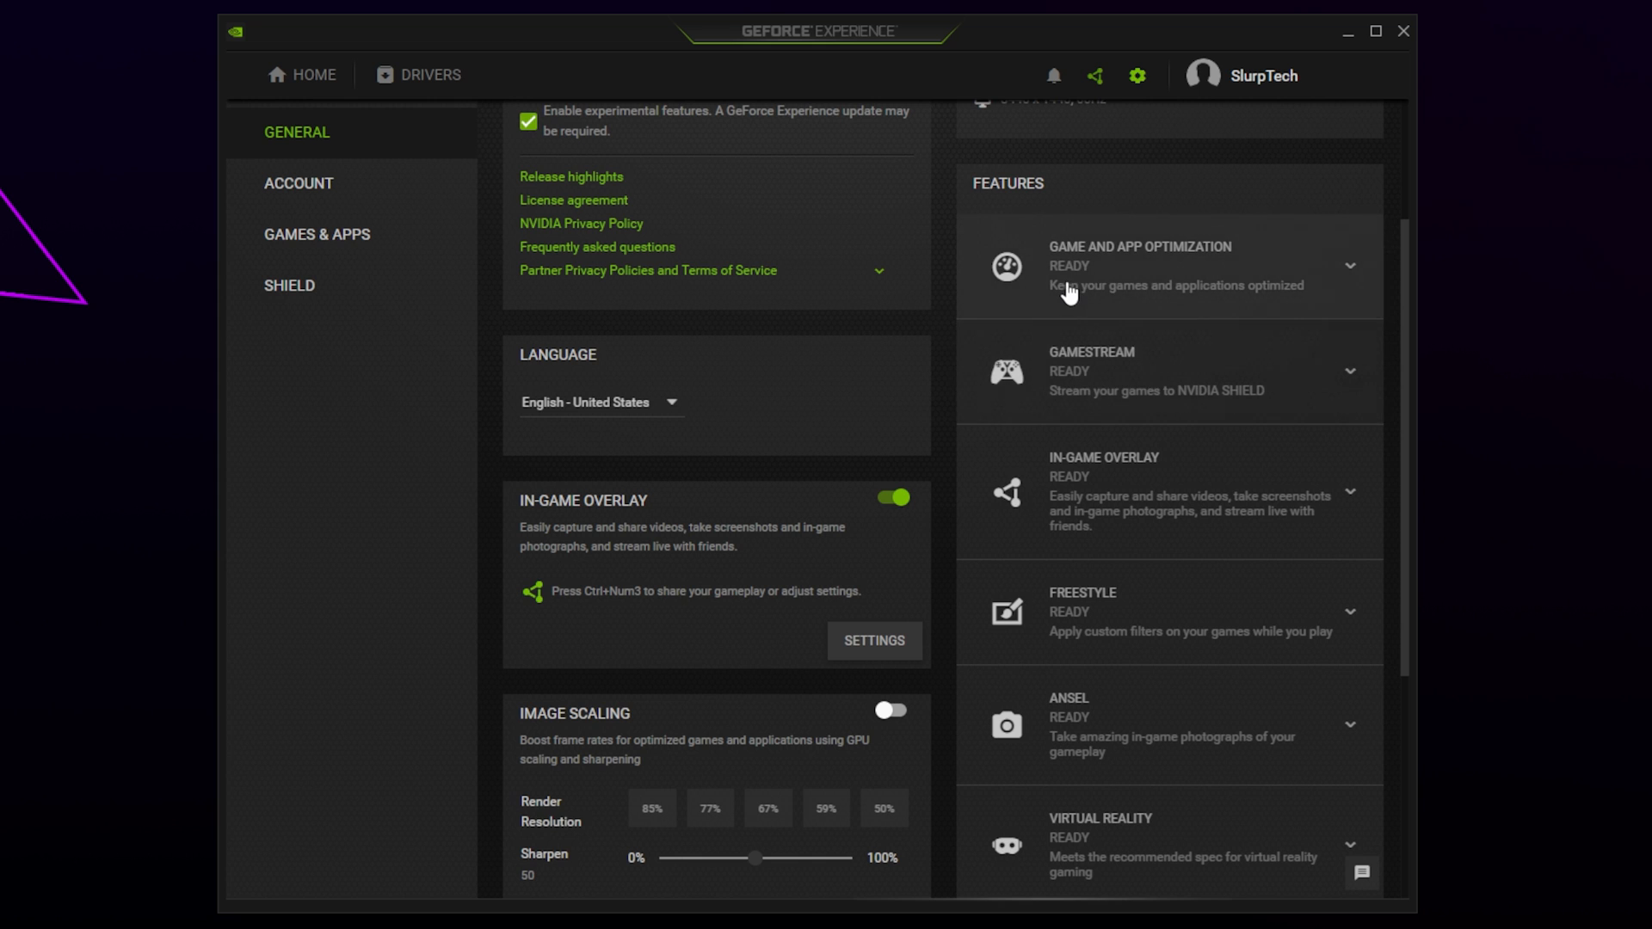
{"action": "mouse_move", "coordinate": [1407, 302]}
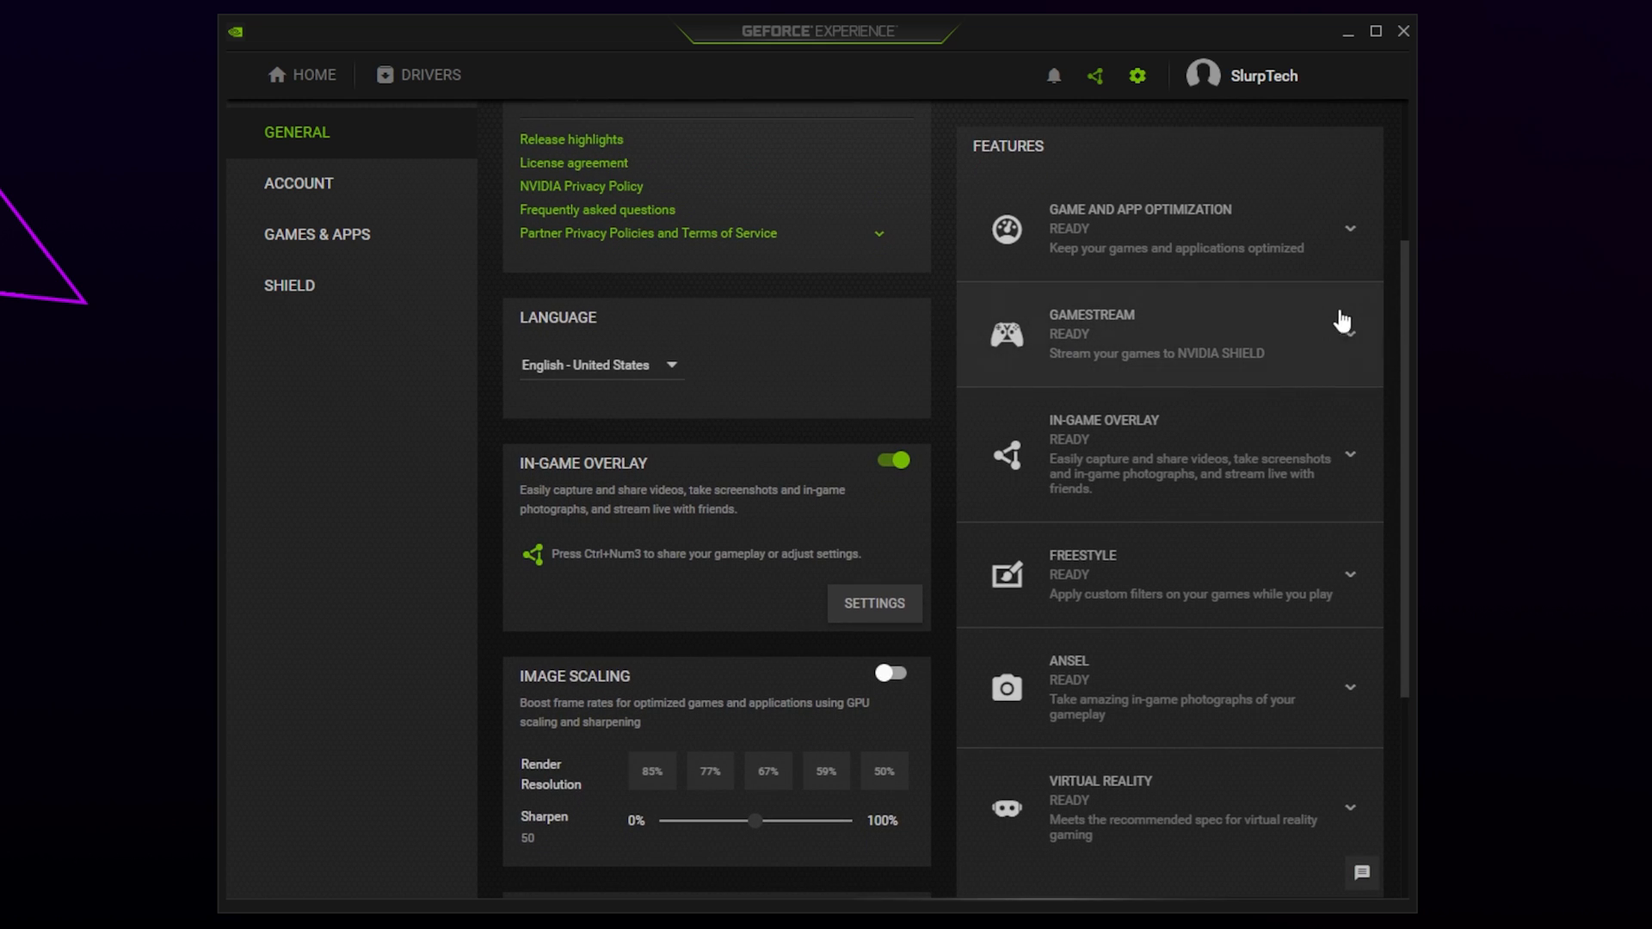
{"action": "mouse_move", "coordinate": [1115, 580]}
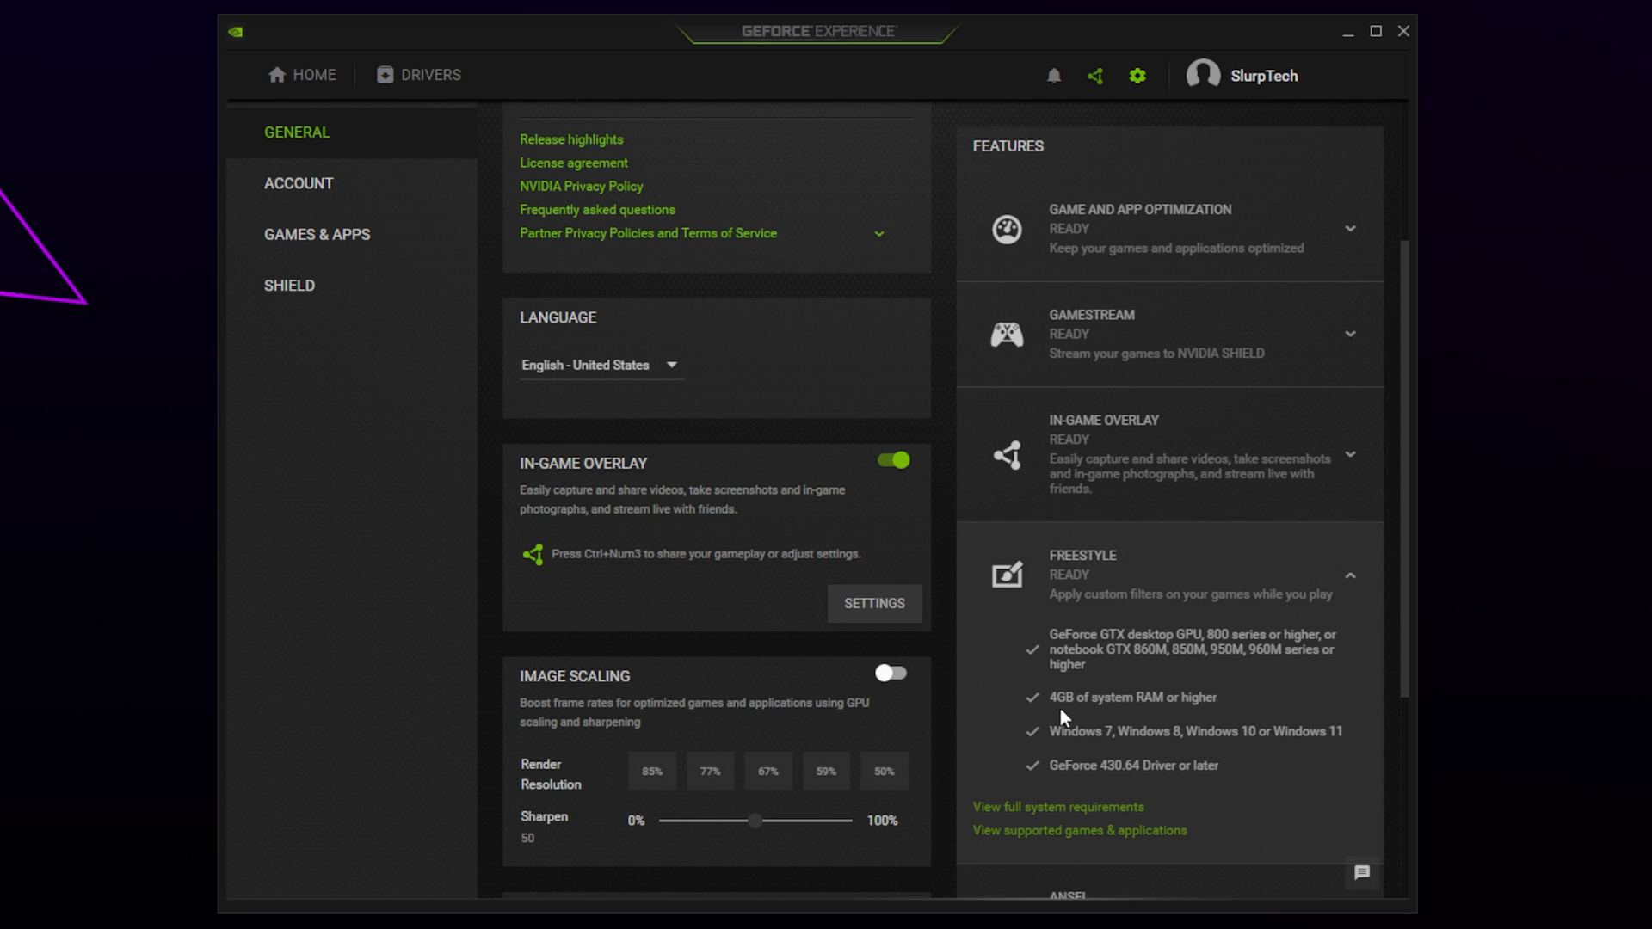
{"action": "left_click", "coordinate": [1348, 576]}
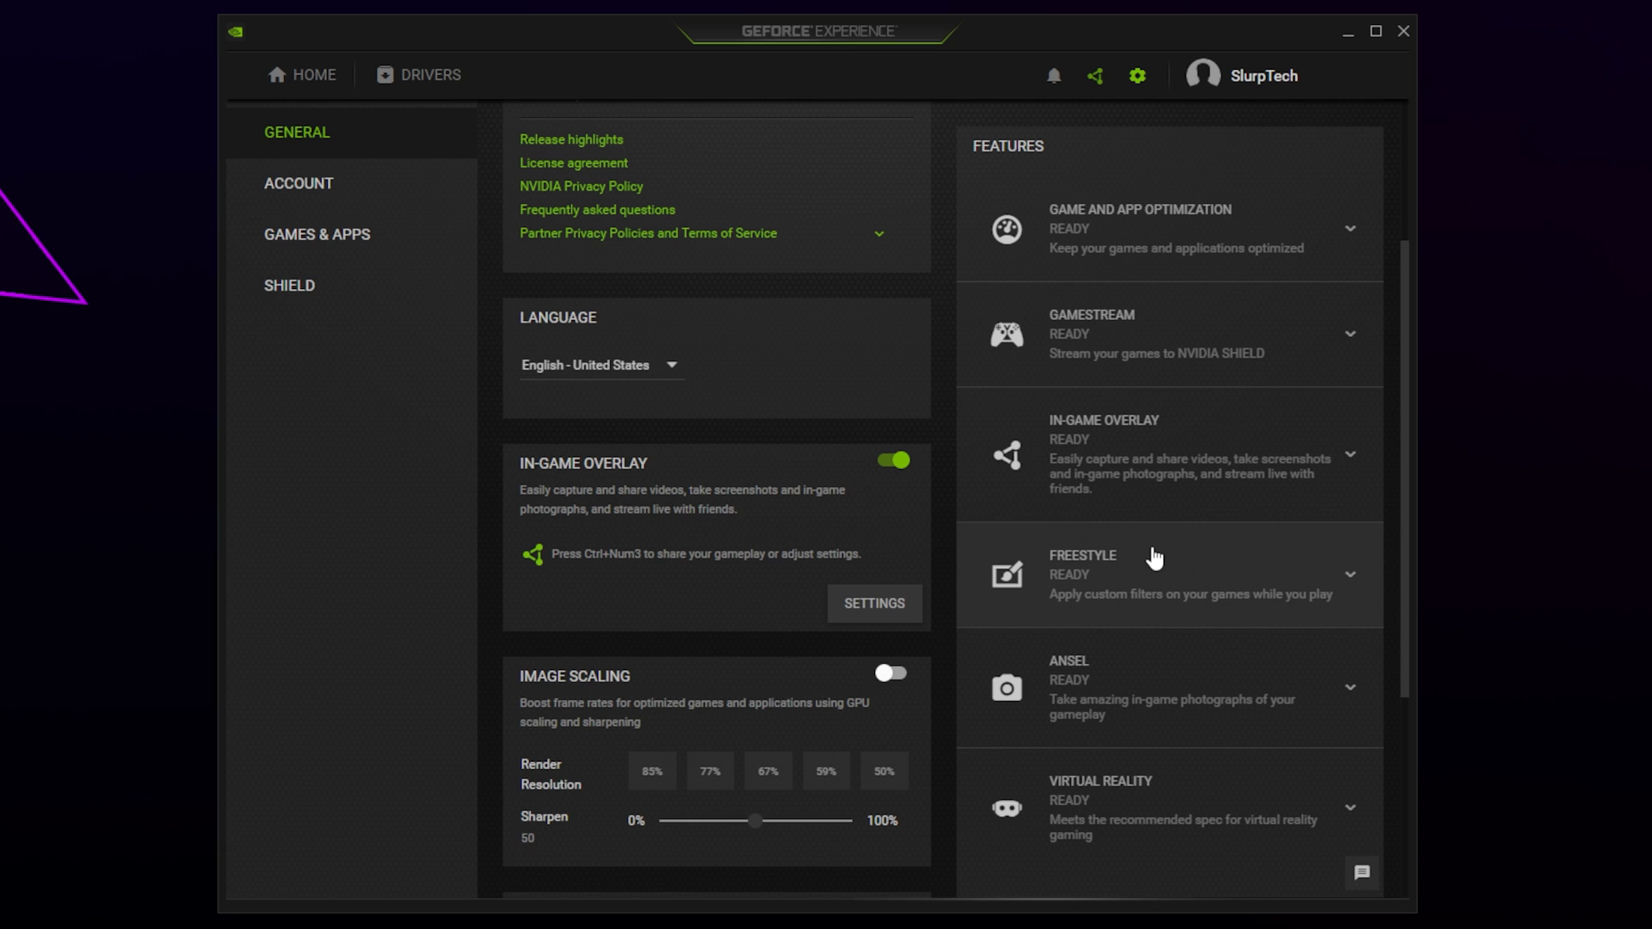
{"action": "left_click", "coordinate": [1348, 455]}
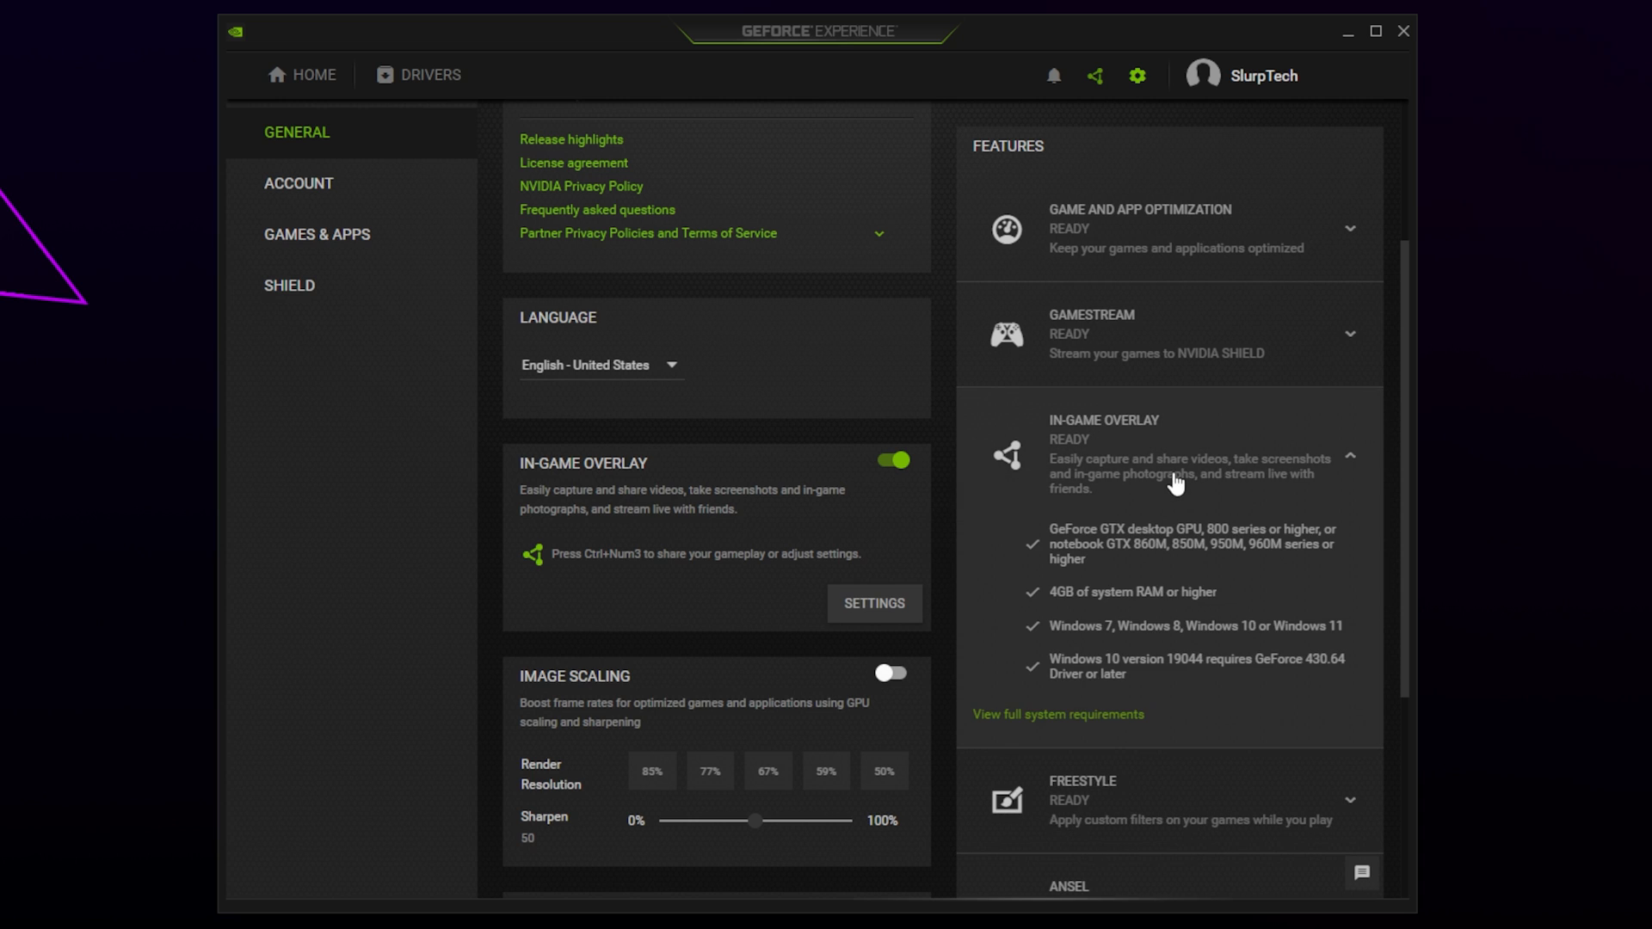
{"action": "mouse_move", "coordinate": [1043, 541]}
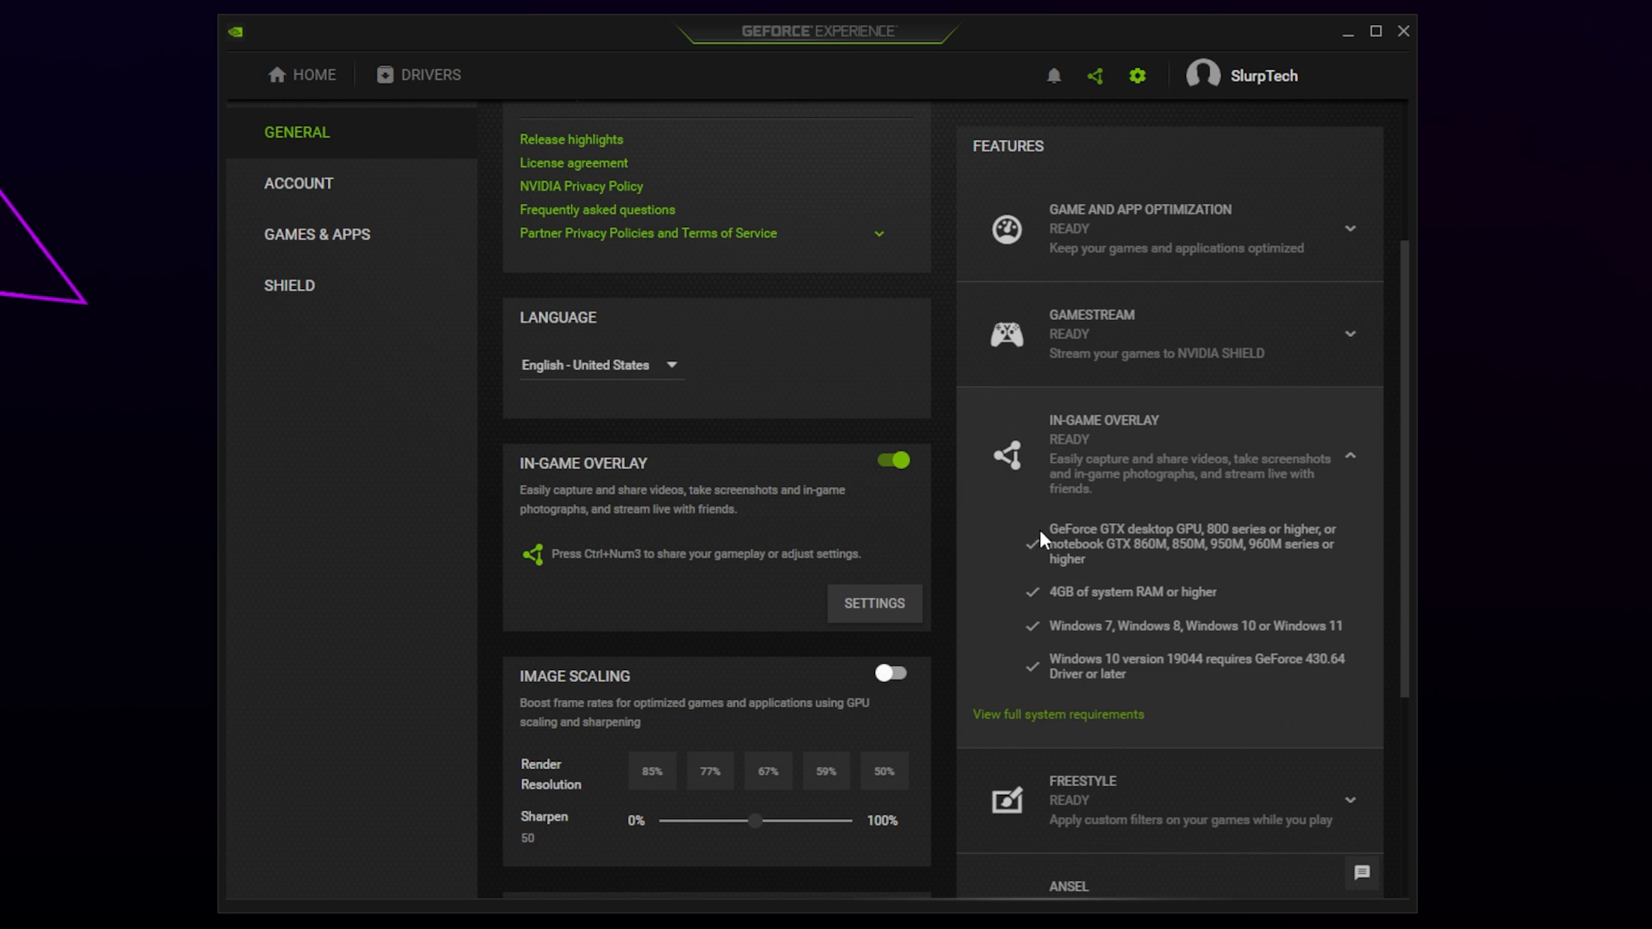
{"action": "mouse_move", "coordinate": [1182, 687]}
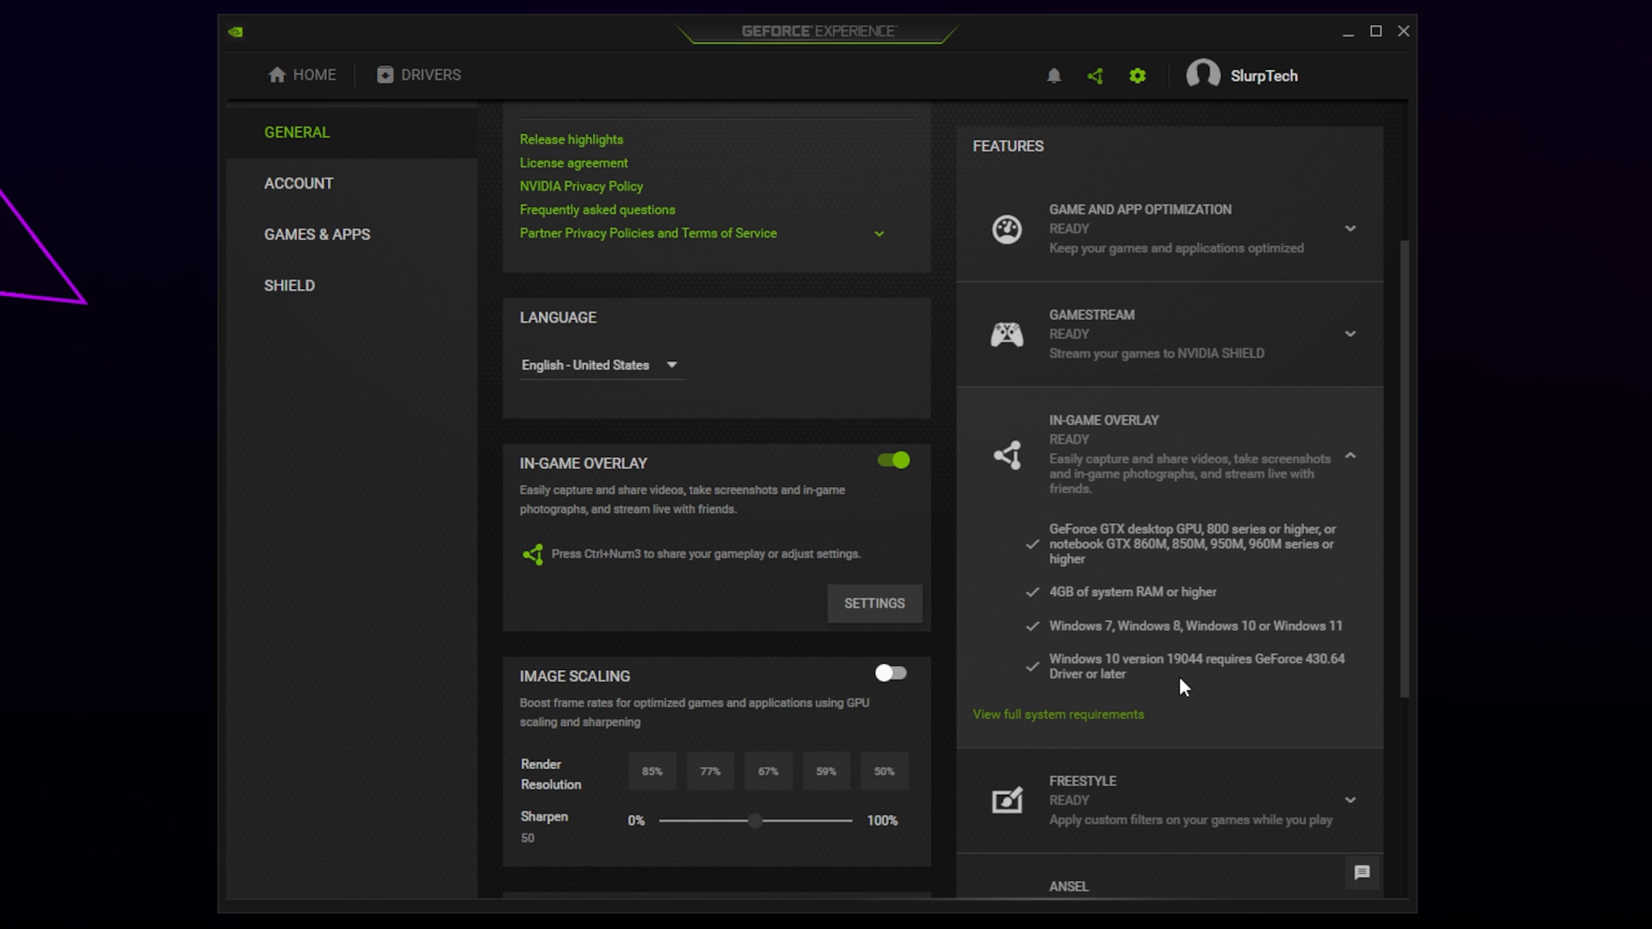
{"action": "mouse_move", "coordinate": [1048, 451]}
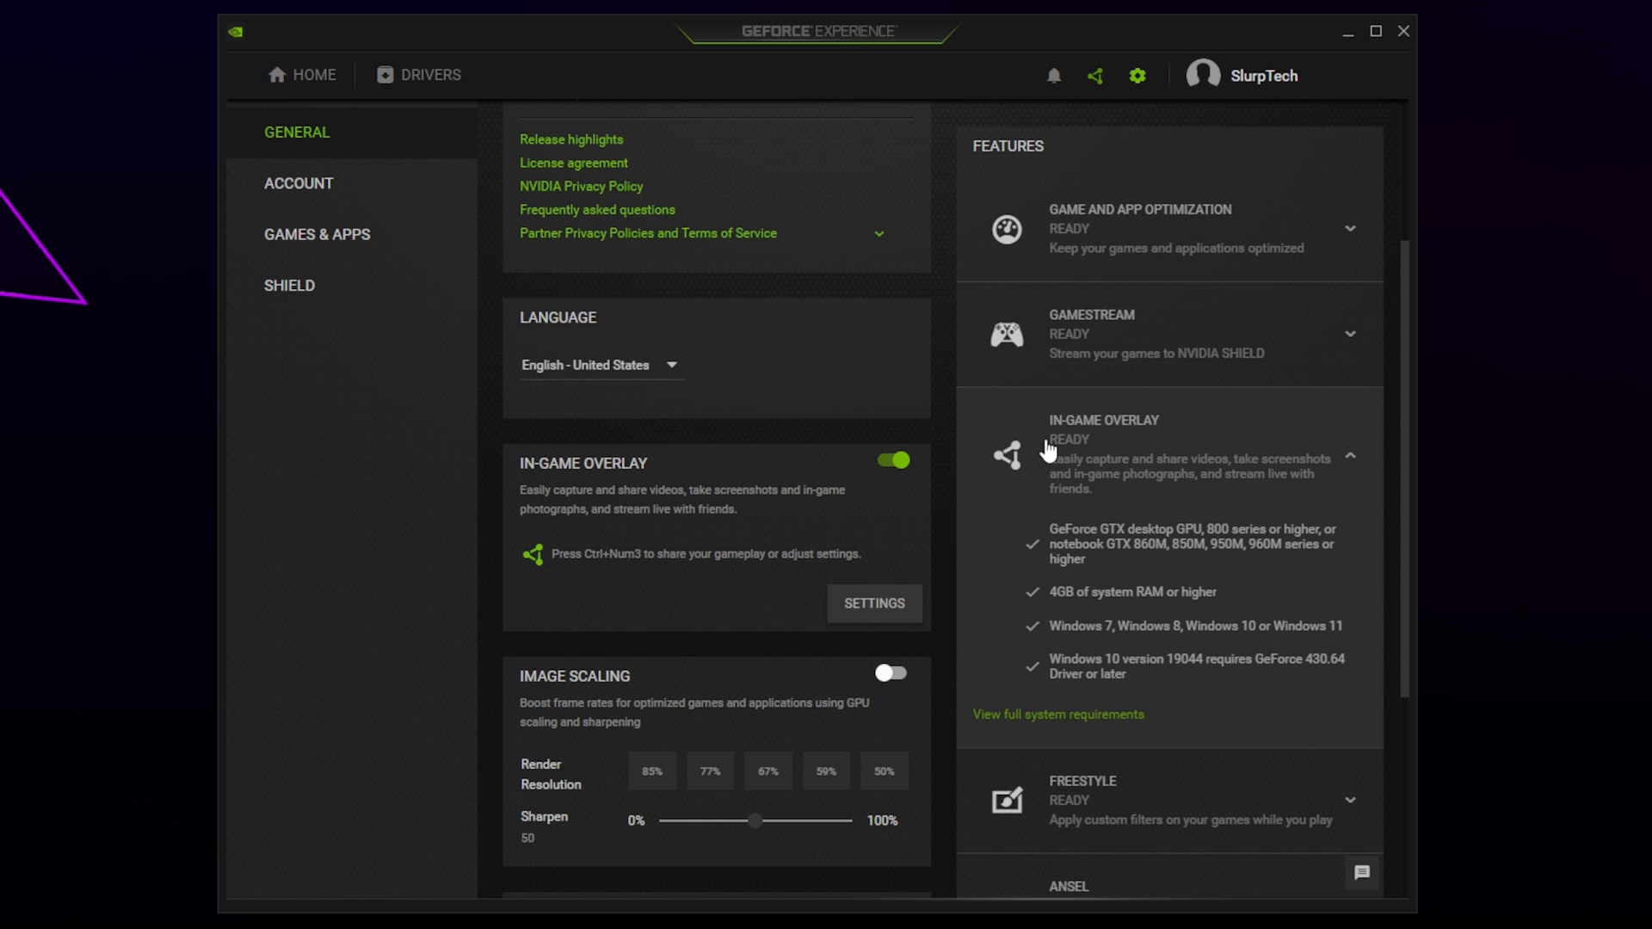
{"action": "left_click", "coordinate": [1350, 456]}
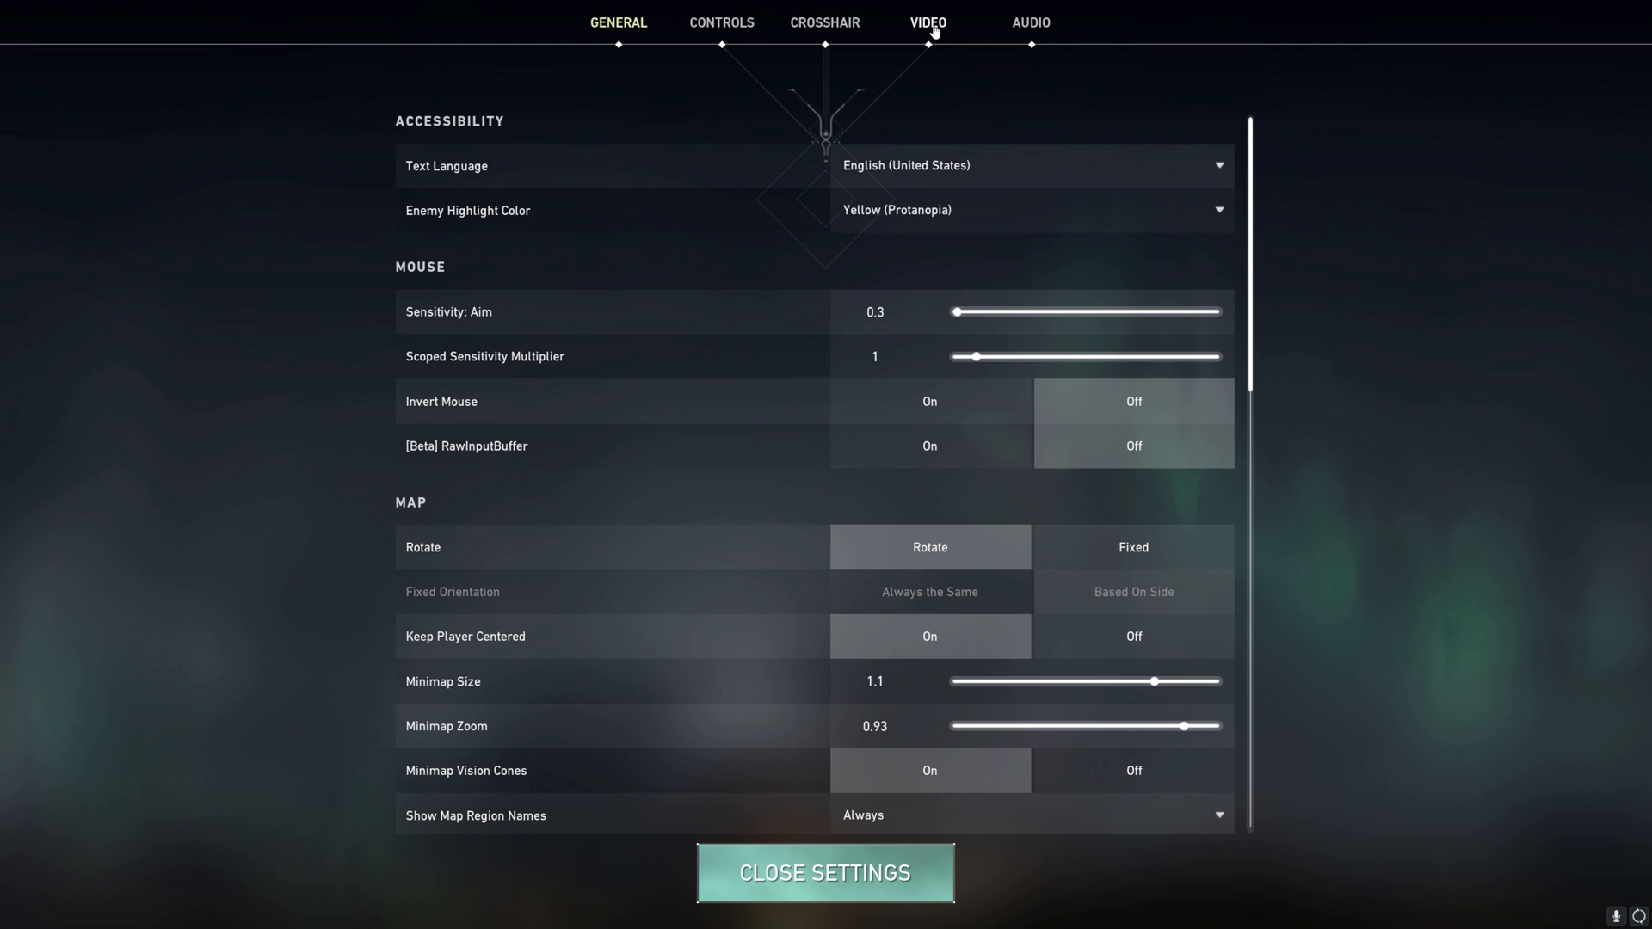
Step: Choose Fullscreen in Valorant's Video display mode dropdown and apply it
{"action": "left_click", "coordinate": [929, 20]}
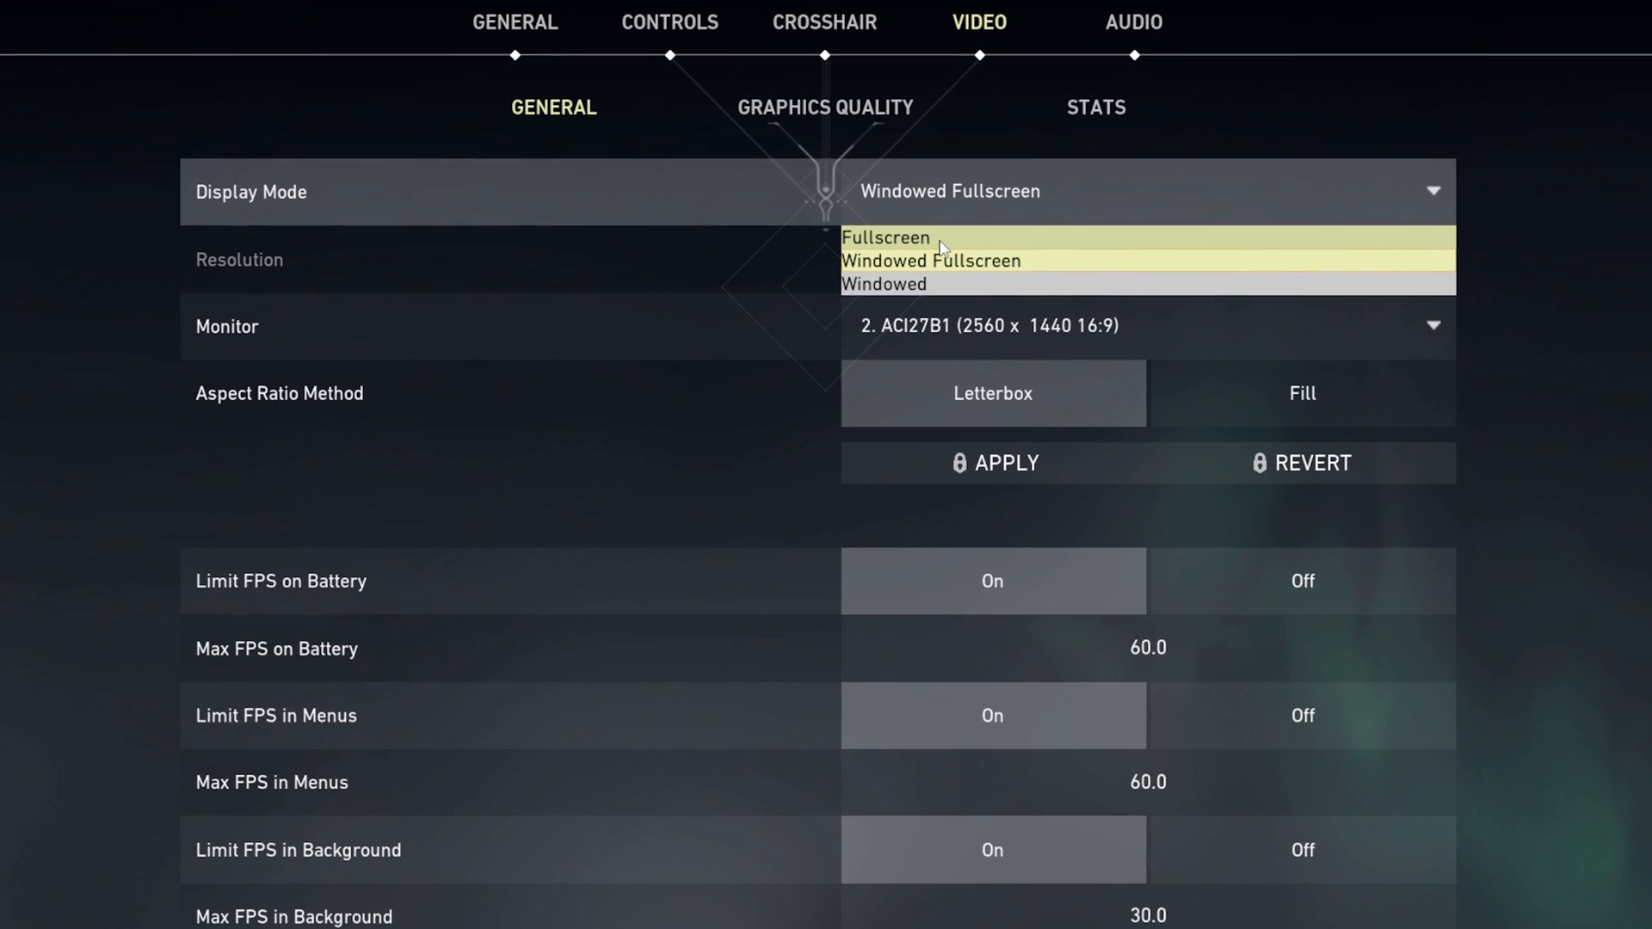
{"action": "left_click", "coordinate": [886, 238]}
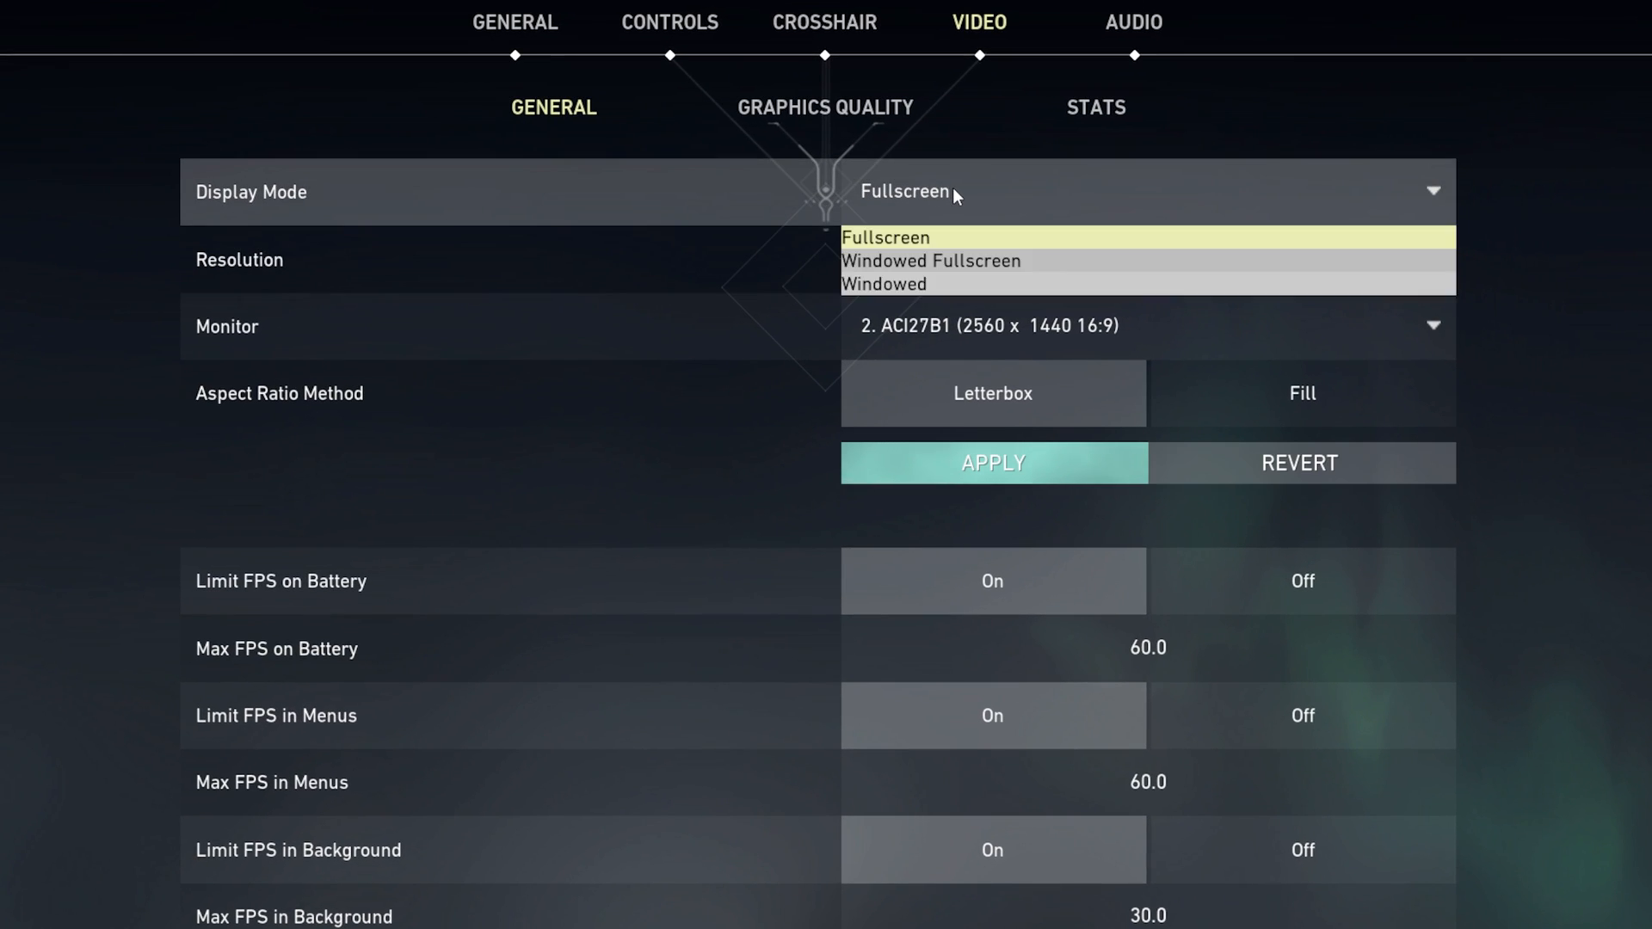
{"action": "left_click", "coordinate": [883, 283]}
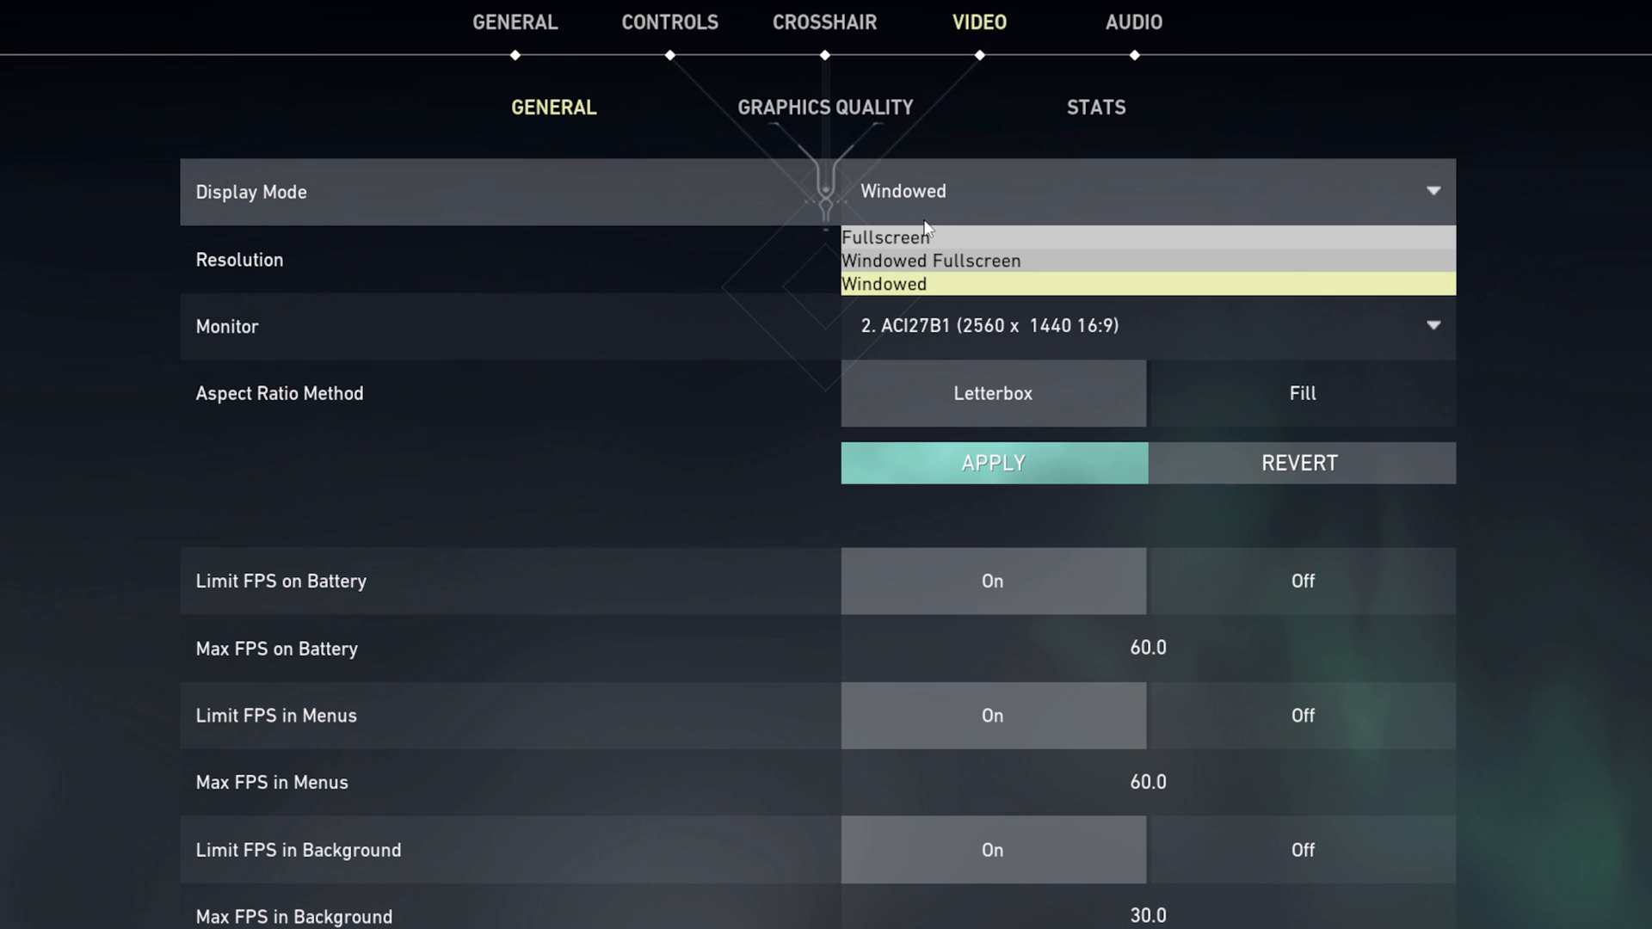
{"action": "left_click", "coordinate": [887, 235]}
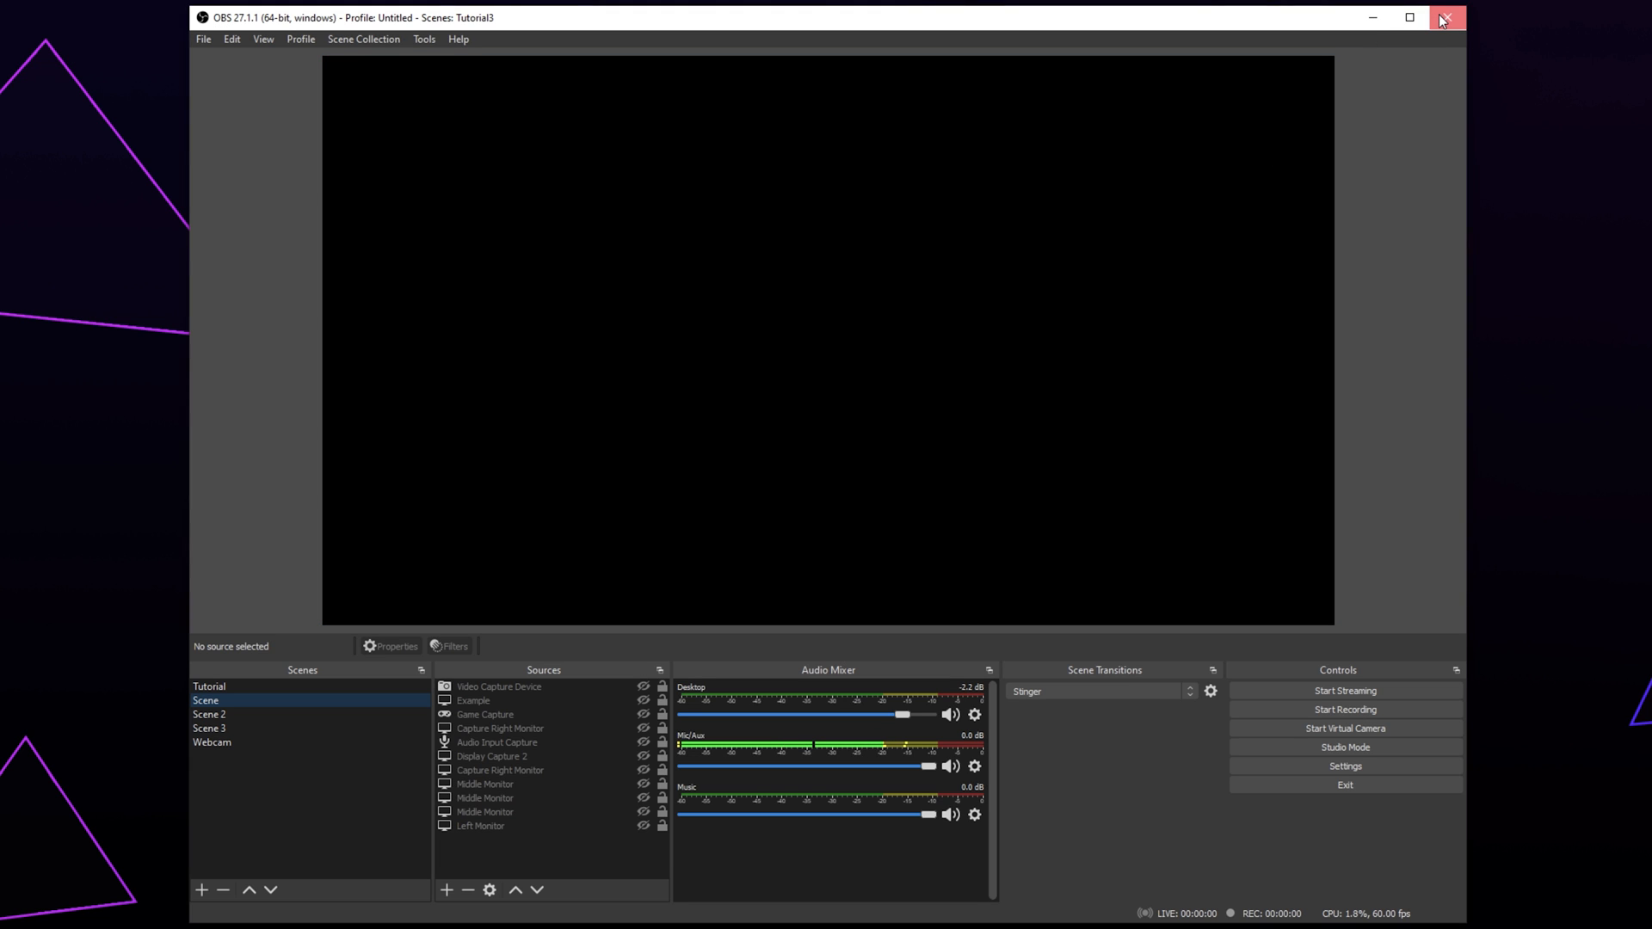
Step: Close the OBS Studio window from its title bar
{"action": "left_click", "coordinate": [1444, 18]}
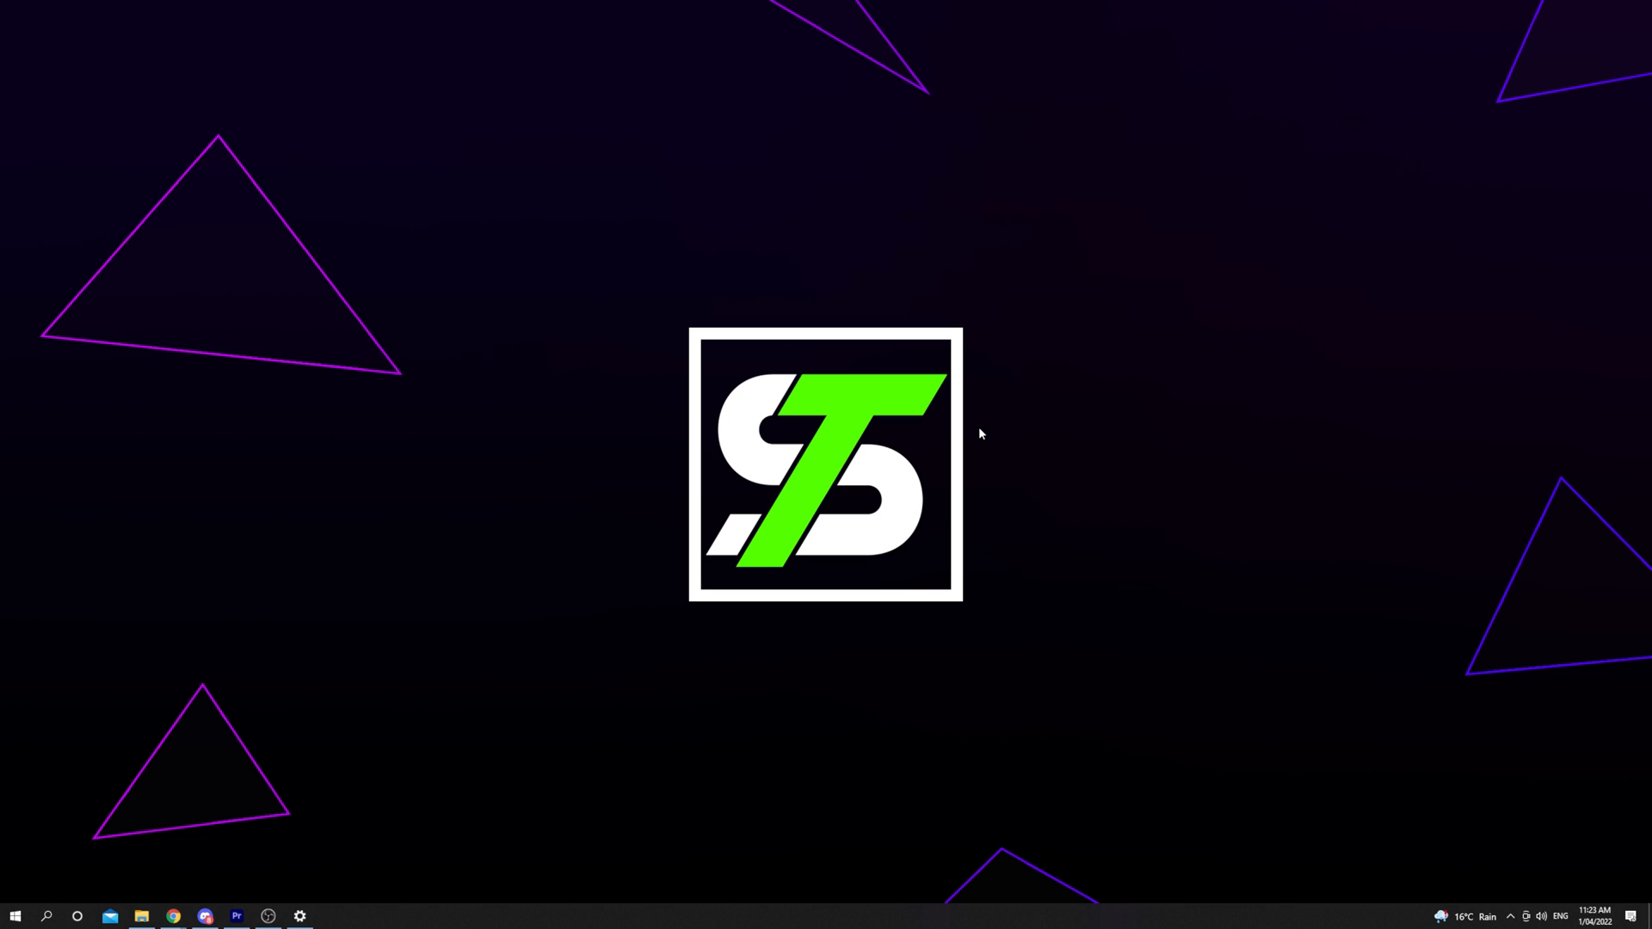
Step: Open the overlay with Alt+Z and switch Instant Replay off
{"action": "key", "text": "alt+z"}
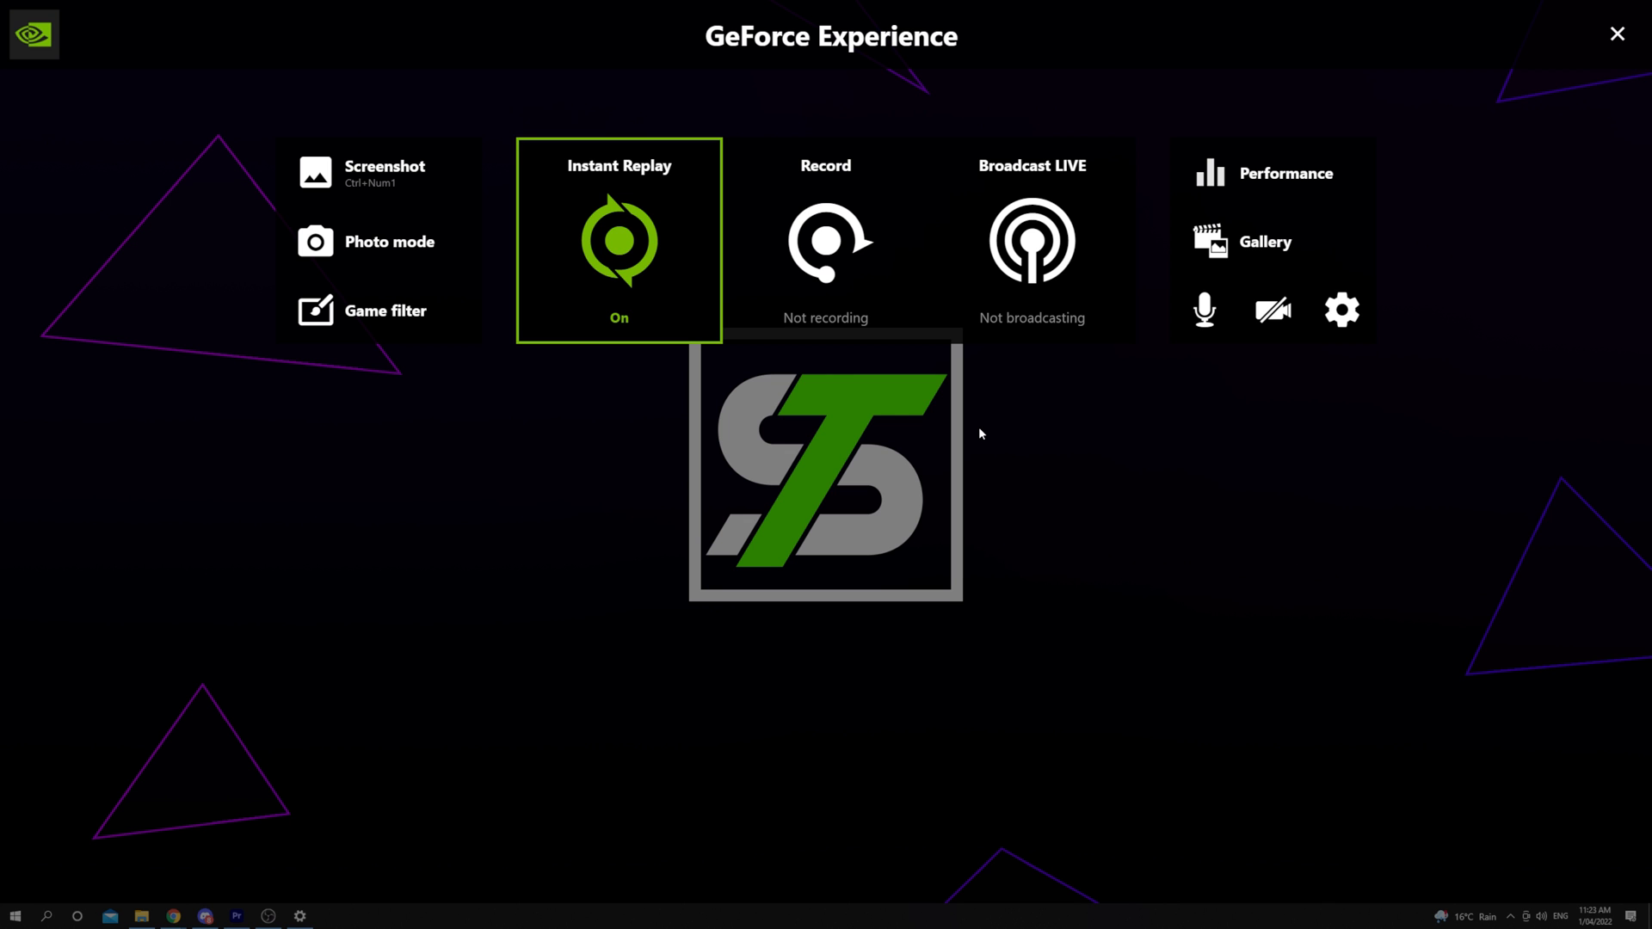
{"action": "mouse_move", "coordinate": [962, 423]}
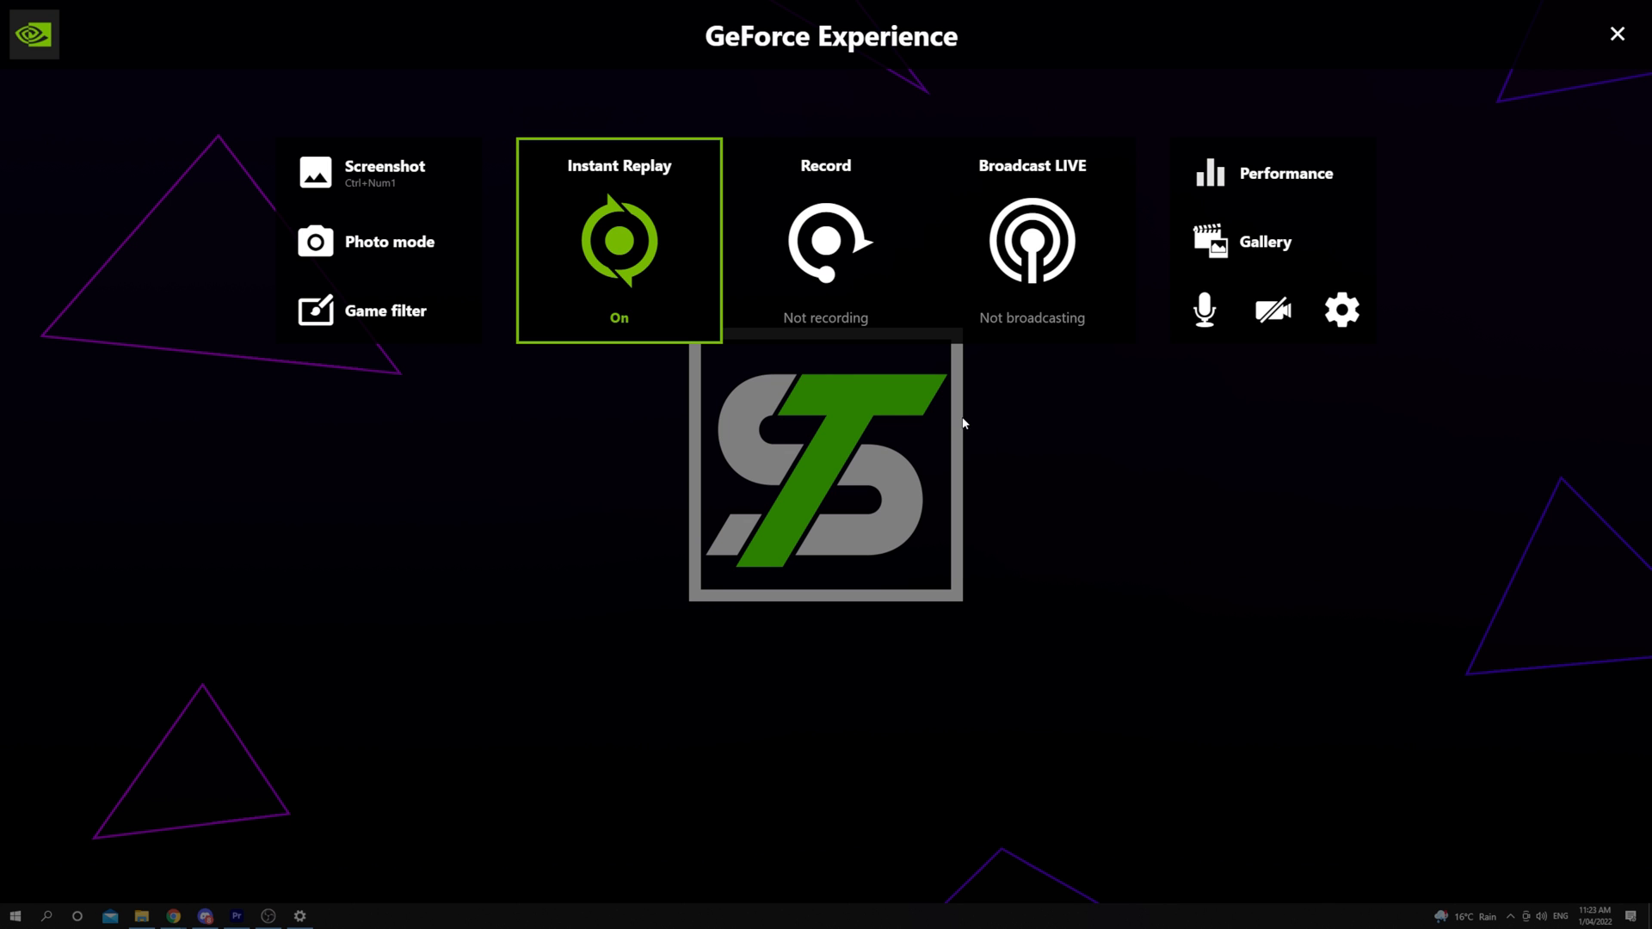
{"action": "mouse_move", "coordinate": [627, 316]}
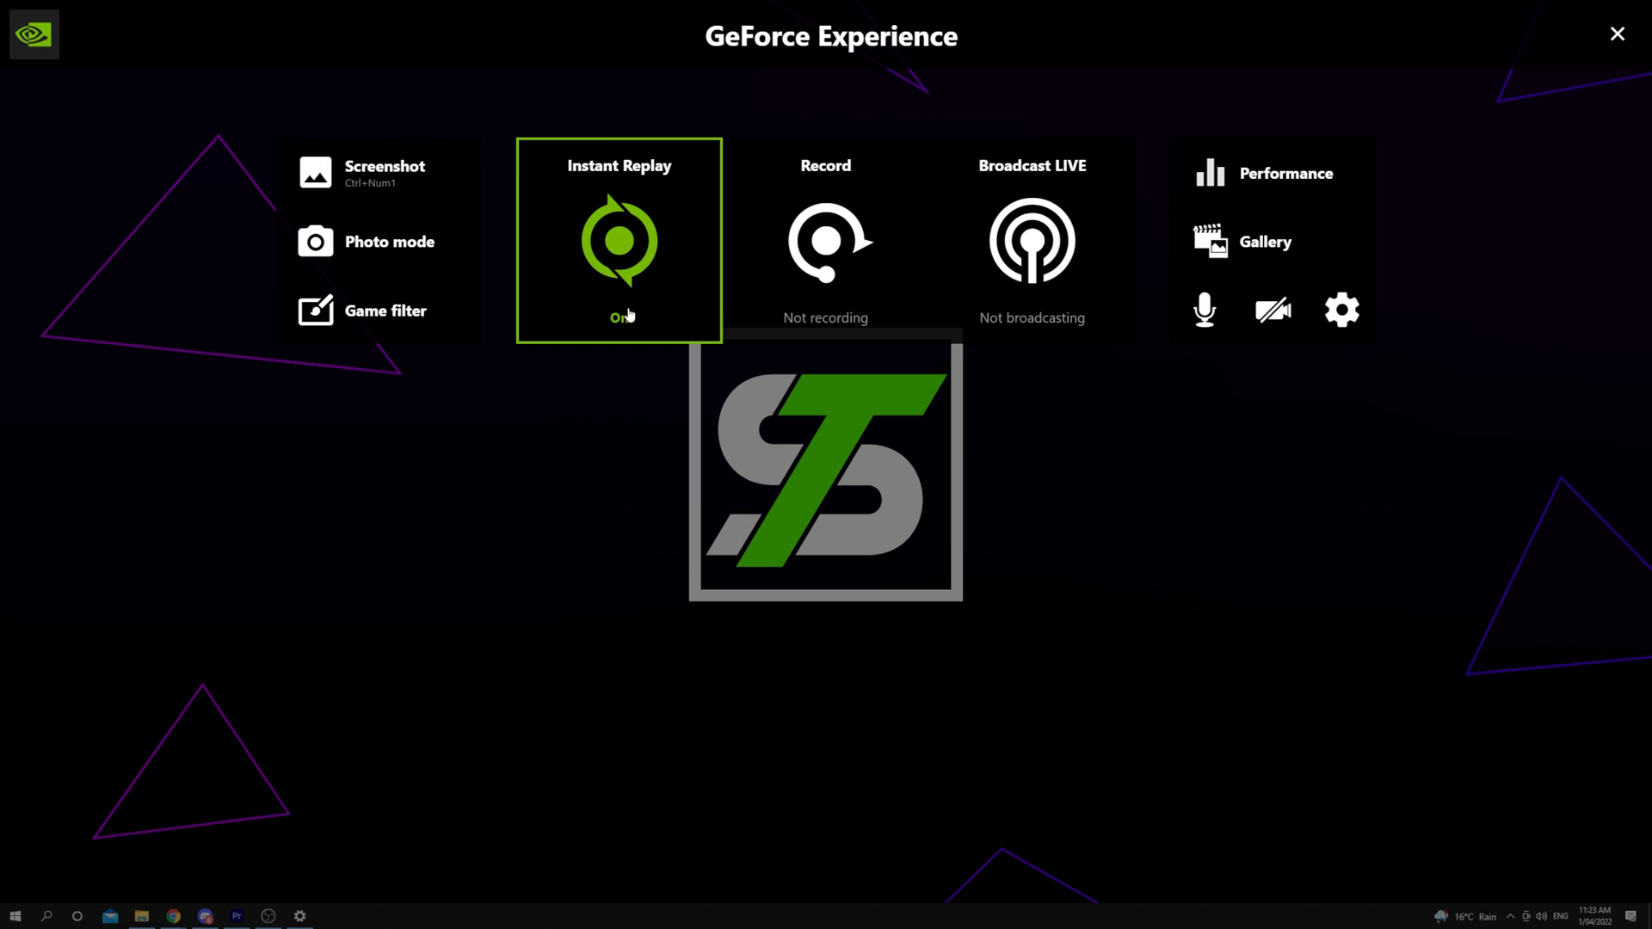
{"action": "left_click", "coordinate": [620, 318]}
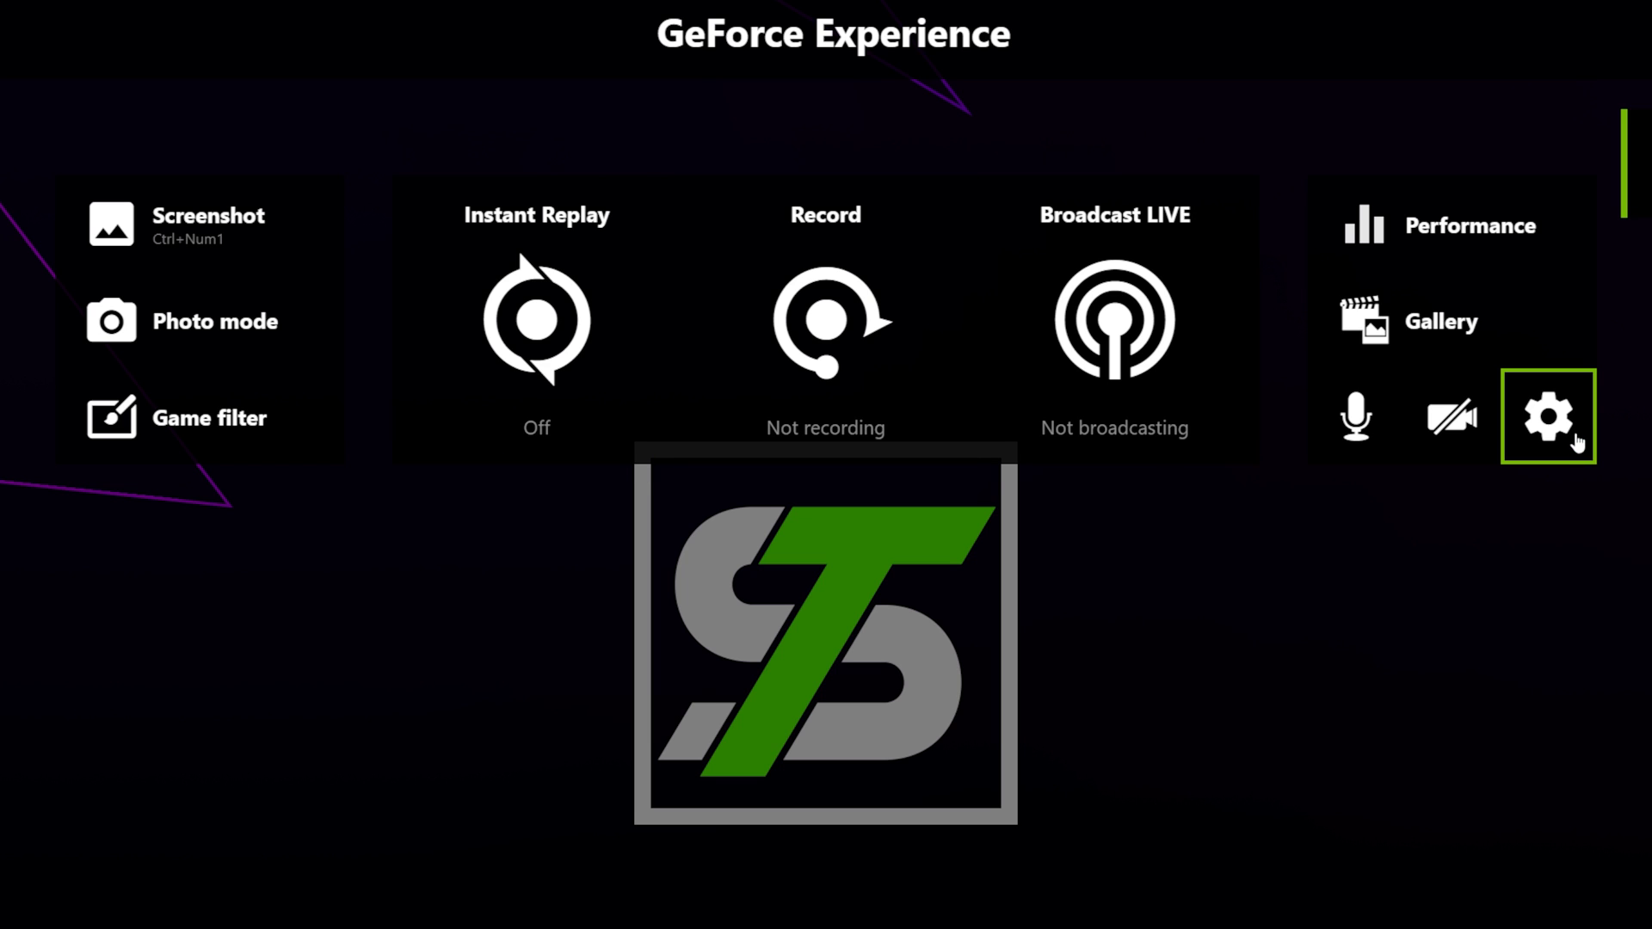
Step: Switch on the Desktop capture toggle under the overlay's Privacy control settings
{"action": "left_click", "coordinate": [1549, 415]}
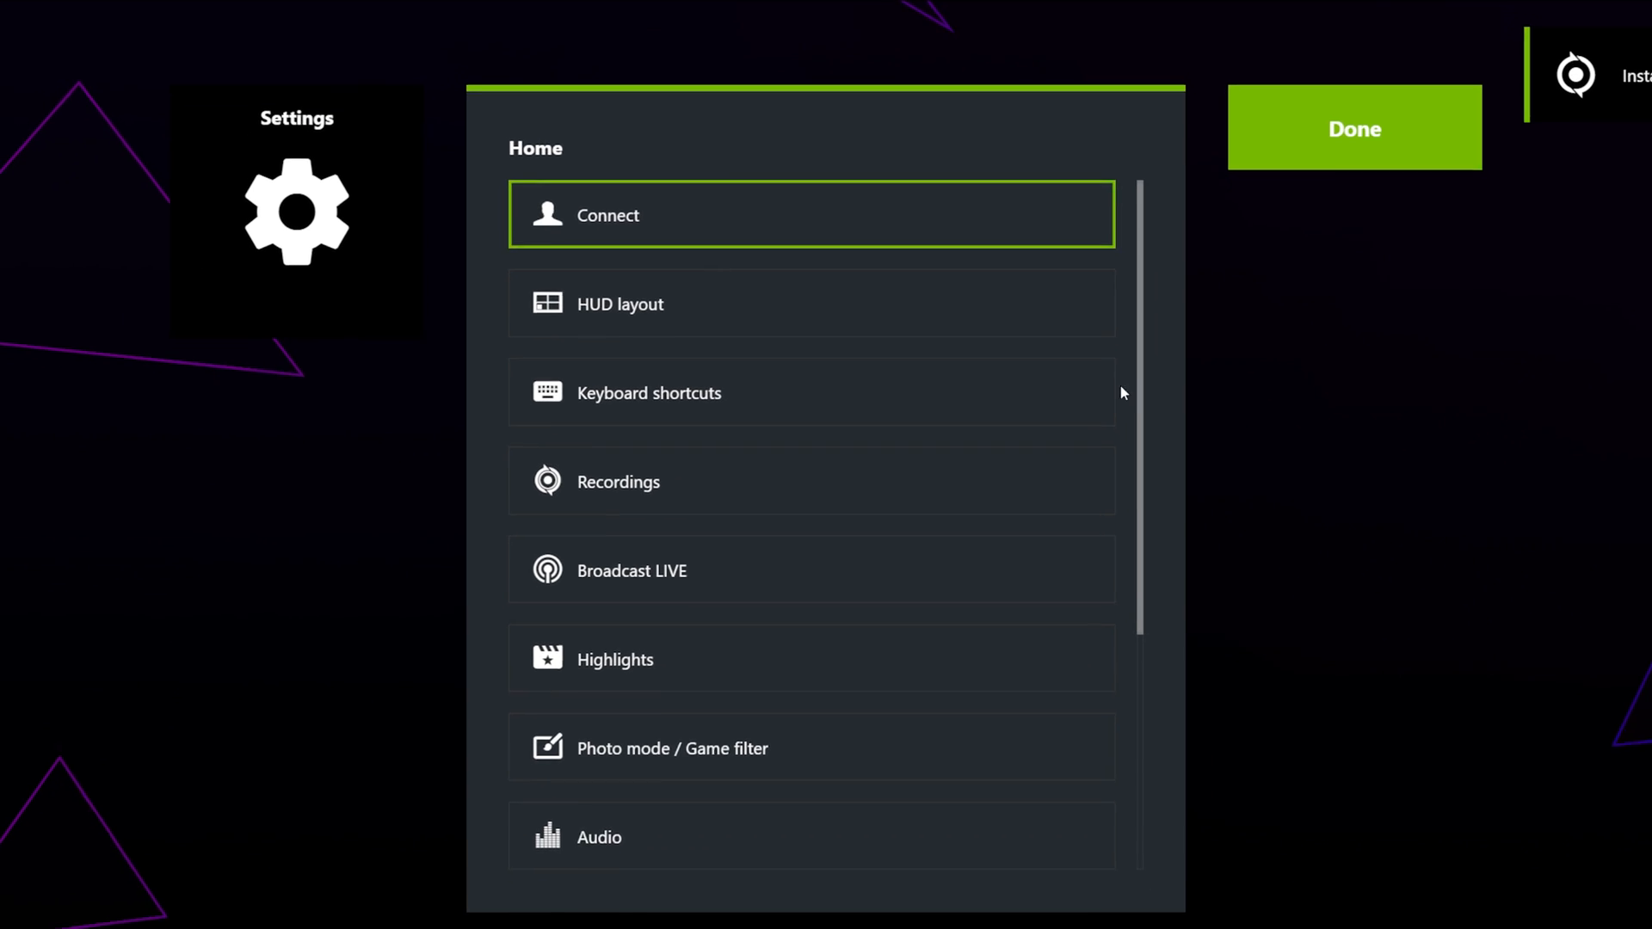
{"action": "scroll", "scroll_direction": "down", "scroll_amount": 3}
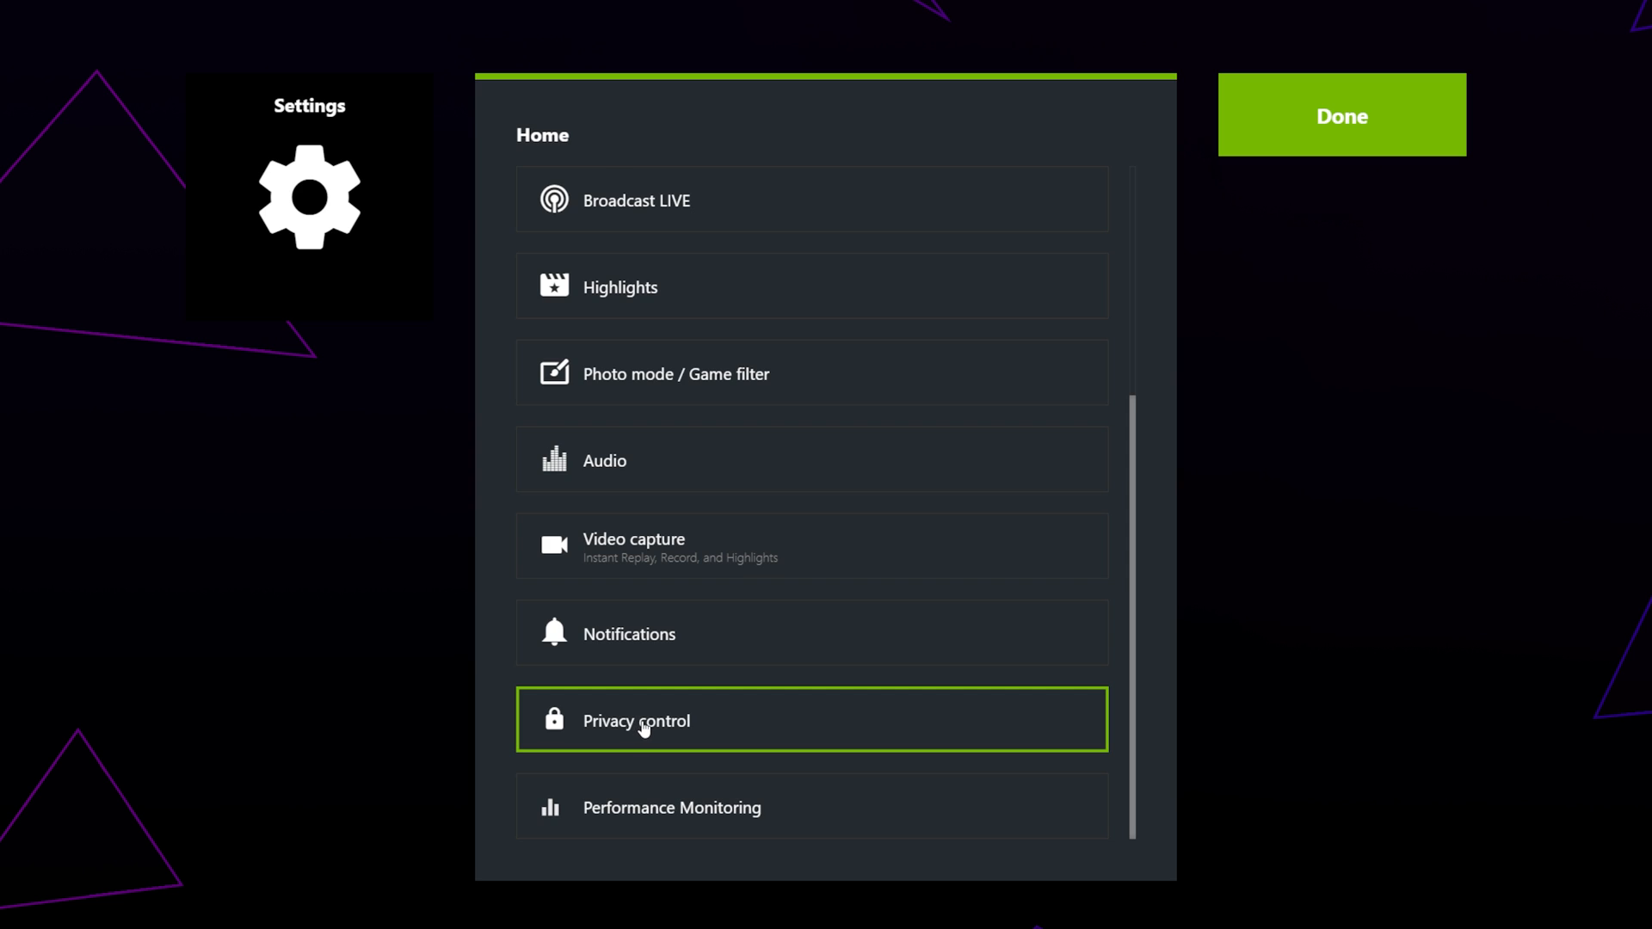
{"action": "left_click", "coordinate": [637, 721]}
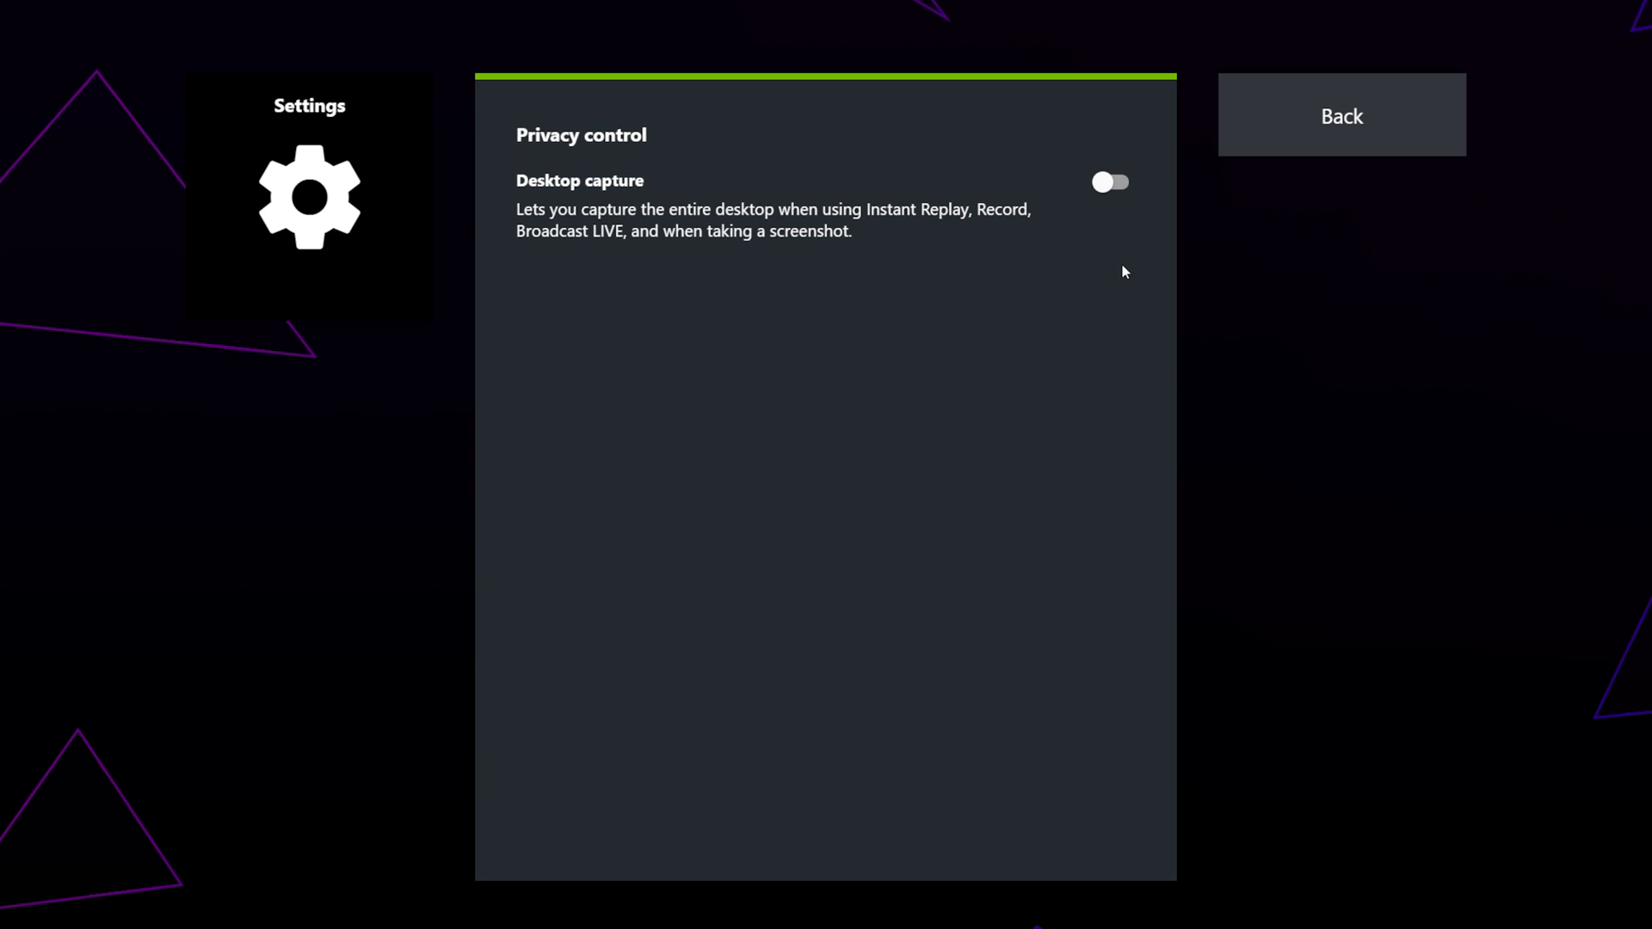
{"action": "left_click", "coordinate": [1111, 182]}
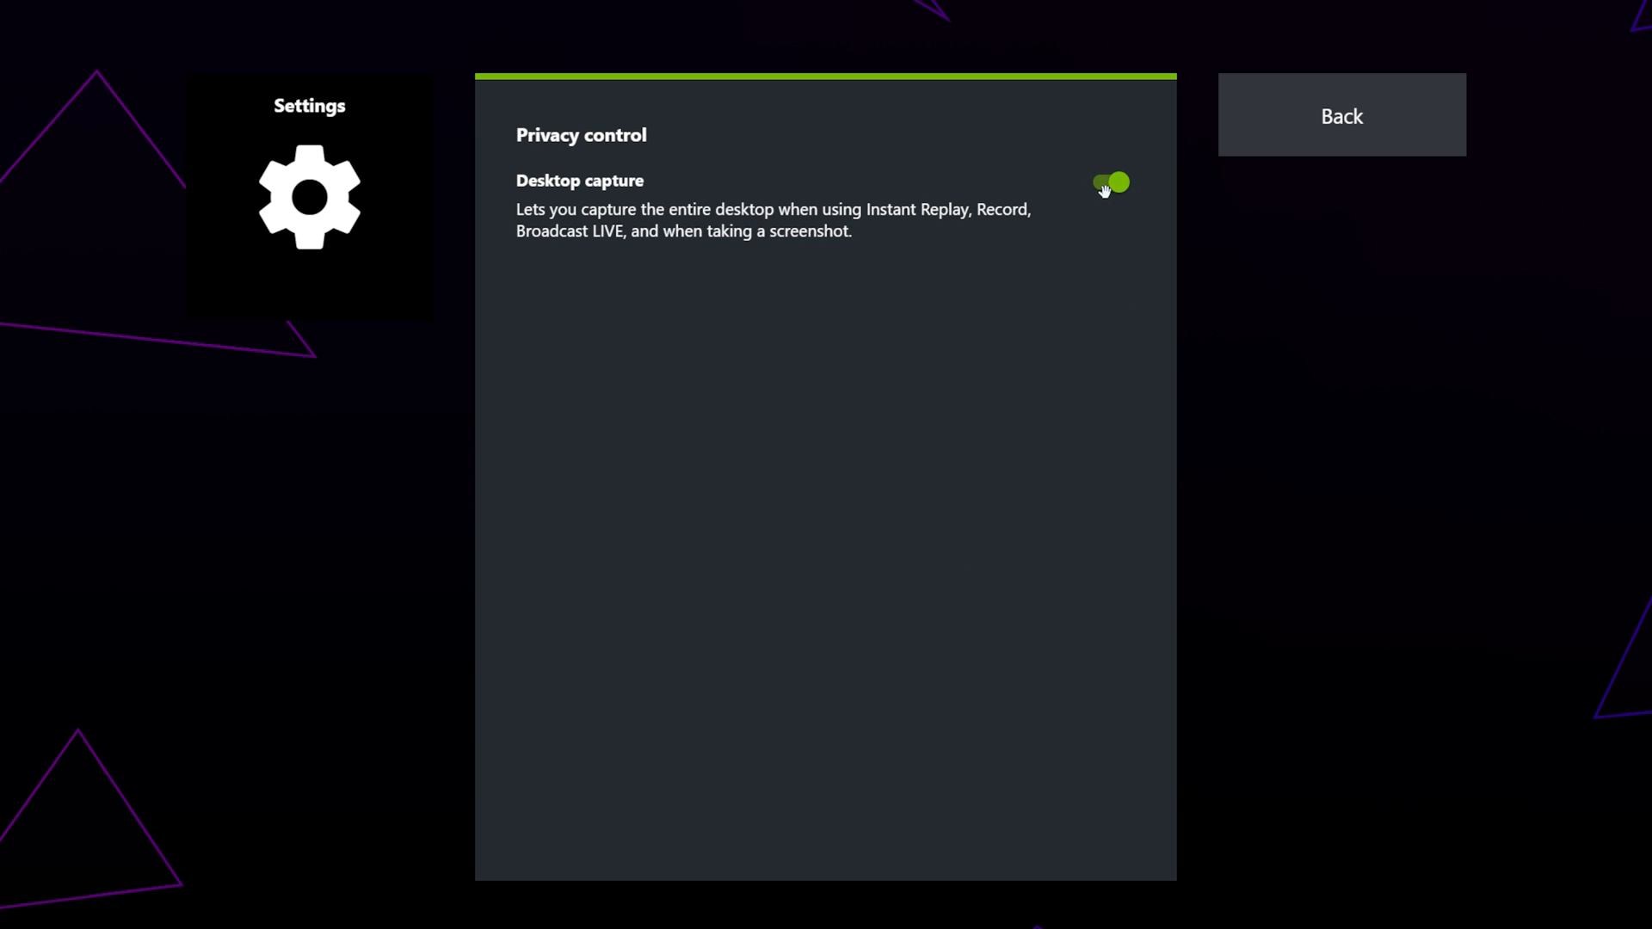
{"action": "mouse_move", "coordinate": [1098, 241]}
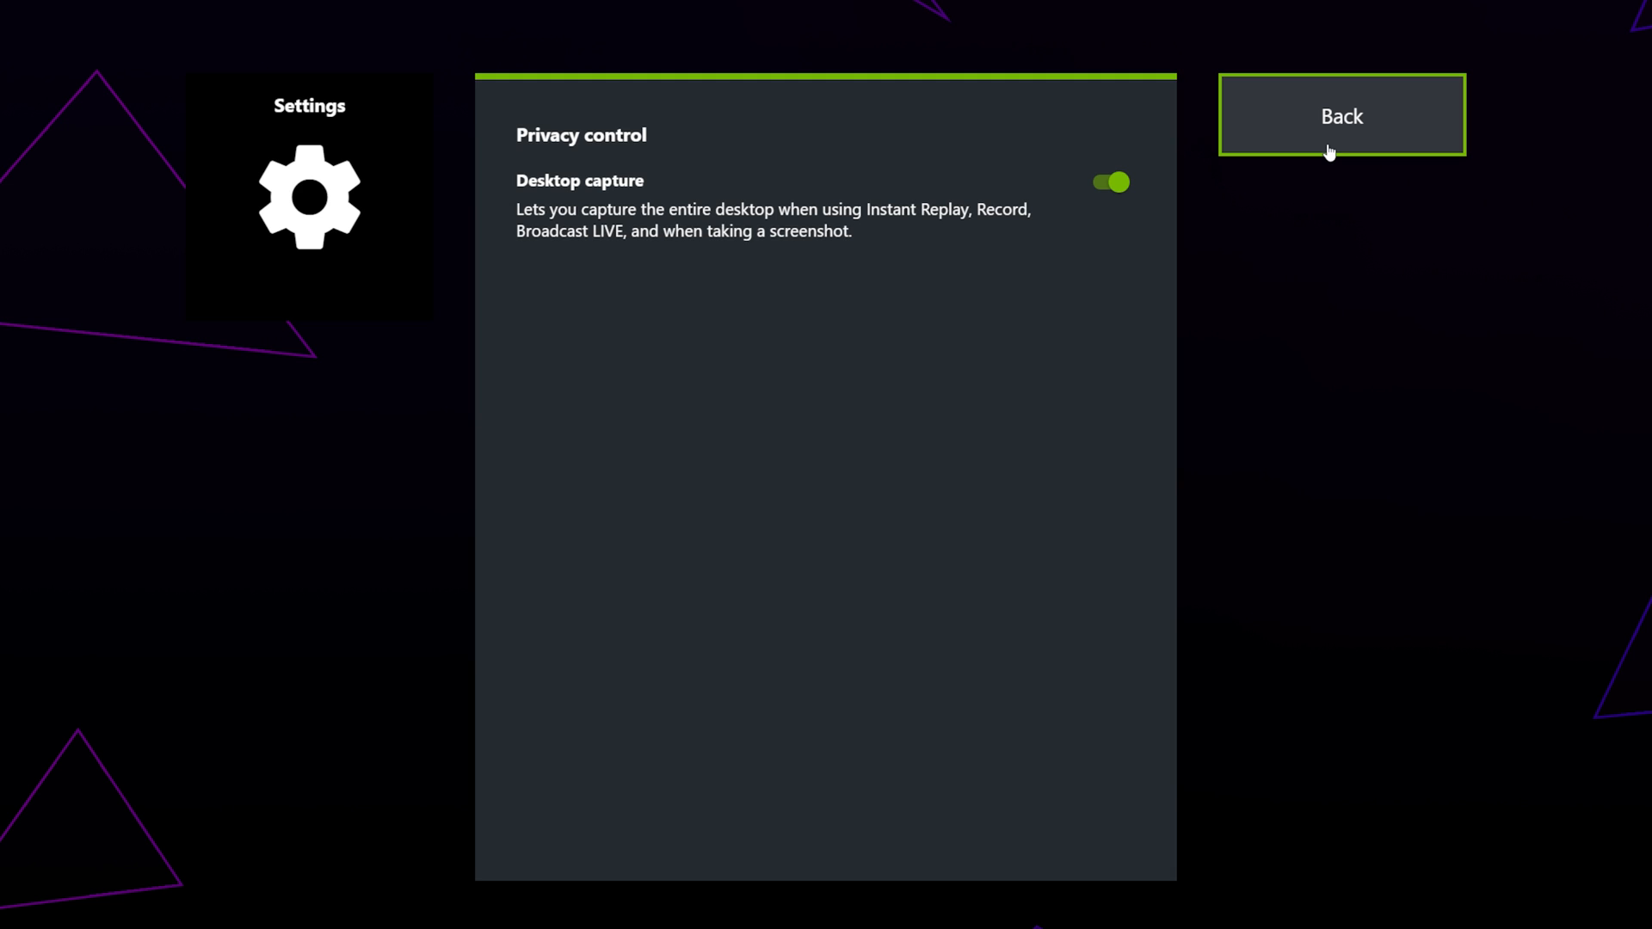
Step: Go back to the main overlay panel and switch Instant Replay on
{"action": "left_click", "coordinate": [1342, 115]}
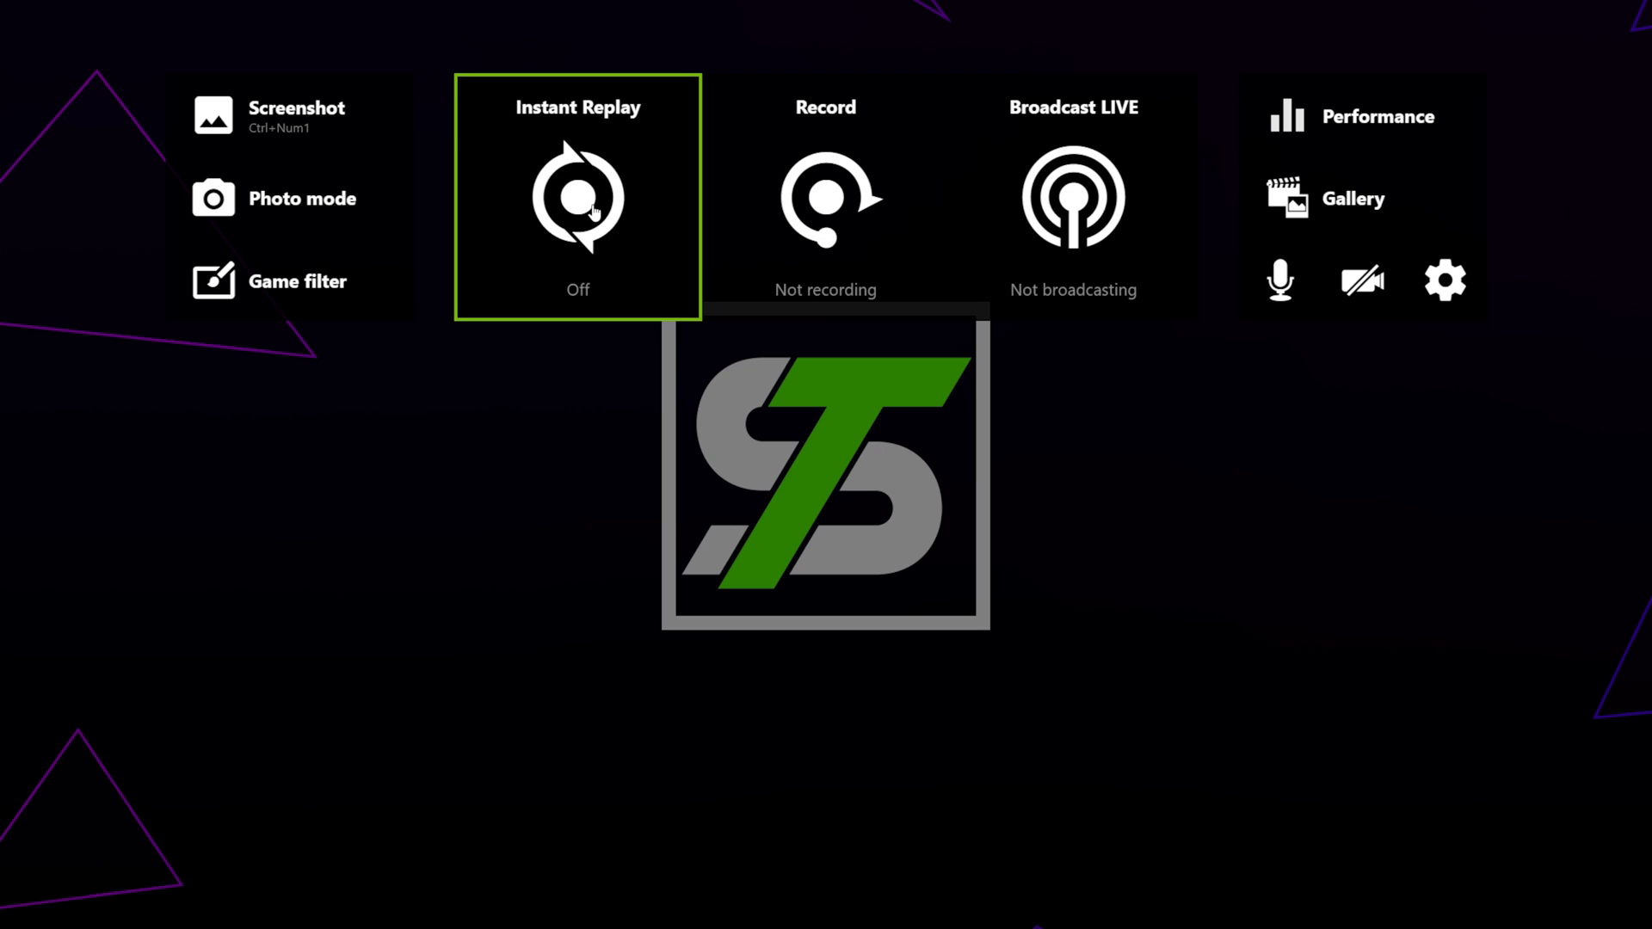
{"action": "left_click", "coordinate": [577, 197]}
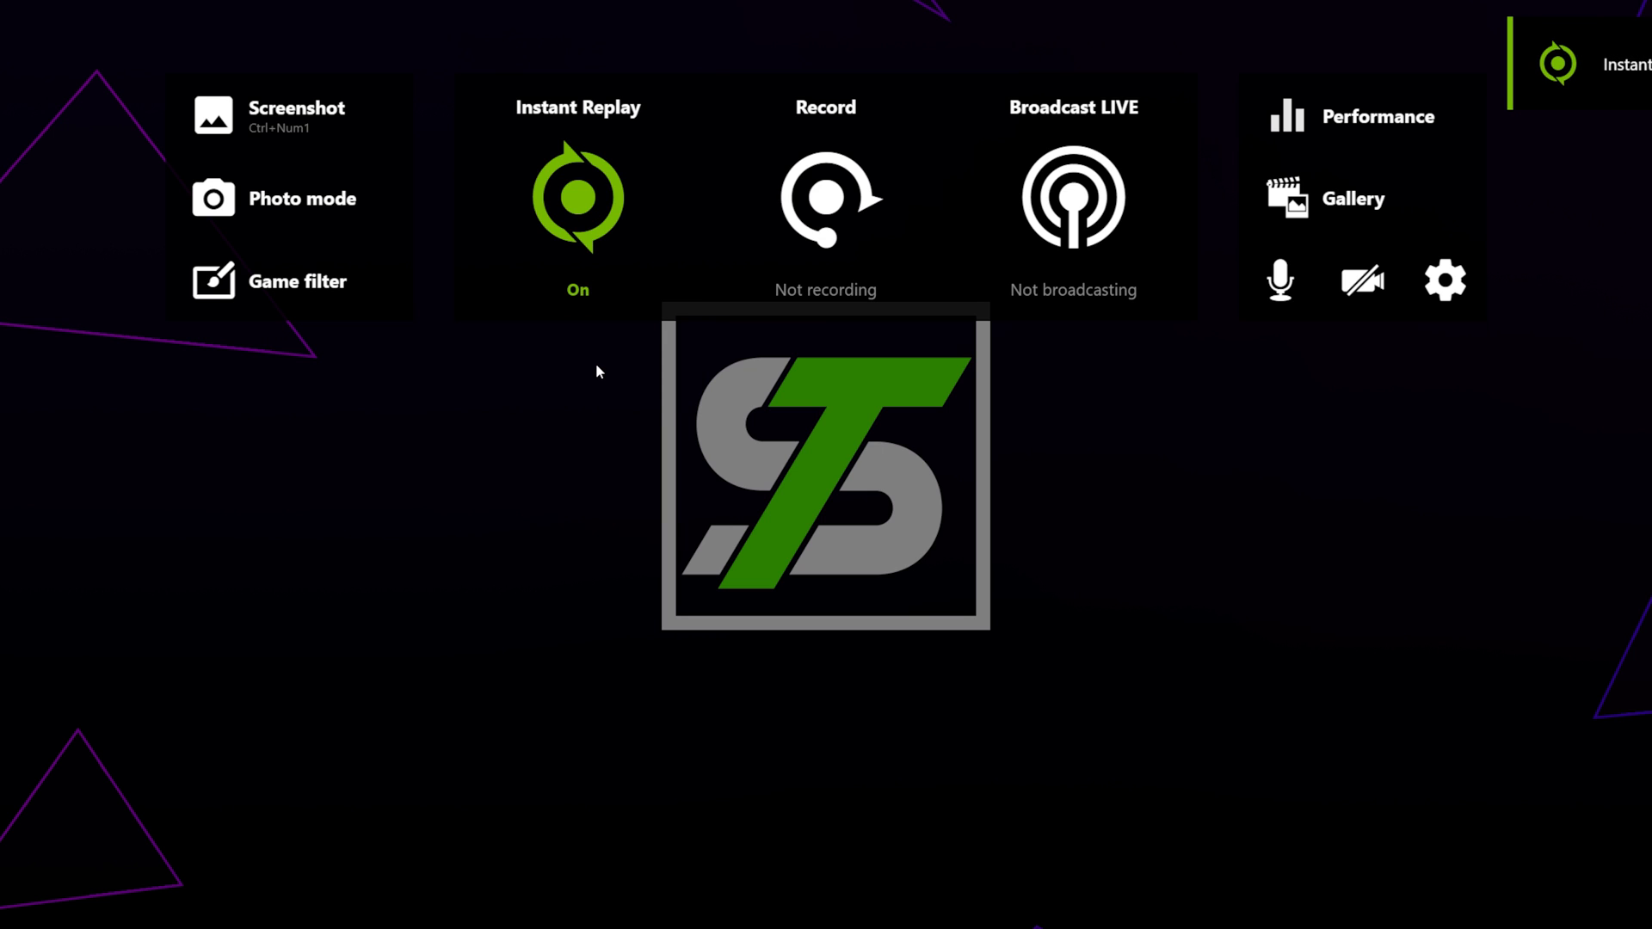
{"action": "mouse_move", "coordinate": [1360, 197]}
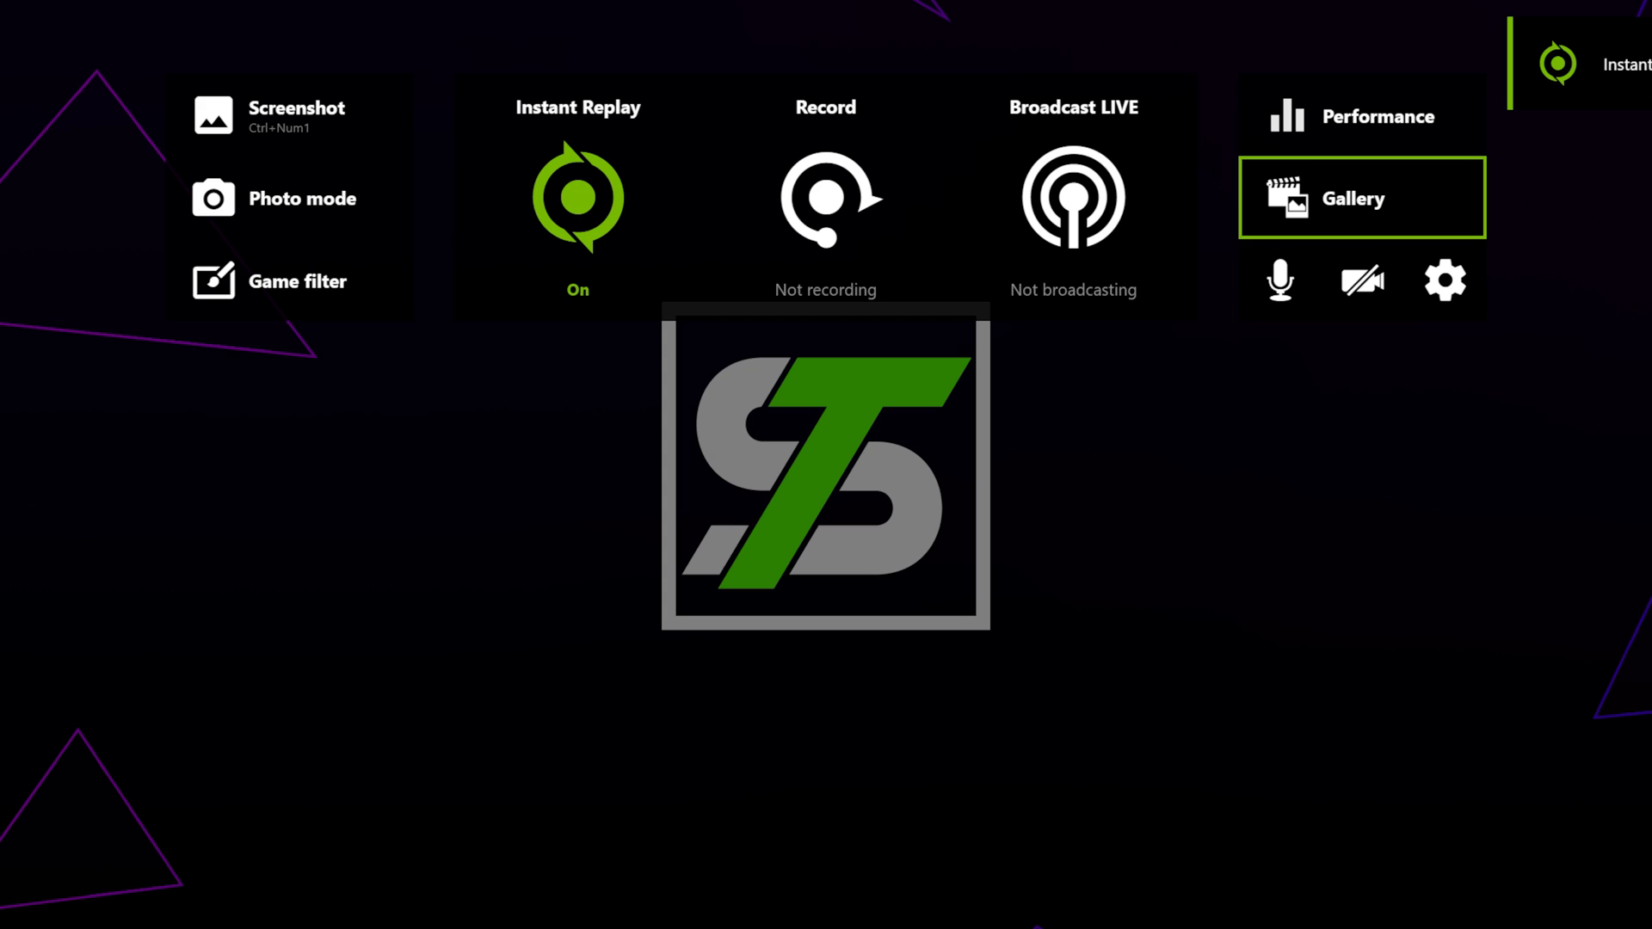